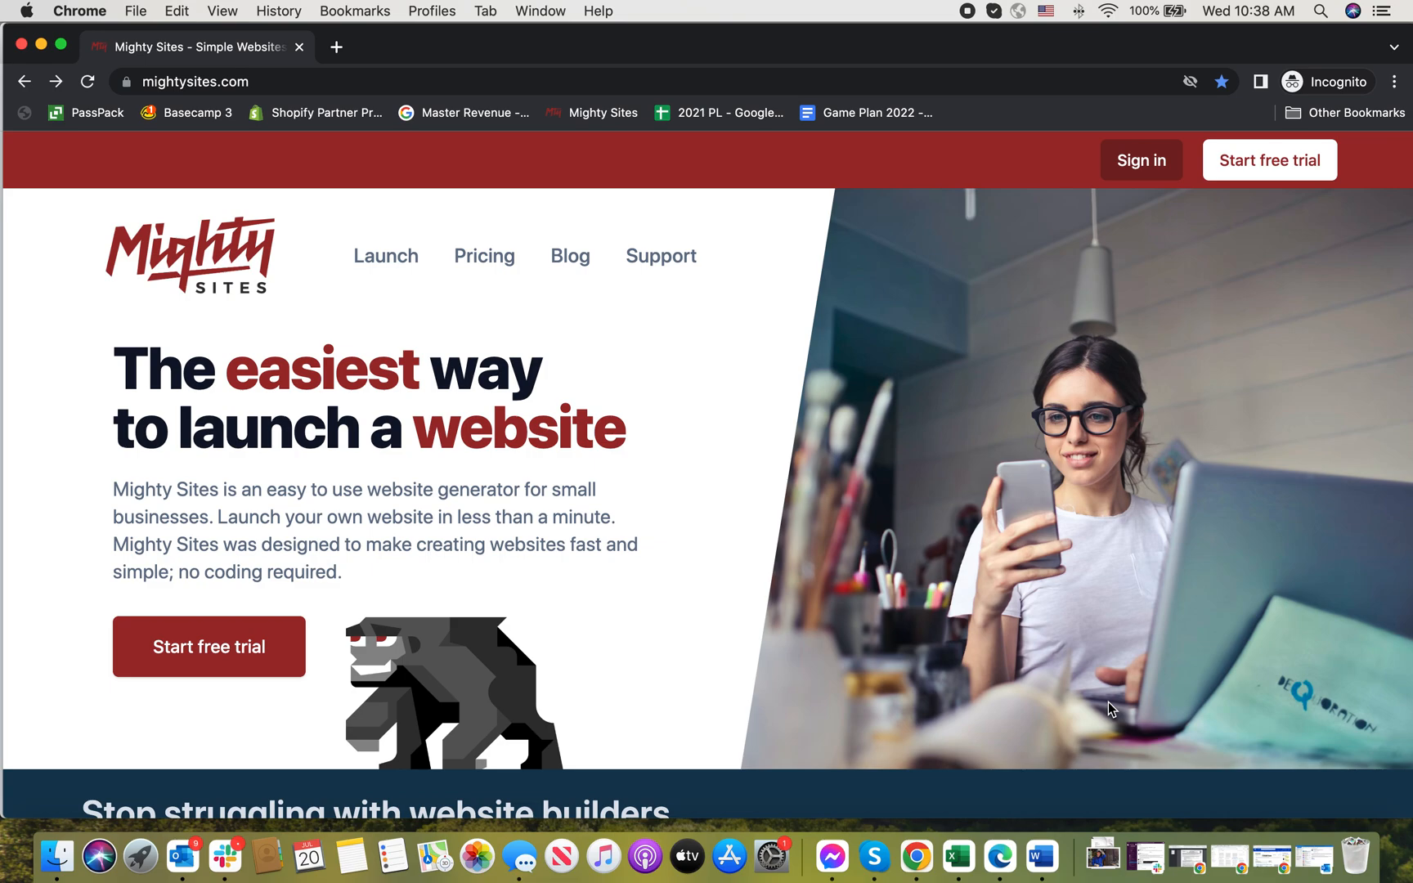
mouse_move(1269, 159)
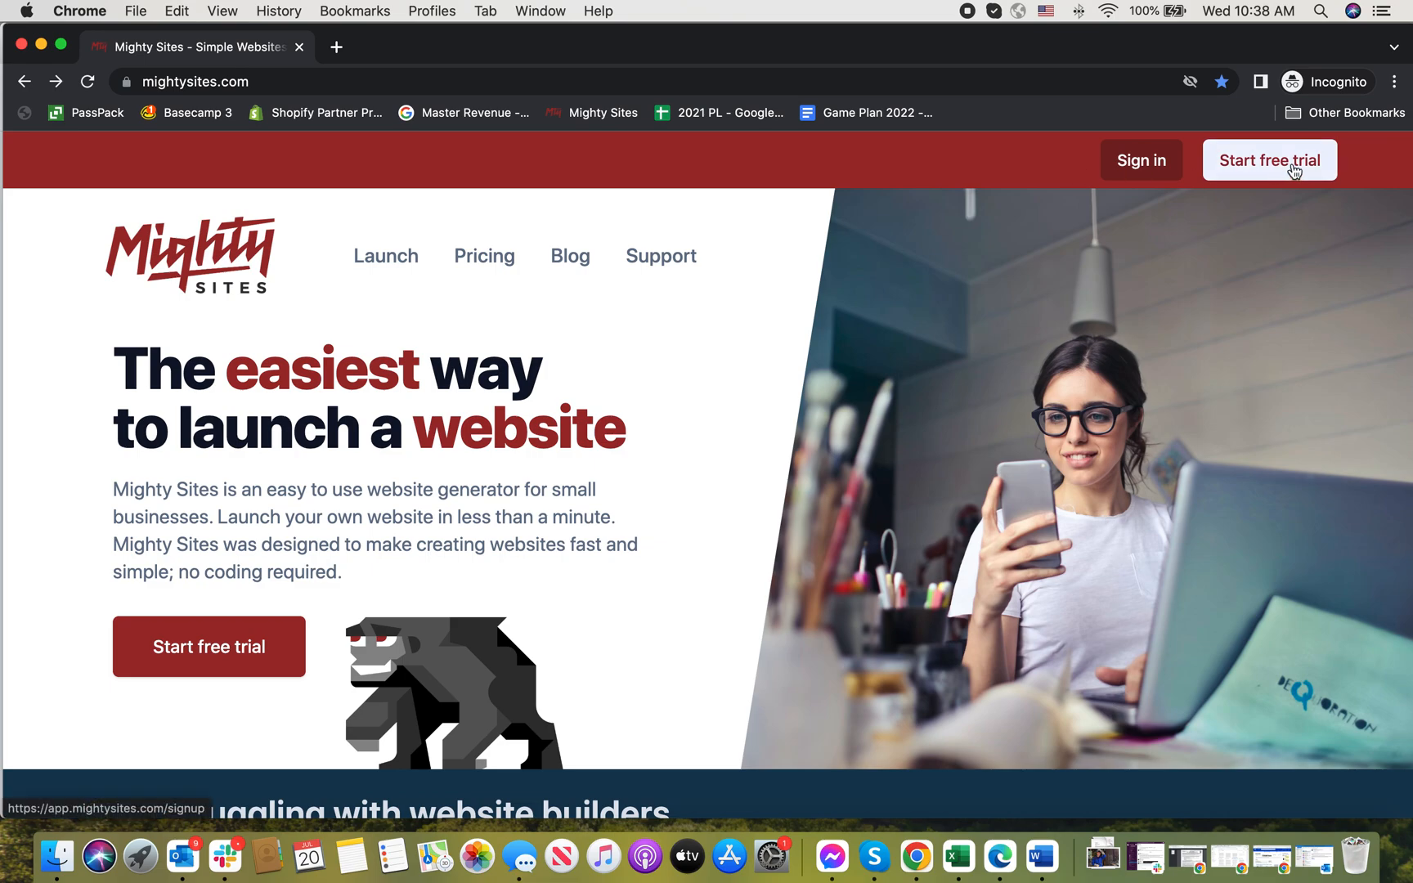
left_click(1269, 159)
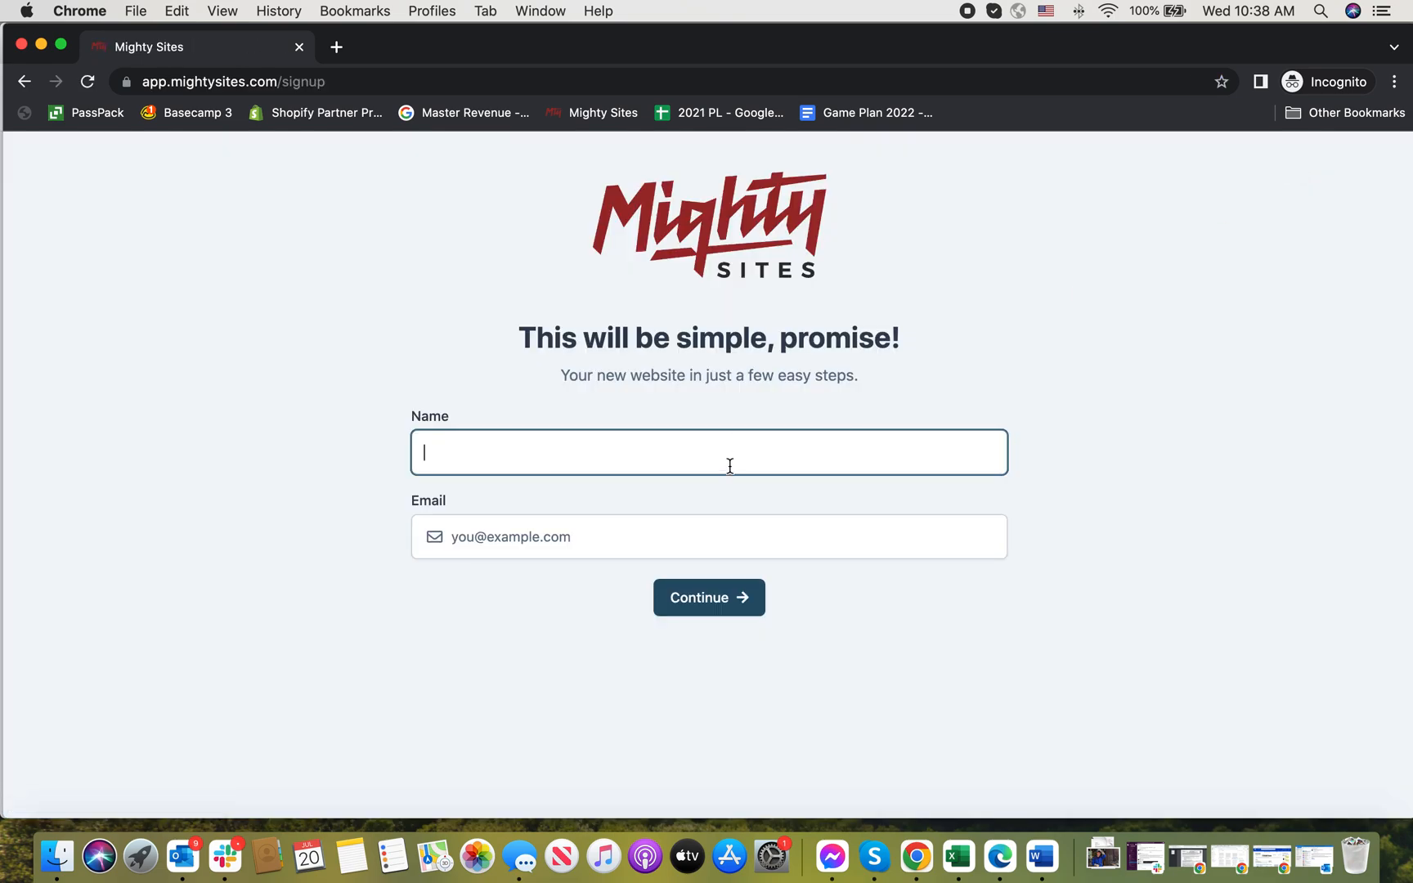
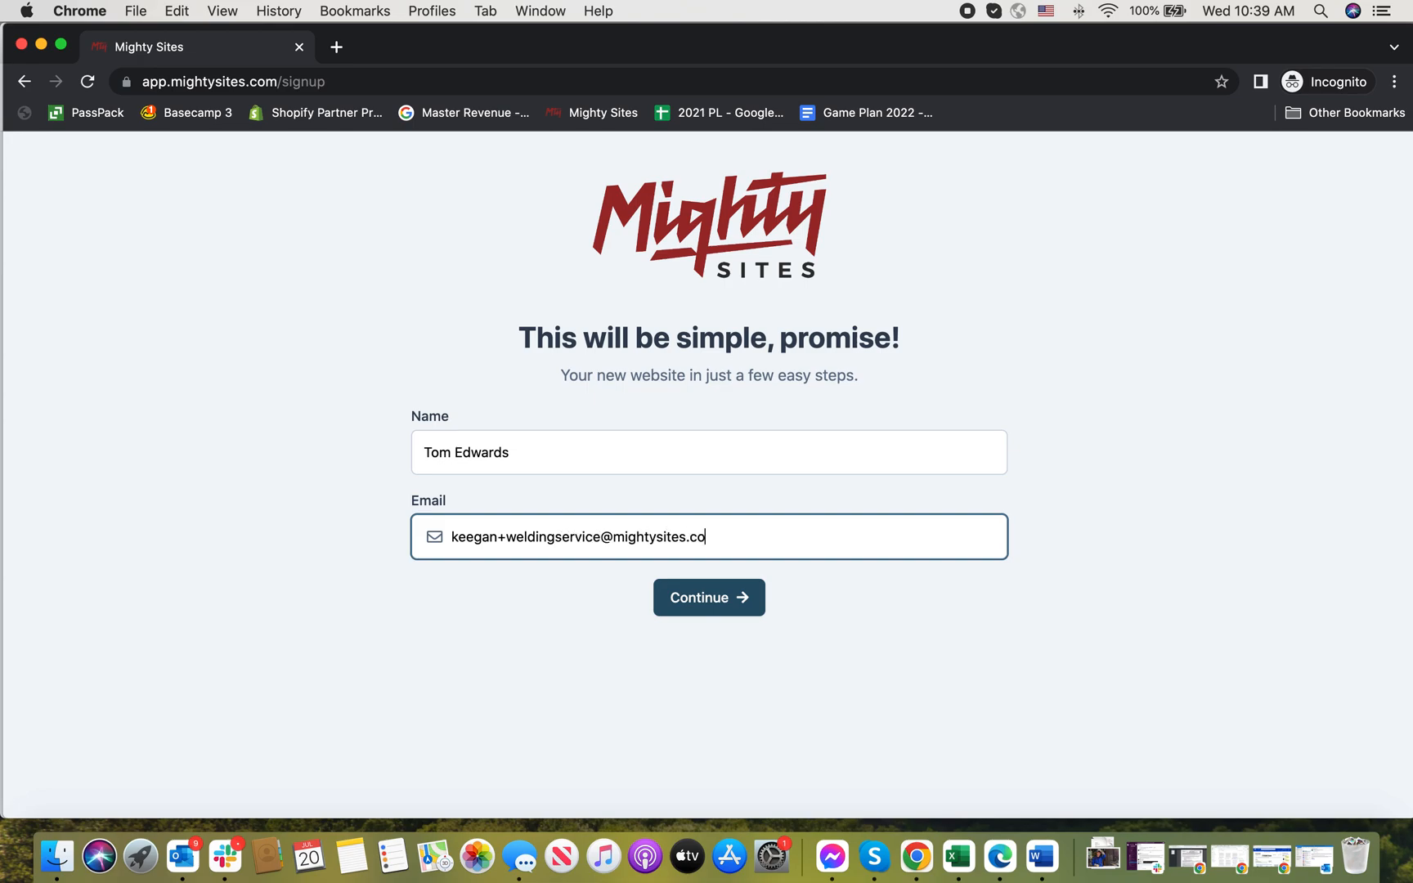
left_click(708, 597)
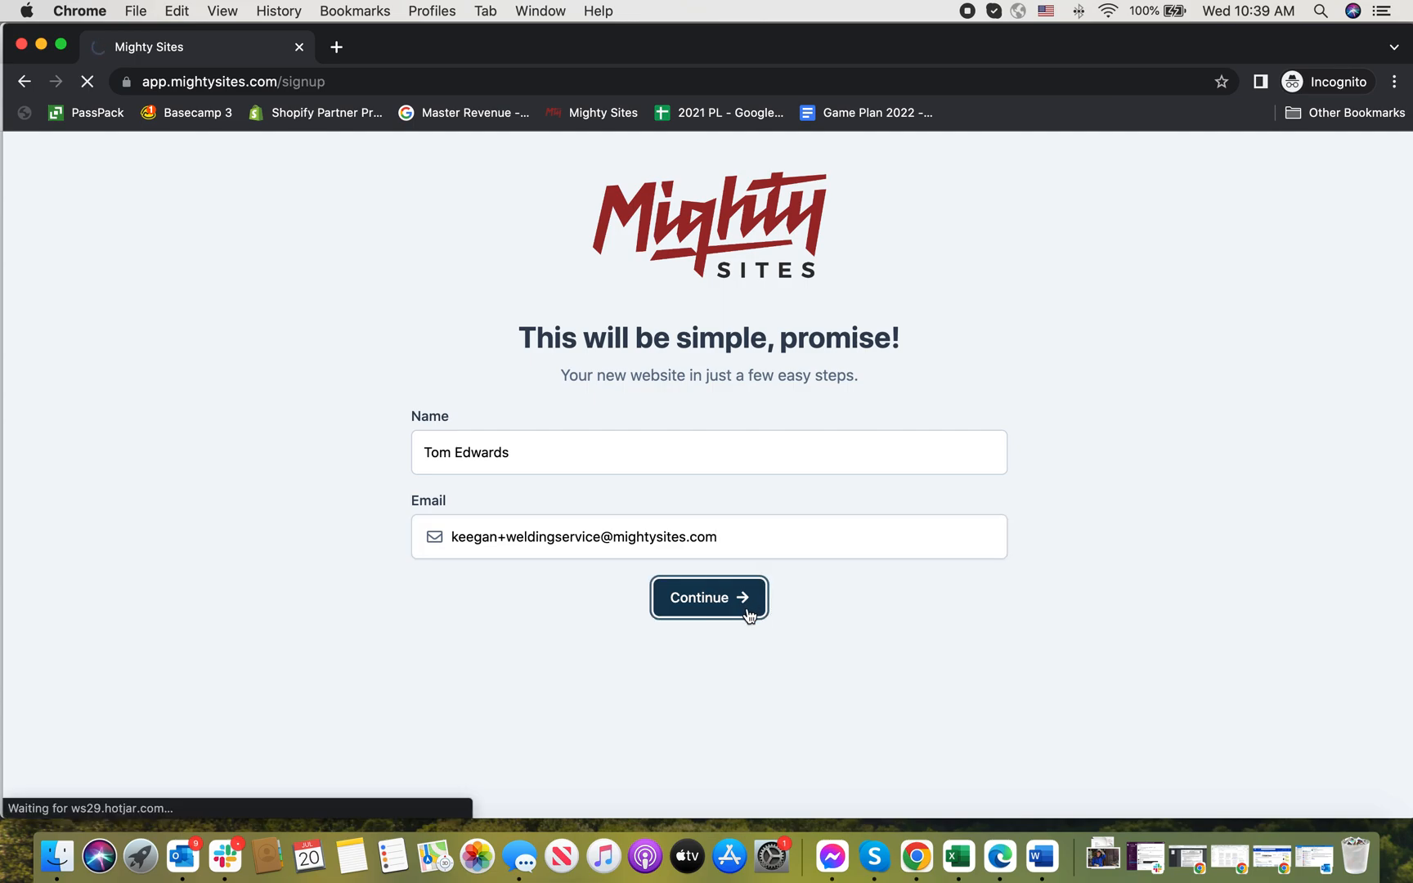
Search "sam's weld" and pick Sam's Welding Services on Utica Street, Denver, CO
left_click(708, 597)
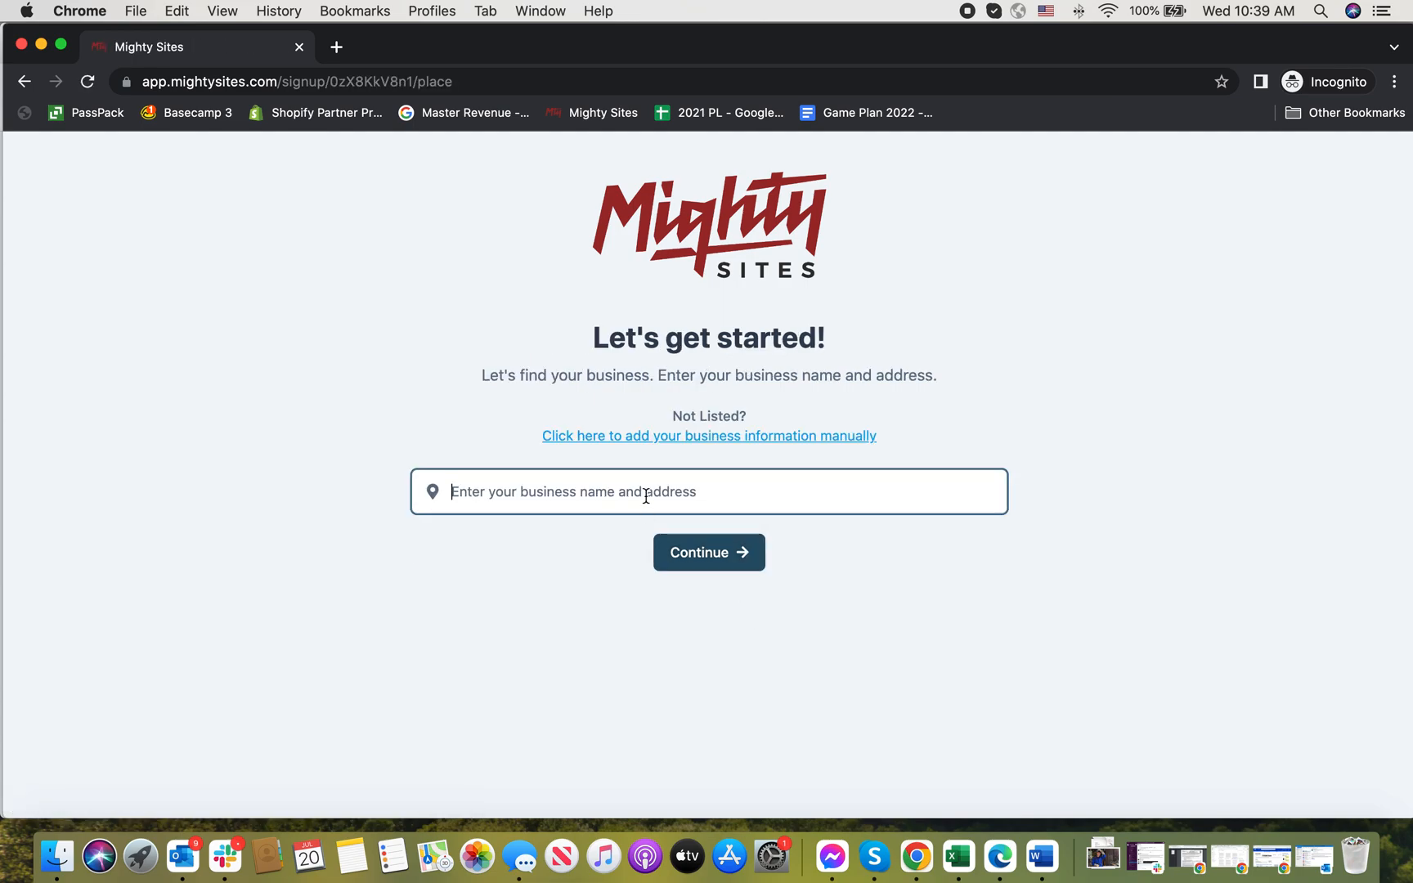
type("sam's")
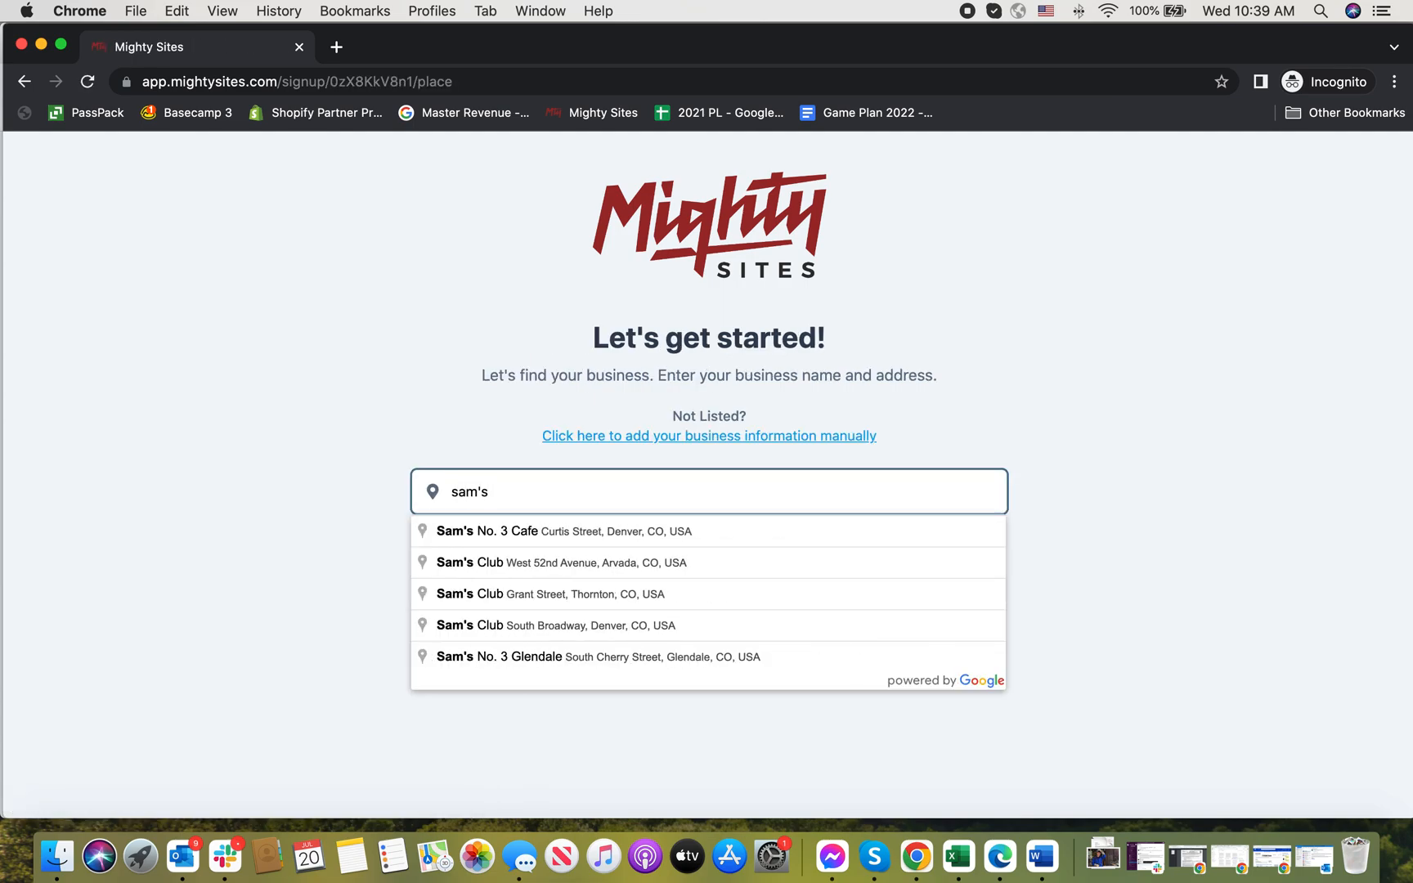
type("weld")
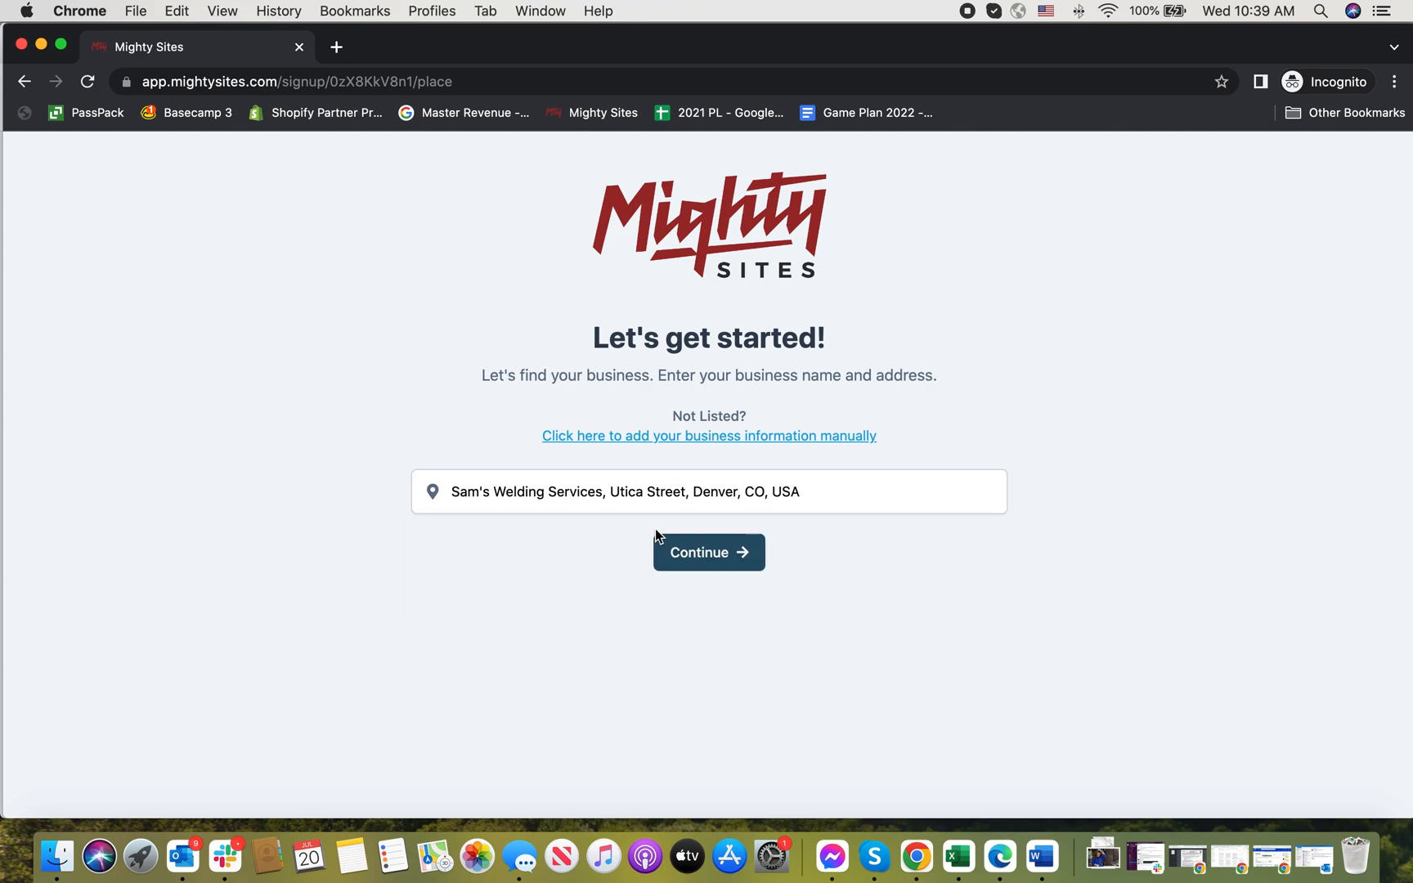
mouse_move(748, 470)
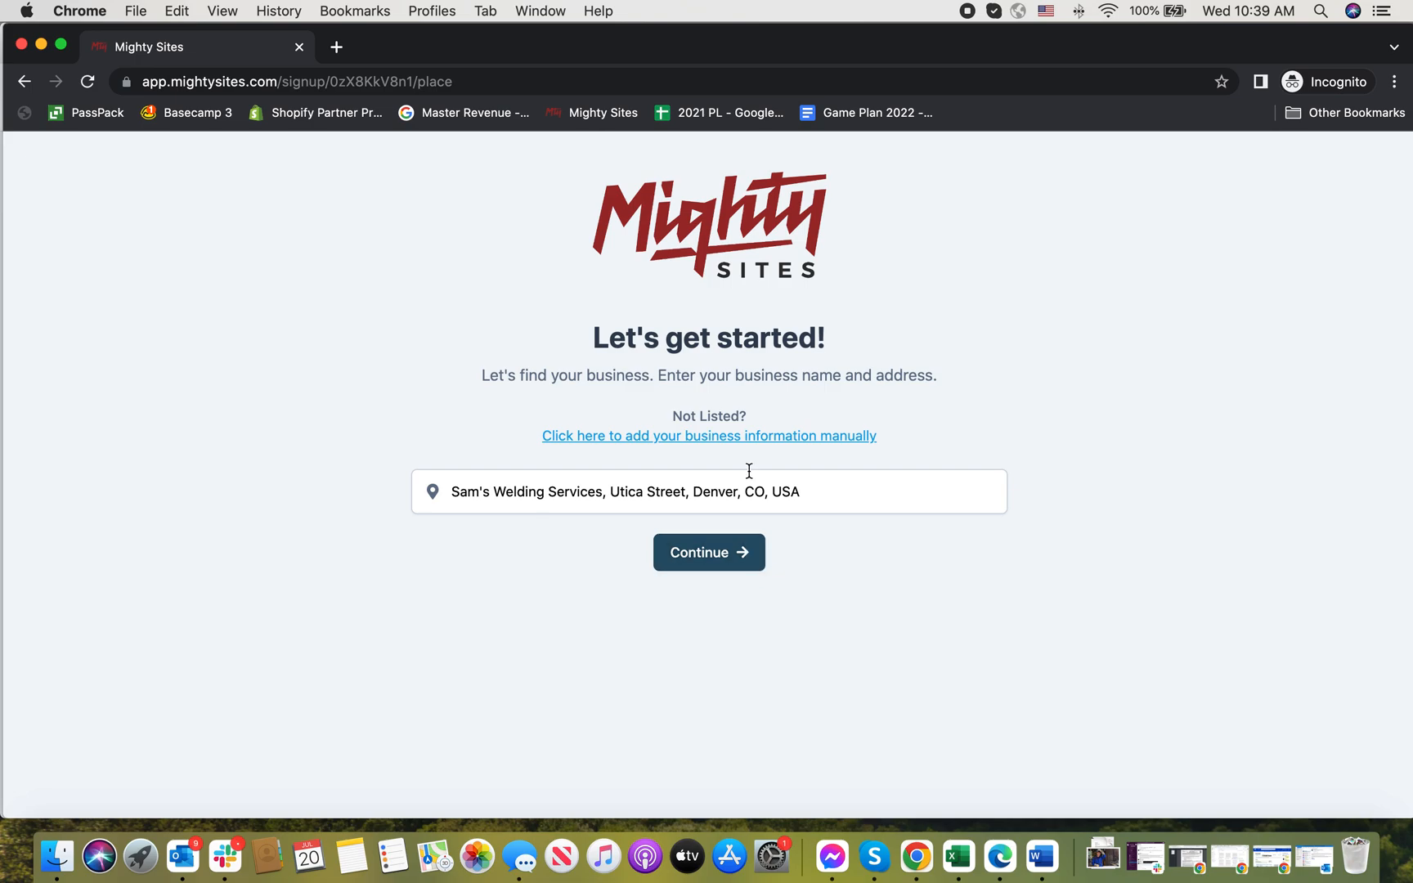
mouse_move(620, 444)
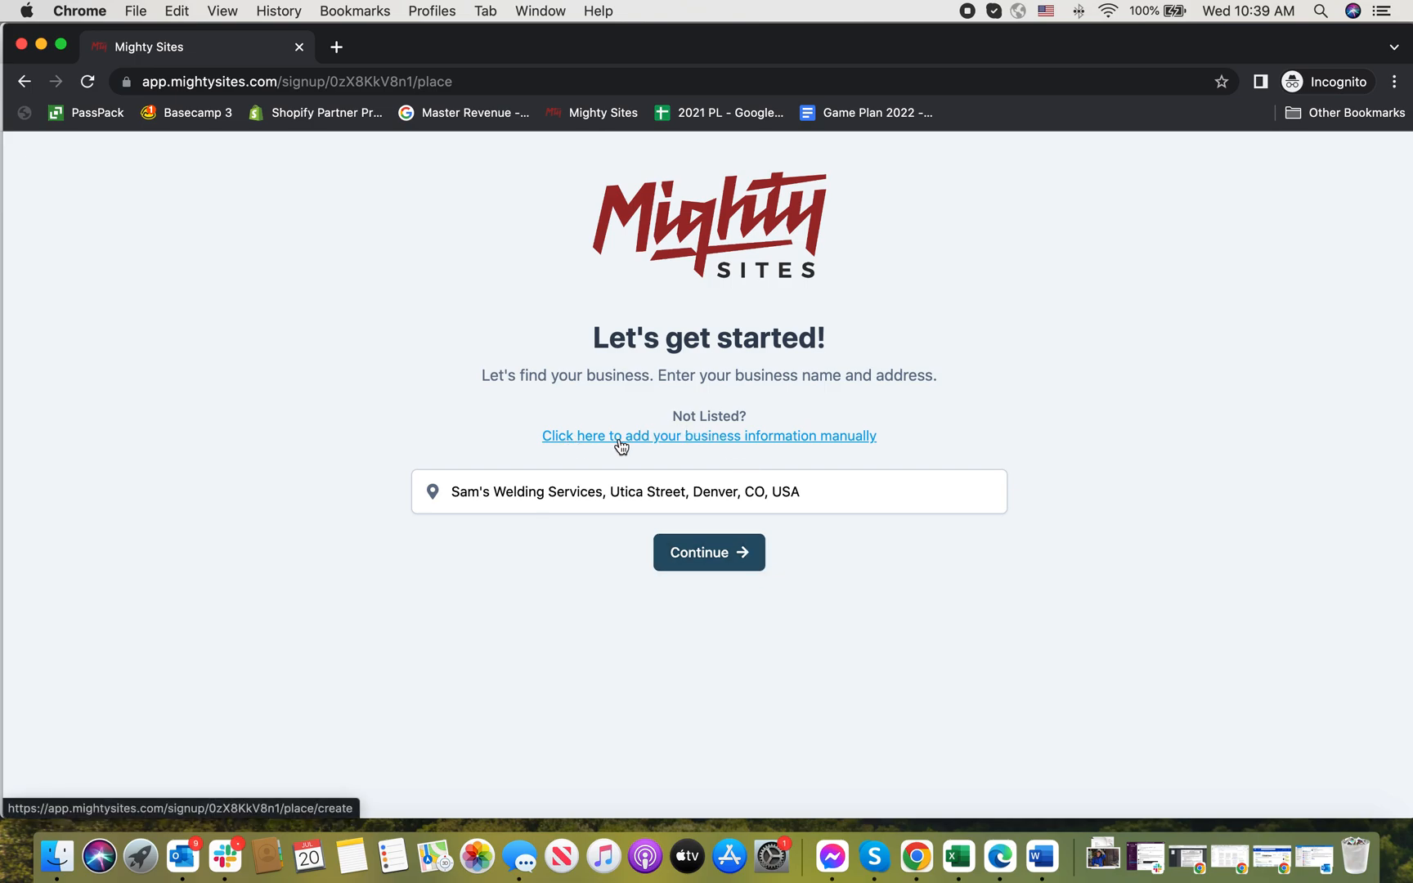
mouse_move(708, 553)
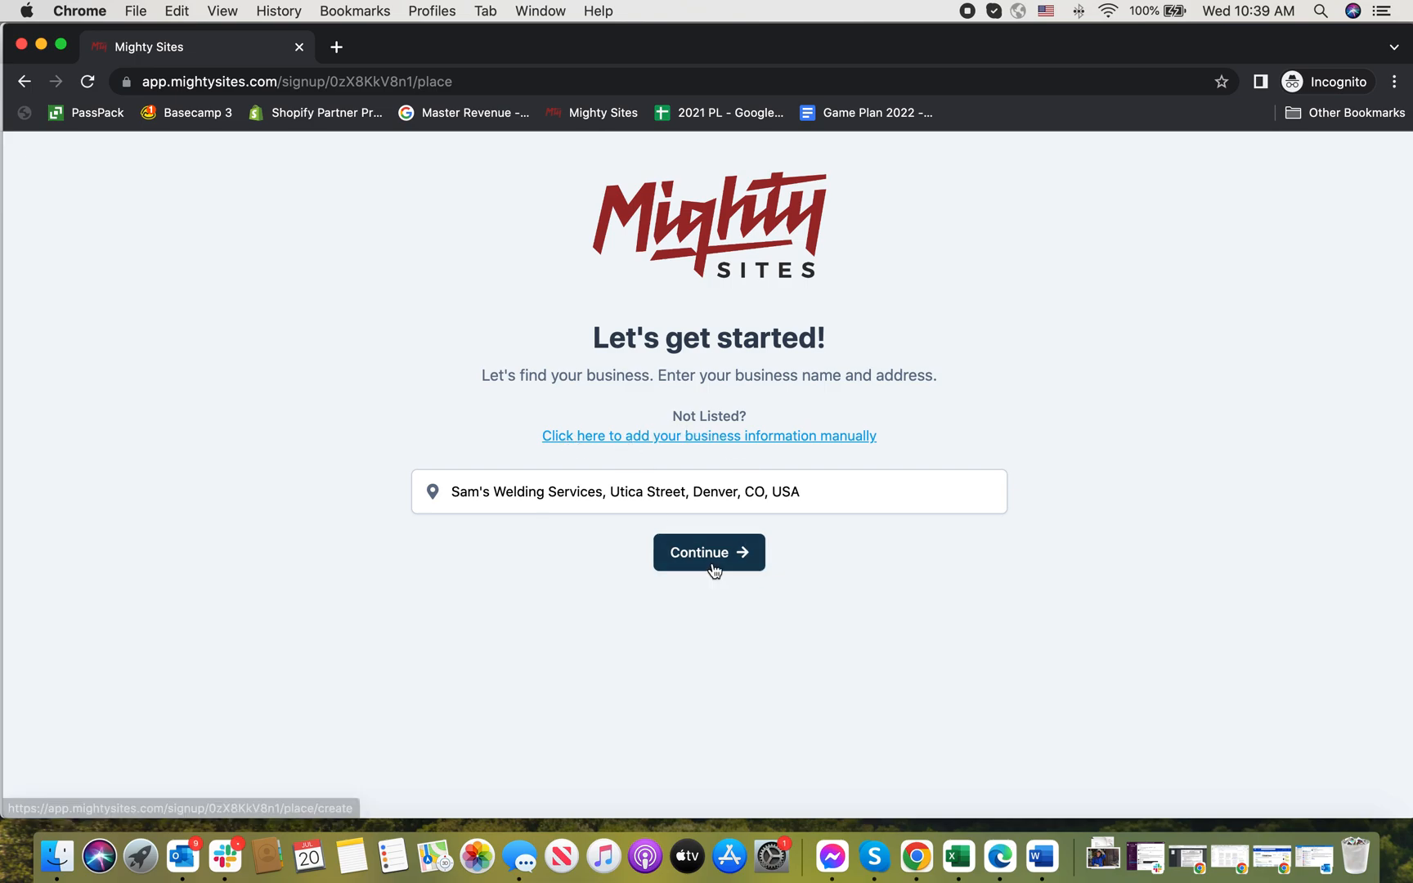
Confirm Sam's Welding Services' found details and open the weekly hours editor
left_click(708, 553)
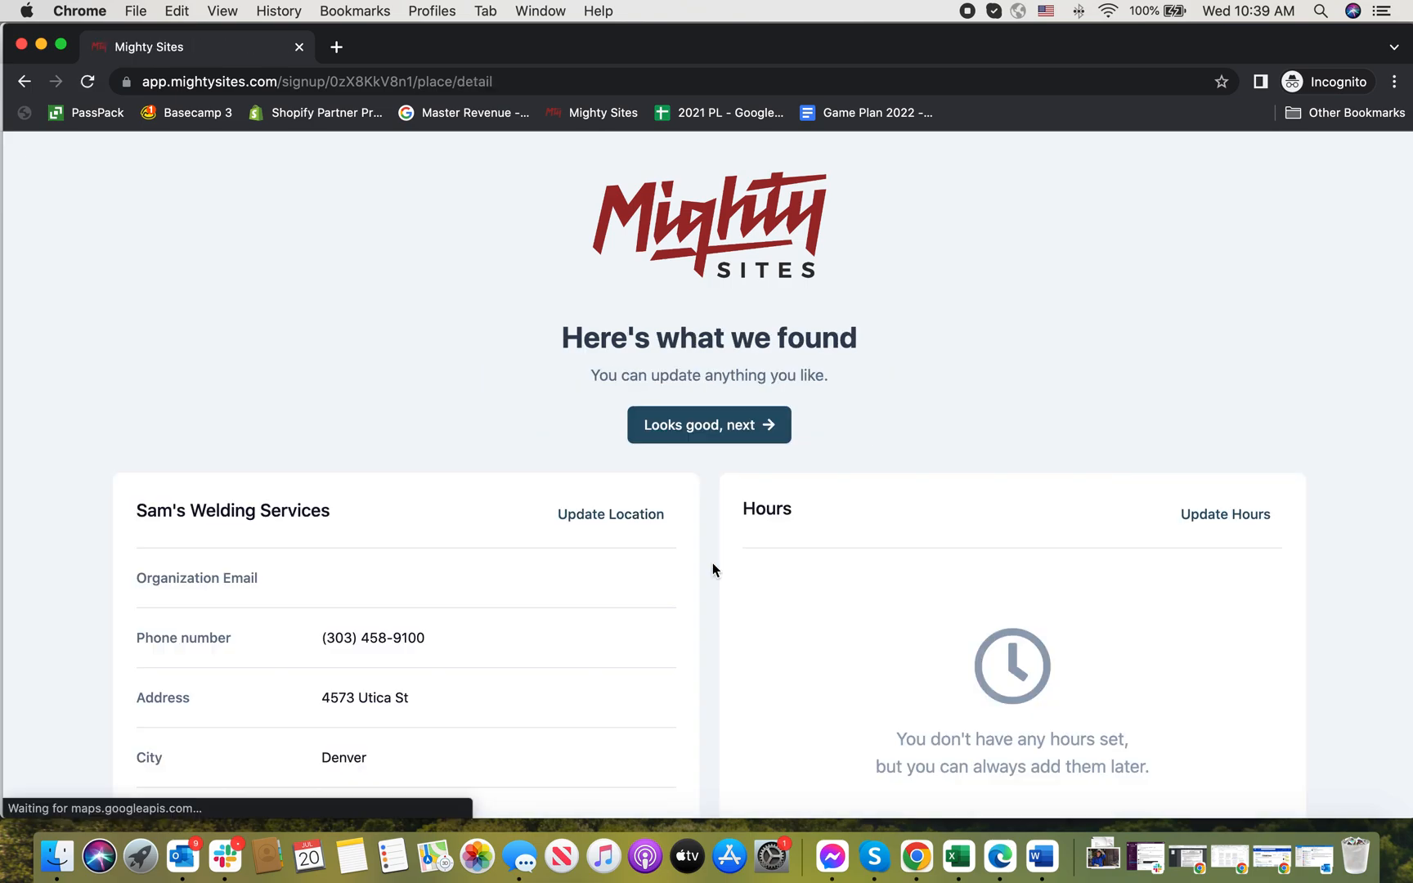
scroll("down", 3)
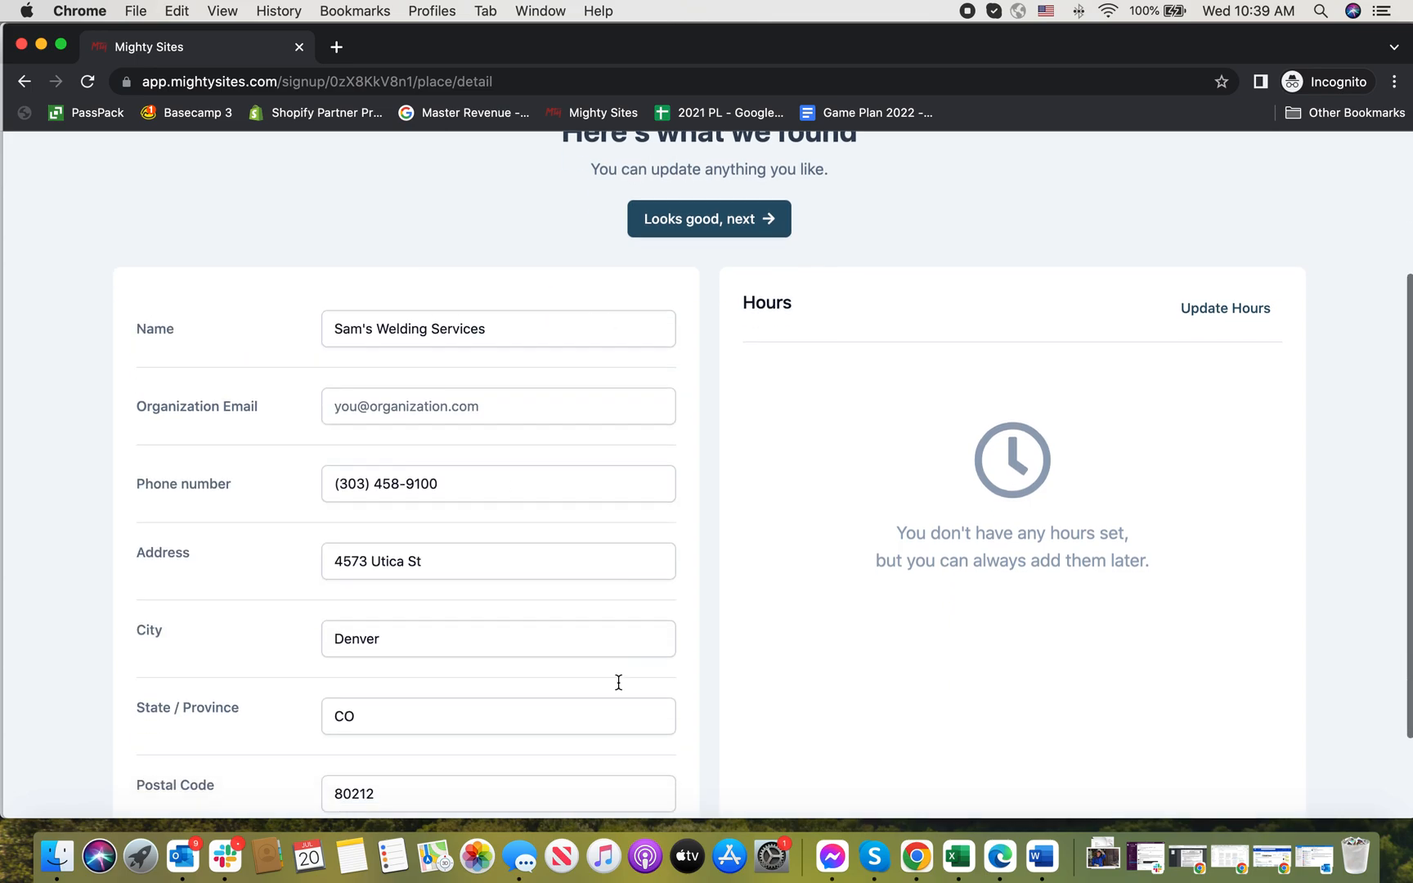
scroll("up", 3)
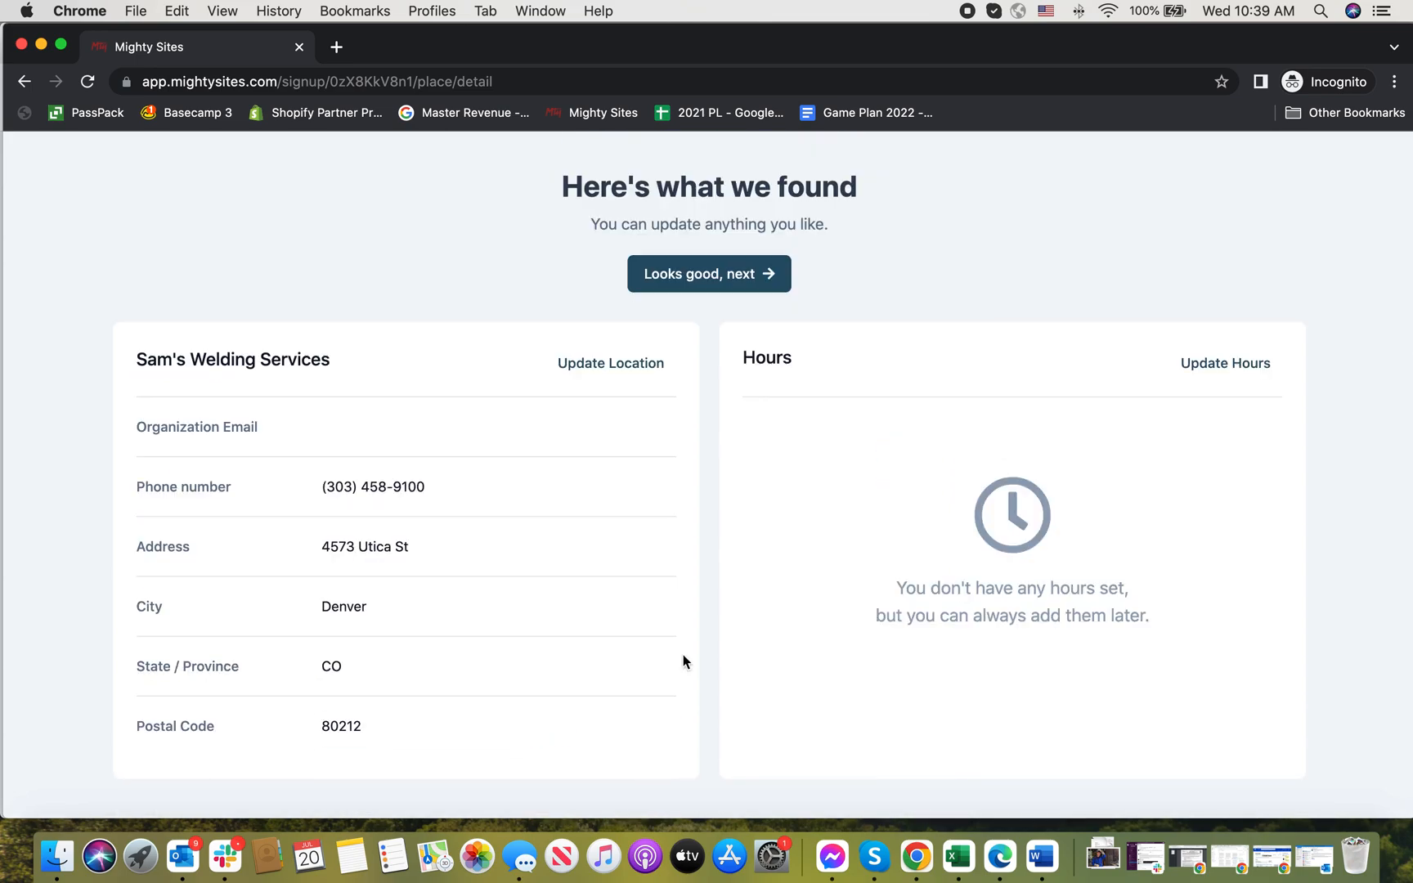
left_click(1223, 363)
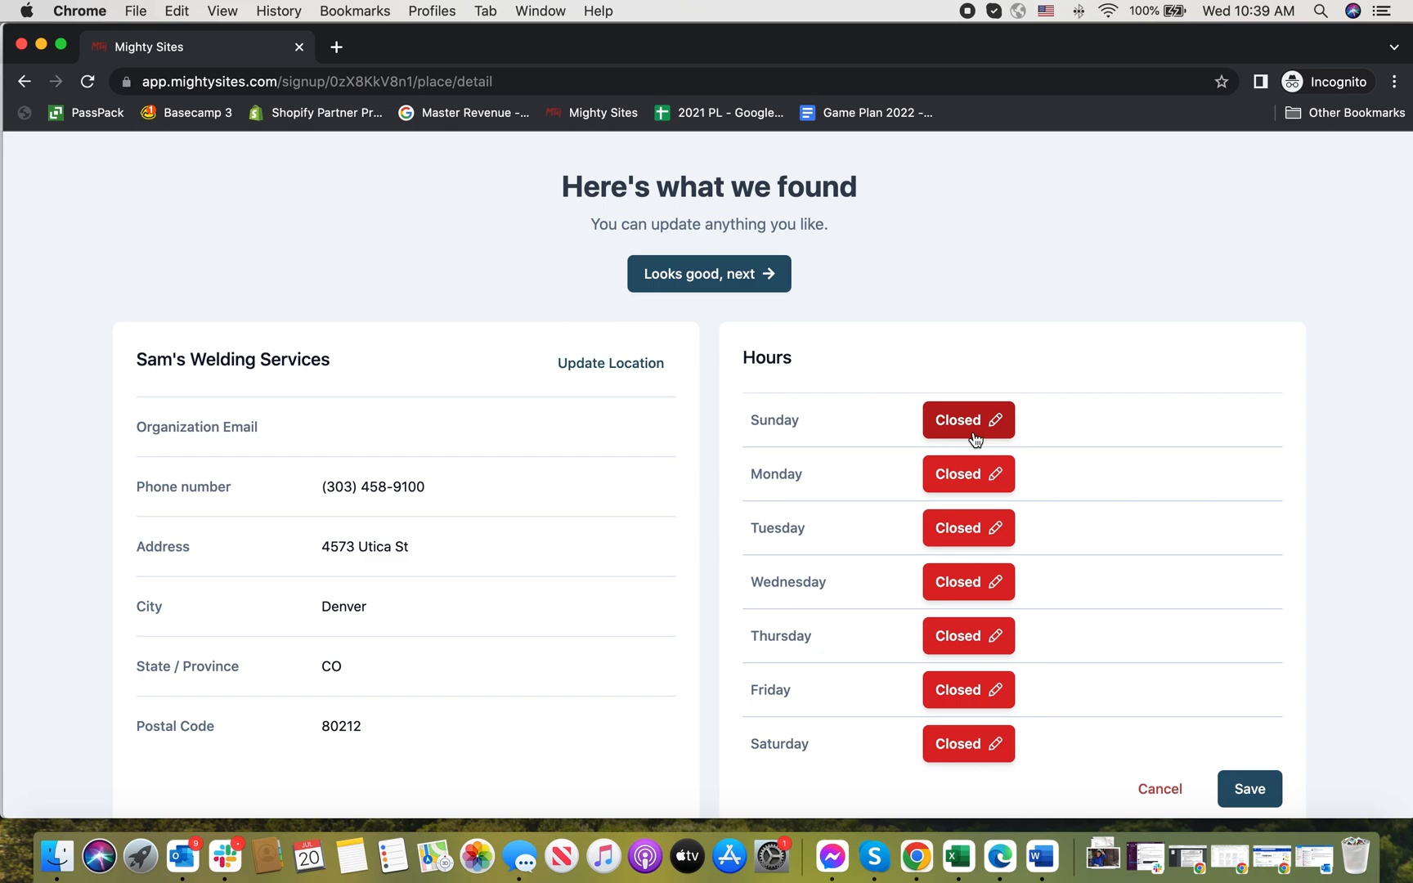
Save hours of Sunday 8:00am–5:00pm and Monday 8:00am–6:30pm, other days closed
left_click(967, 421)
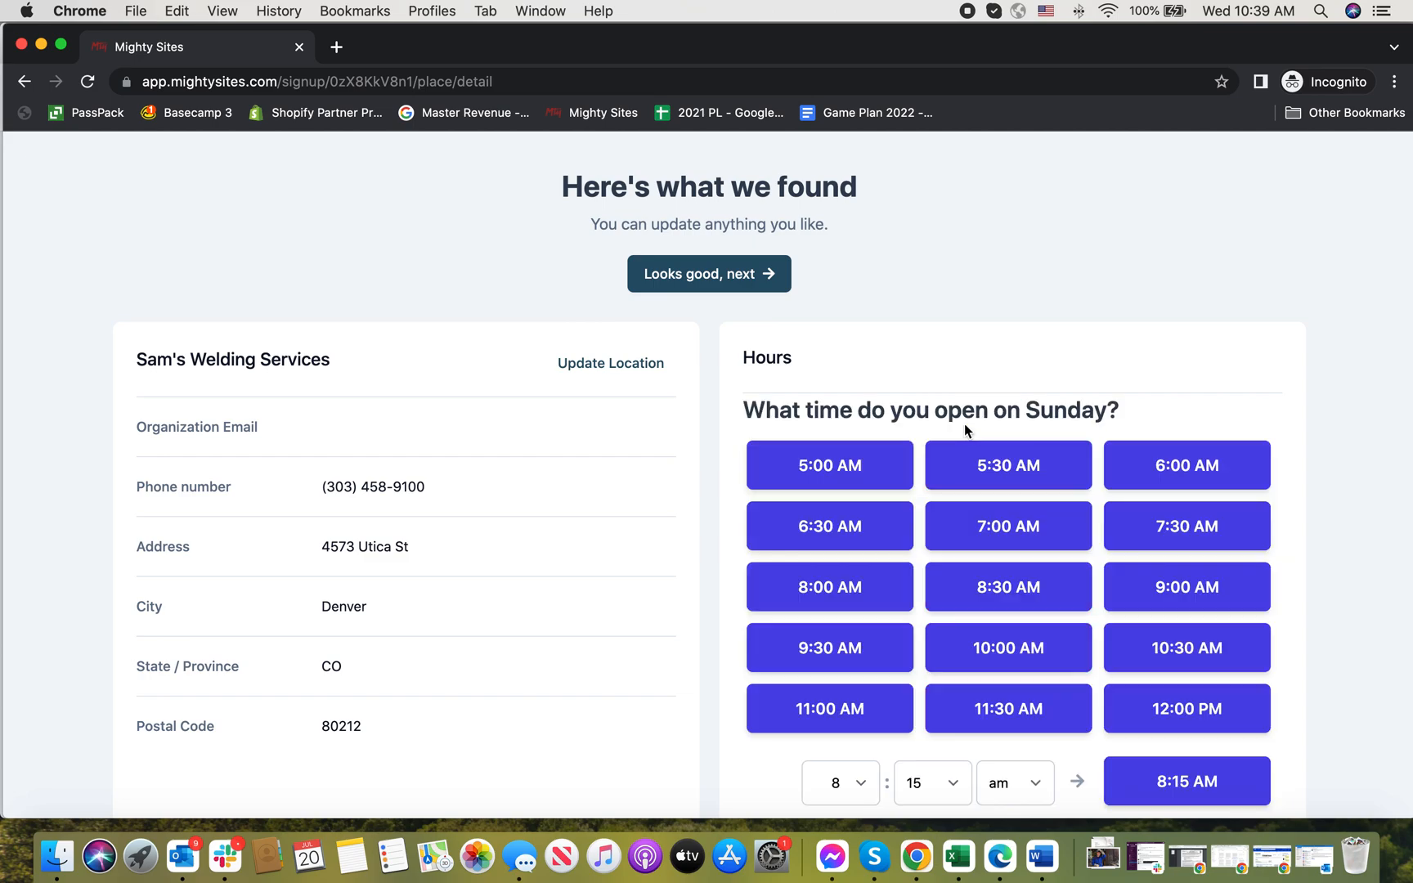
mouse_move(828, 586)
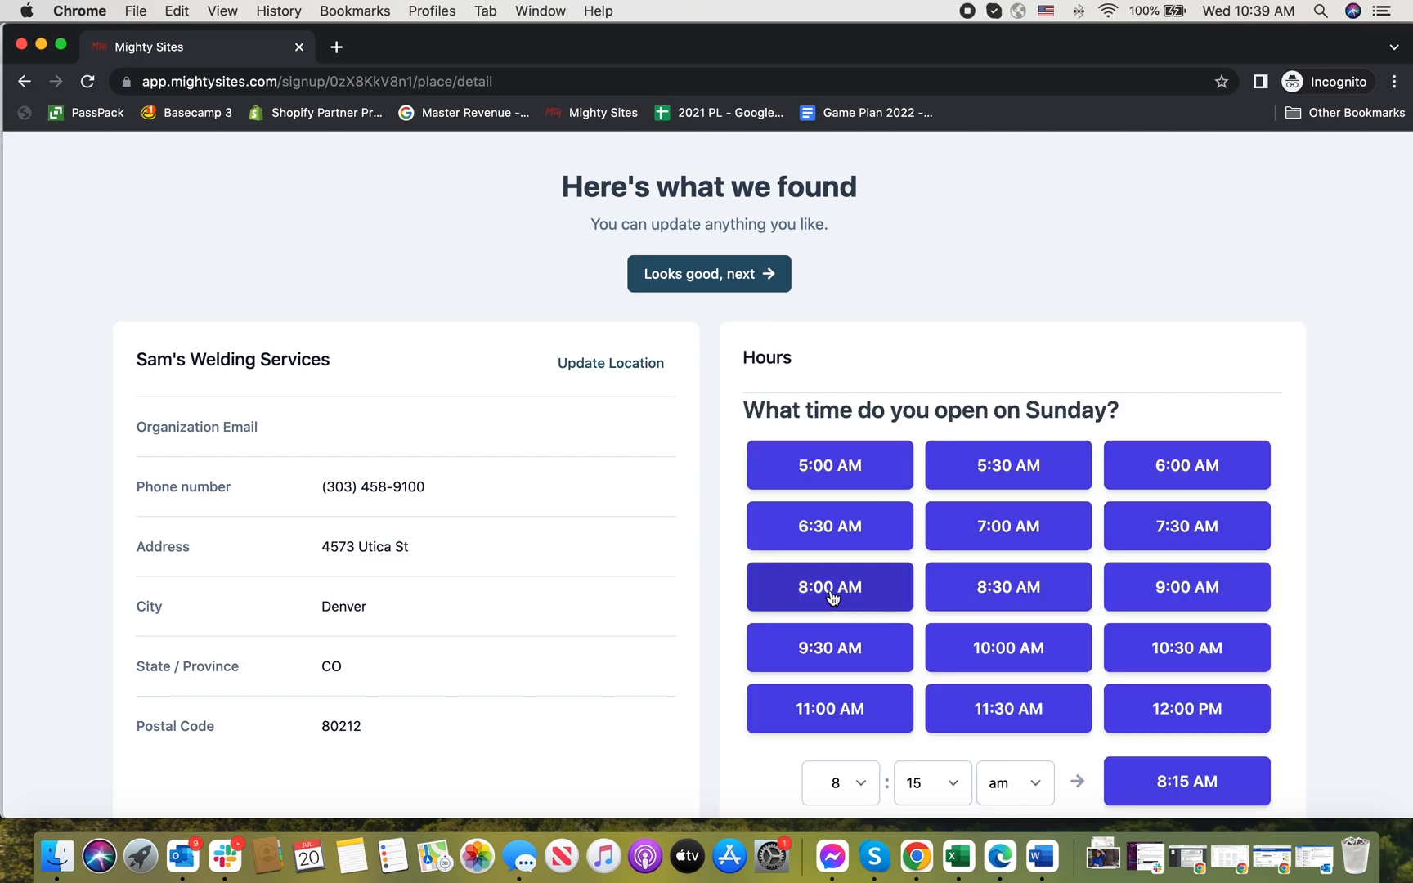
left_click(828, 586)
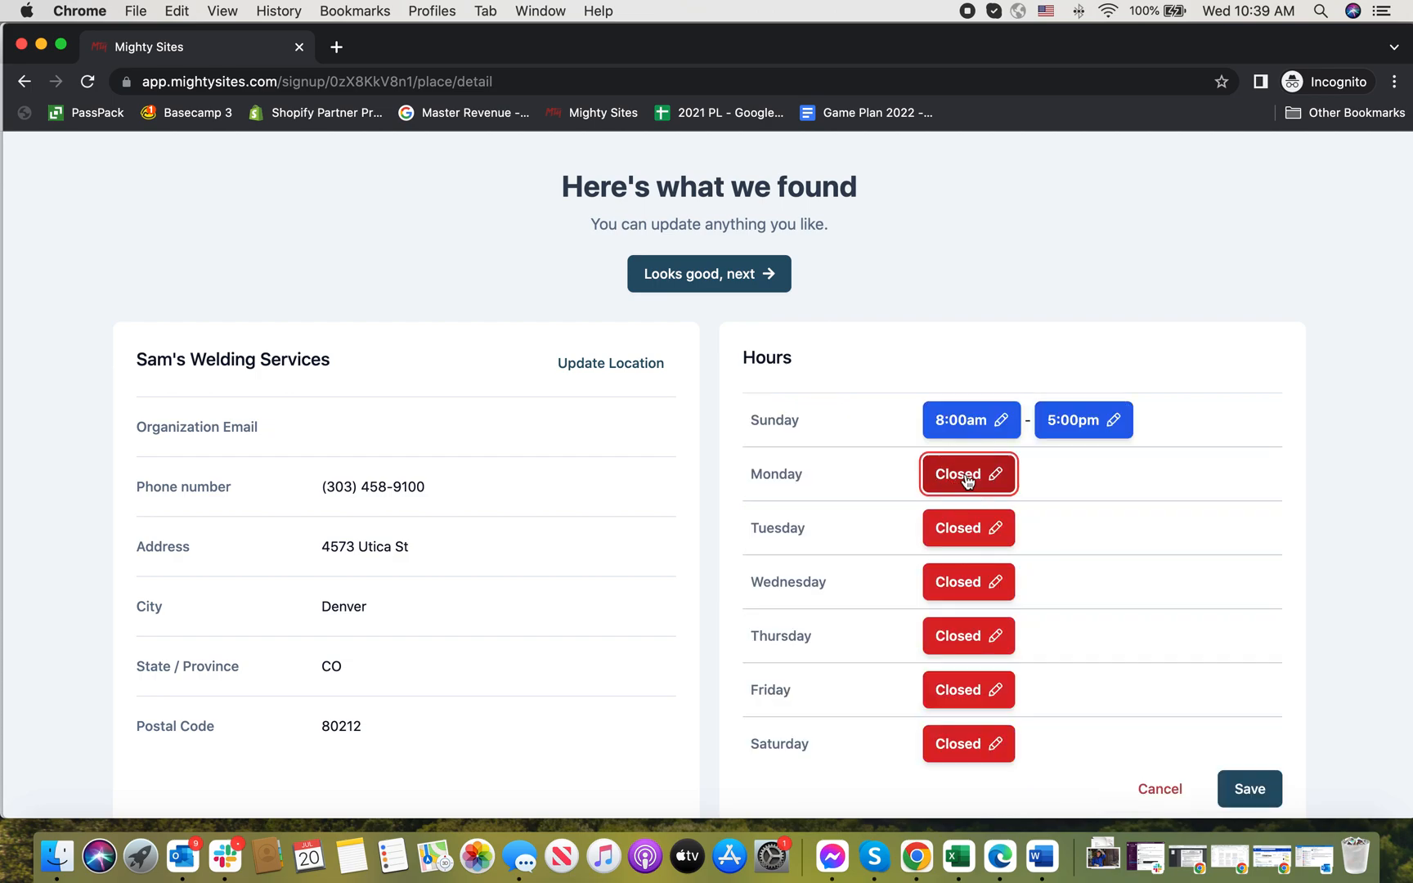
left_click(966, 474)
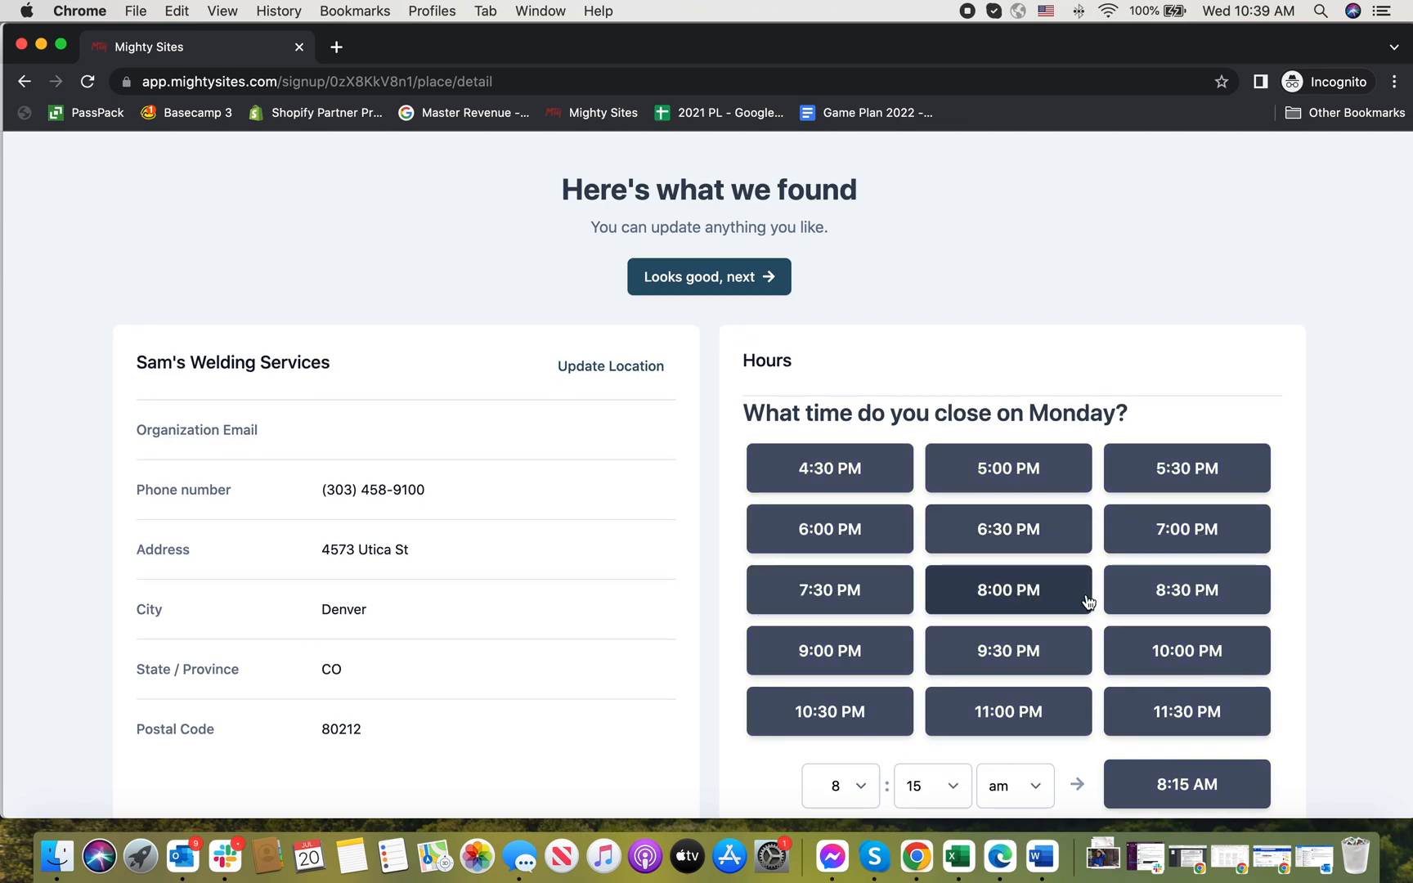
left_click(1006, 589)
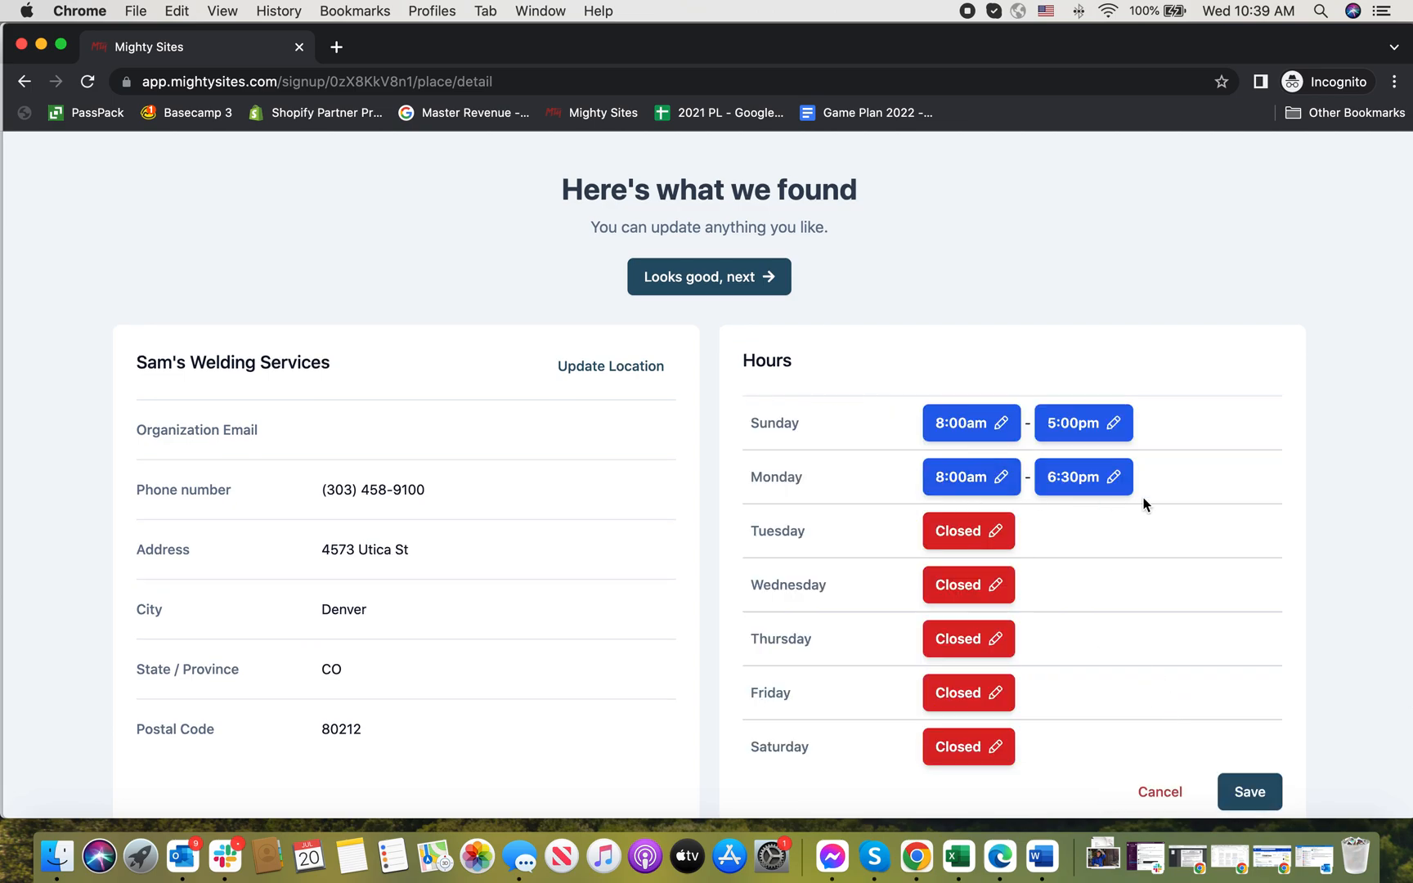
scroll("down", 3)
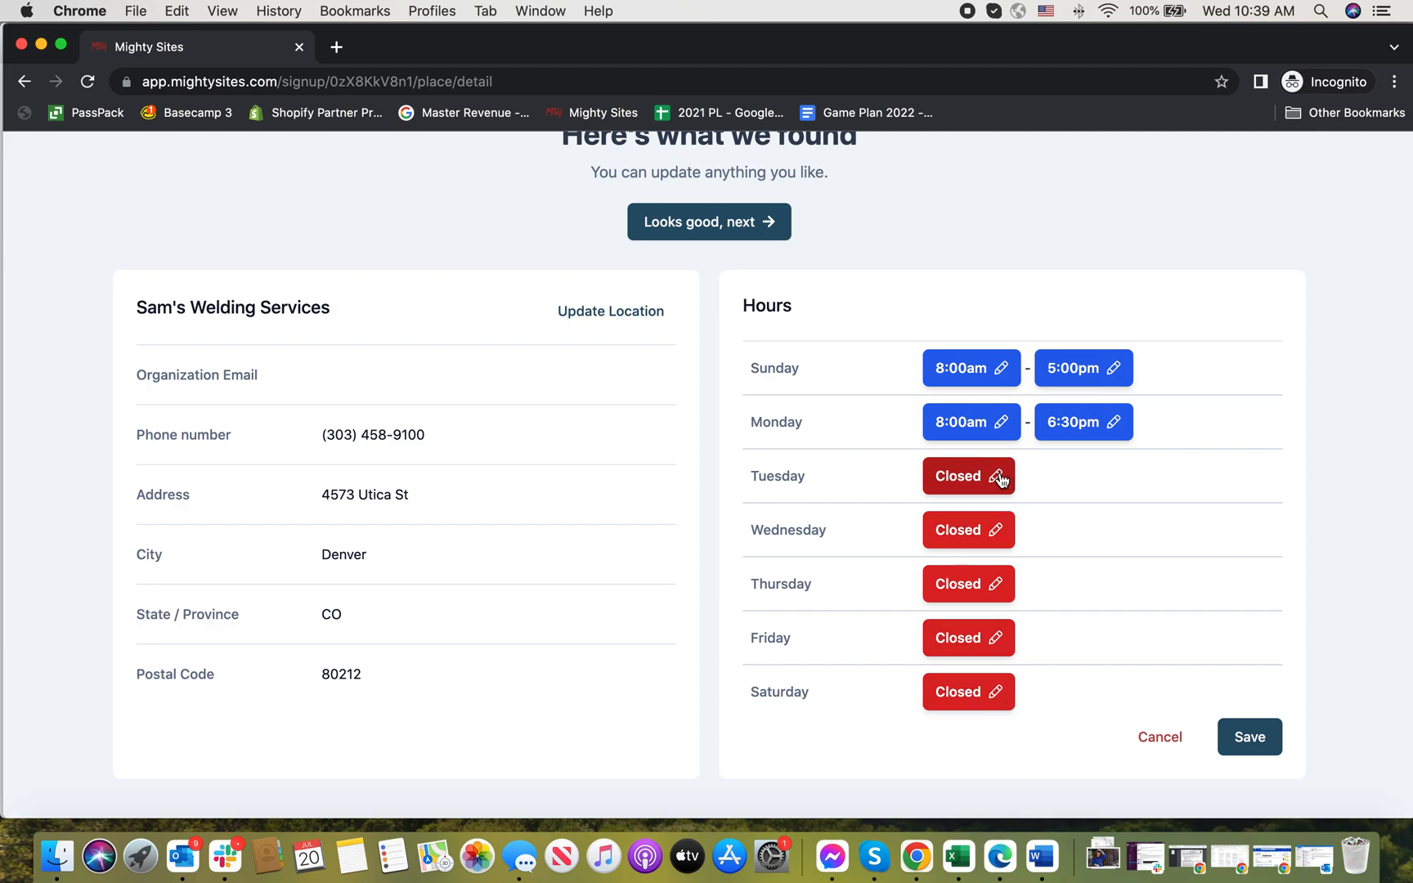
mouse_move(1021, 439)
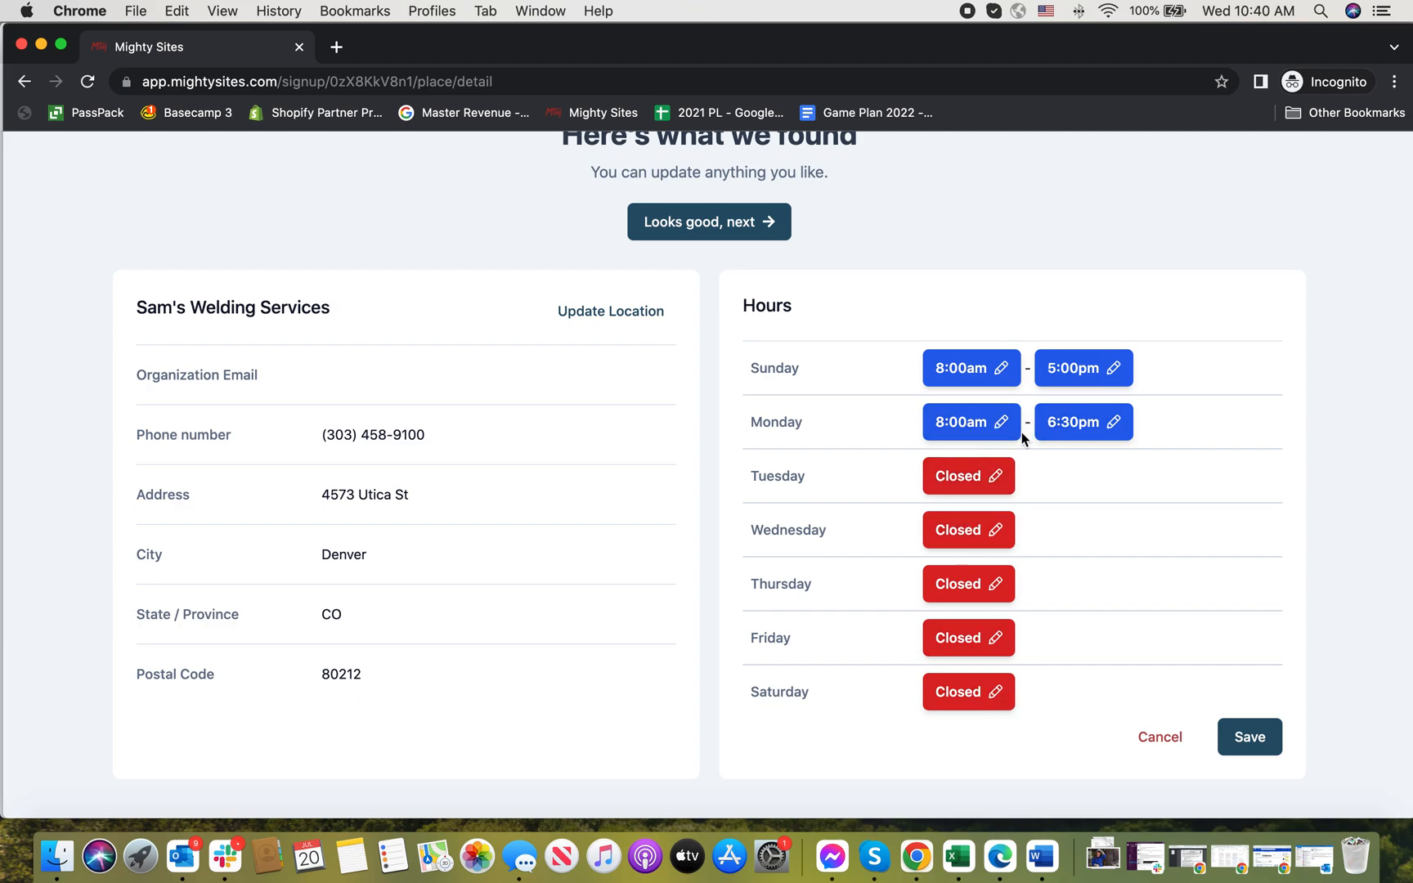
scroll("up", 3)
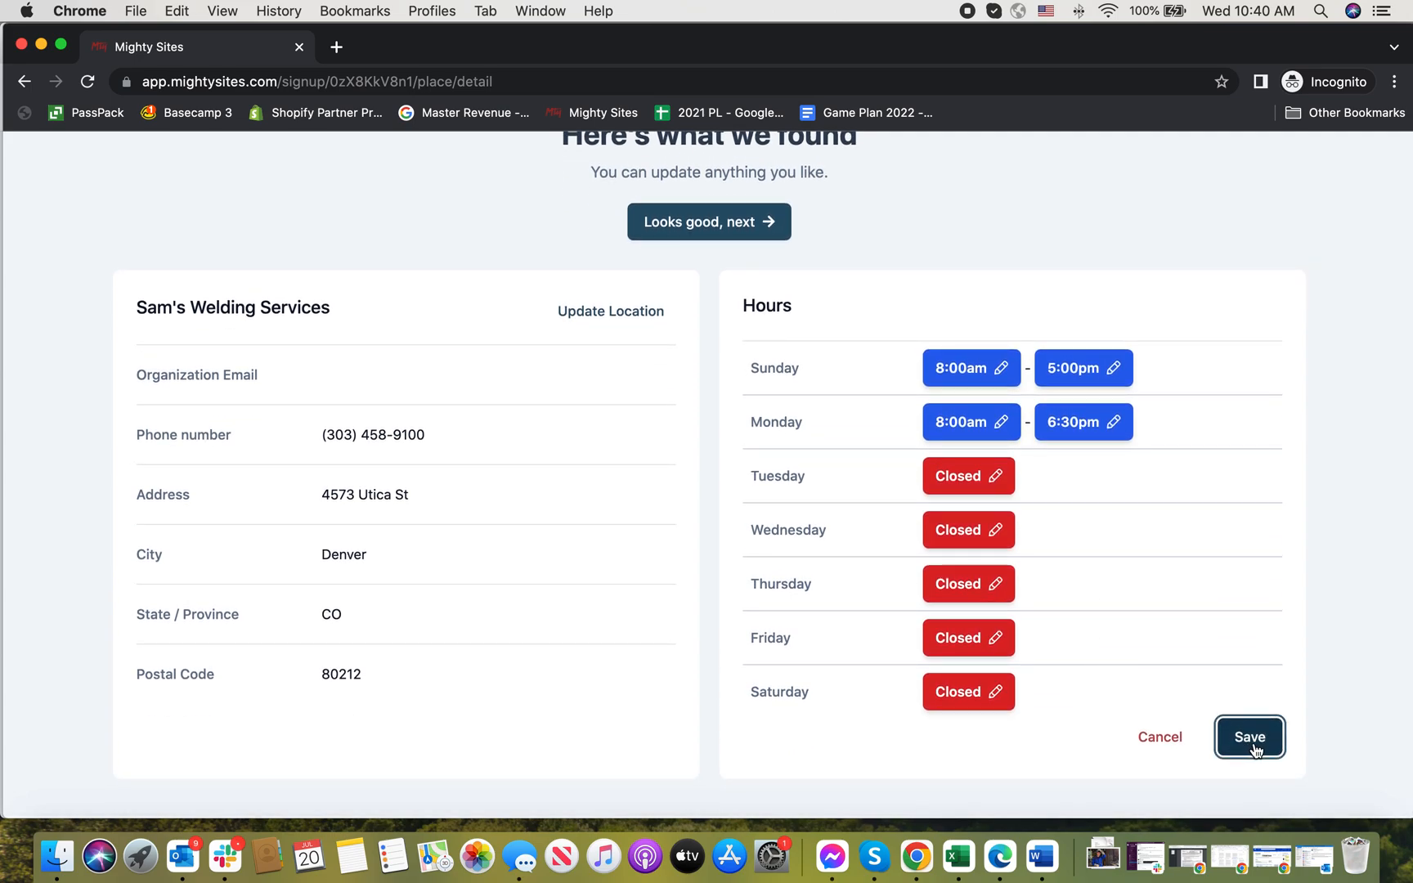
left_click(1248, 737)
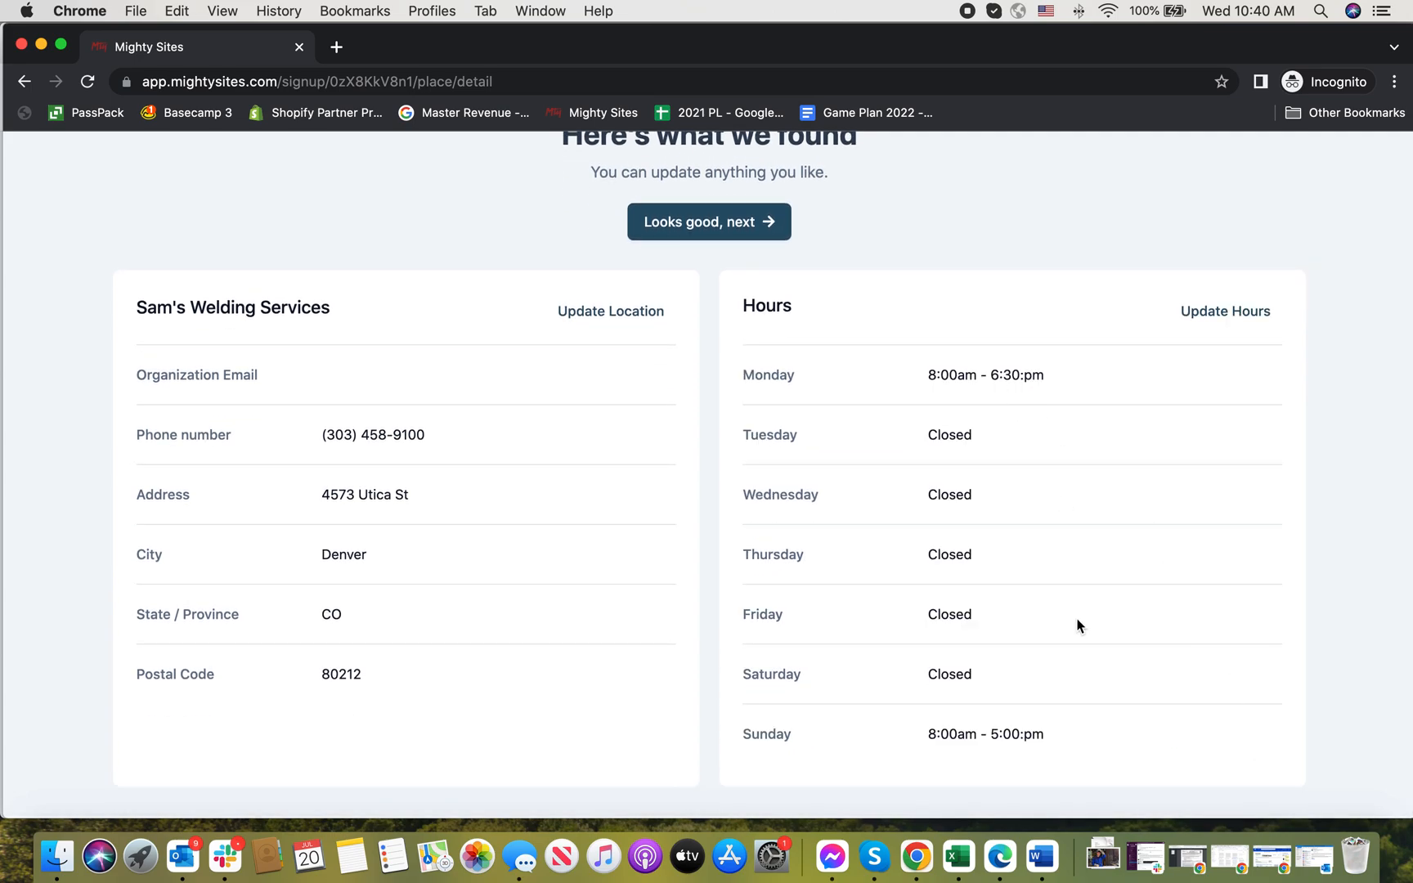
scroll("up", 3)
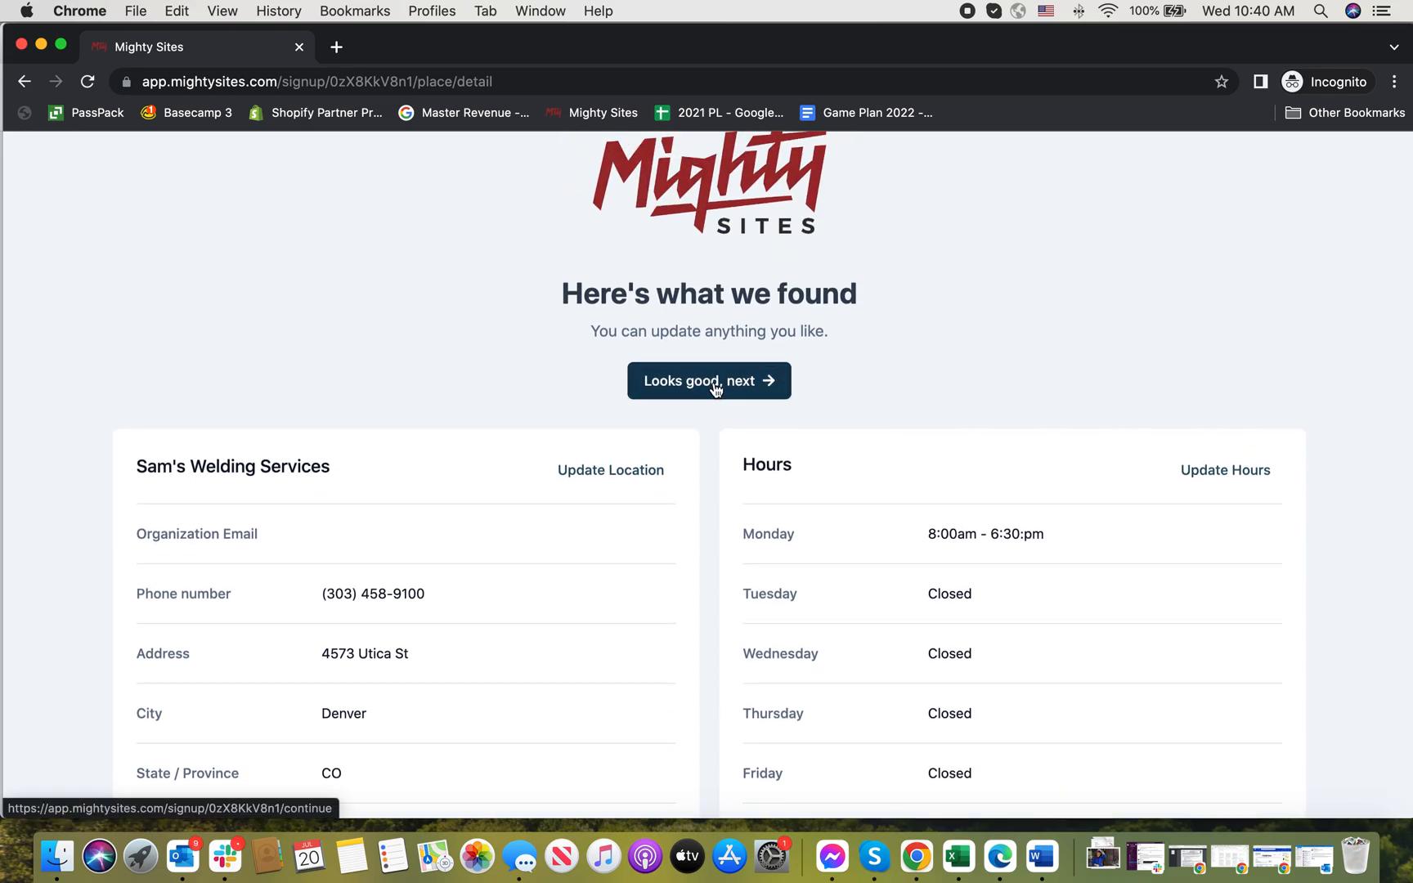
Accept the business details and browse the category grid down to Welder
left_click(708, 380)
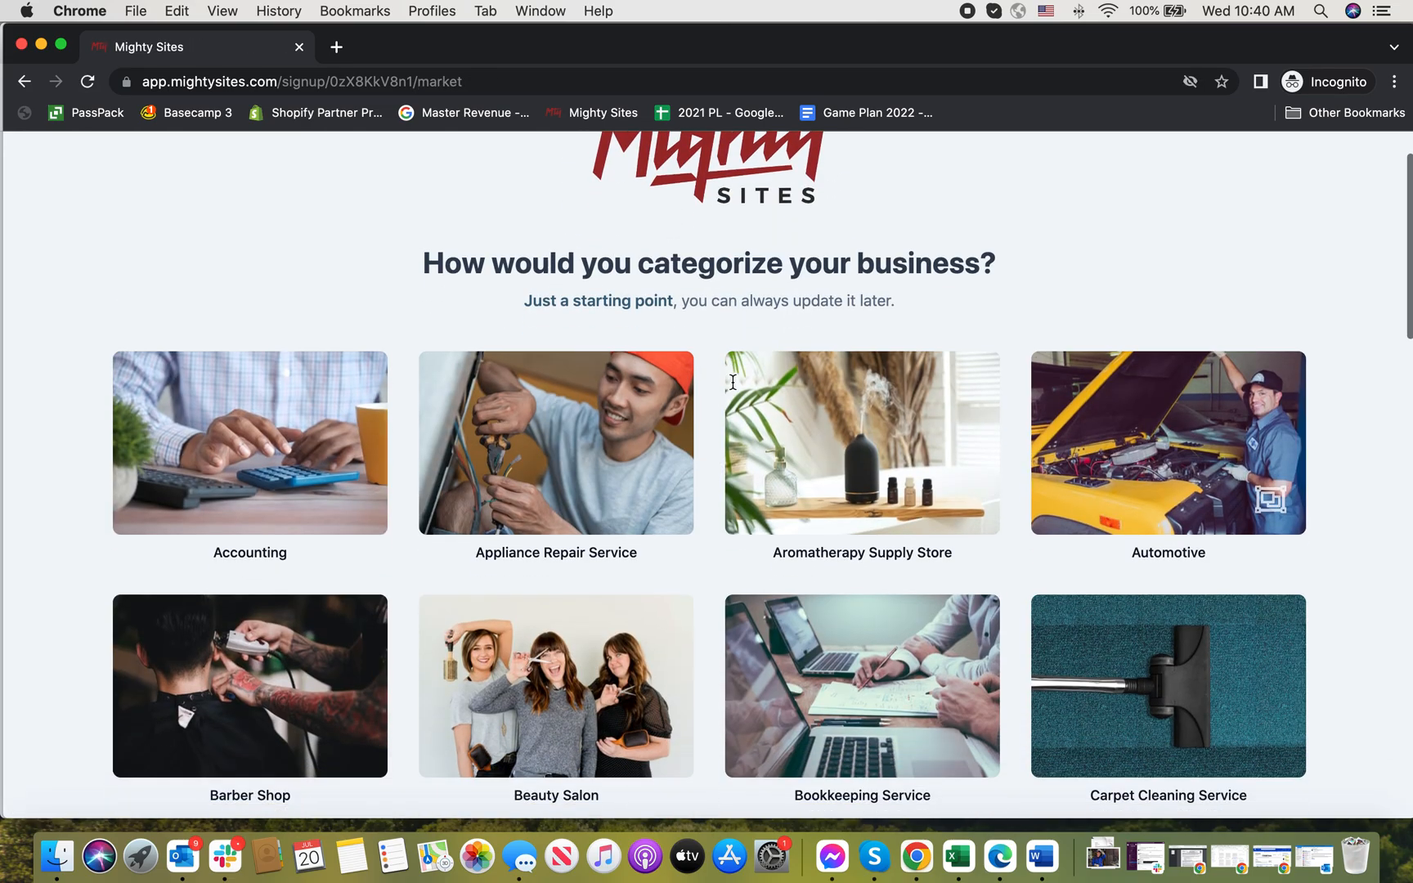
scroll("down", 3)
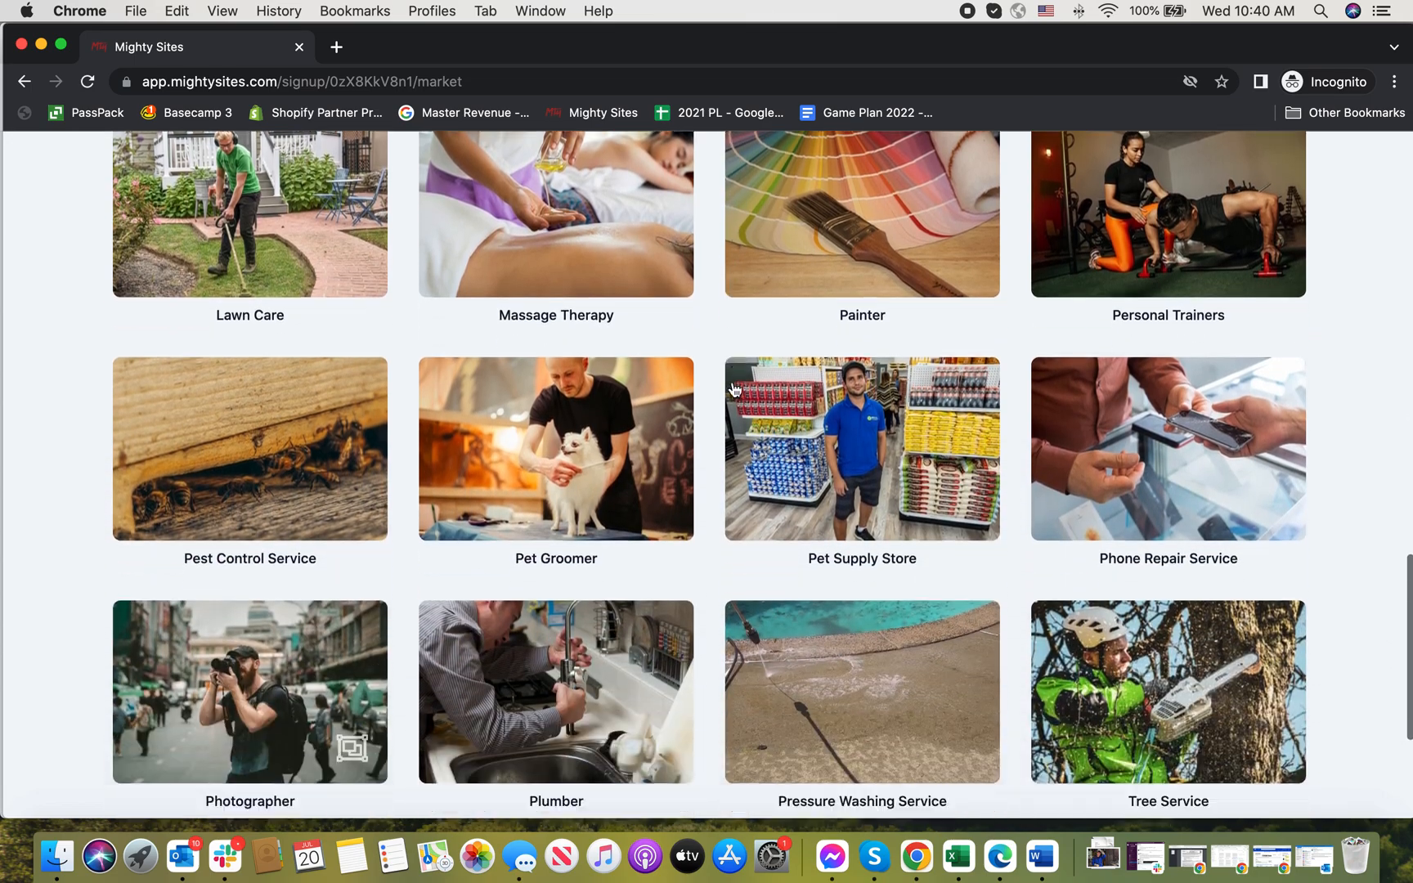
scroll("down", 3)
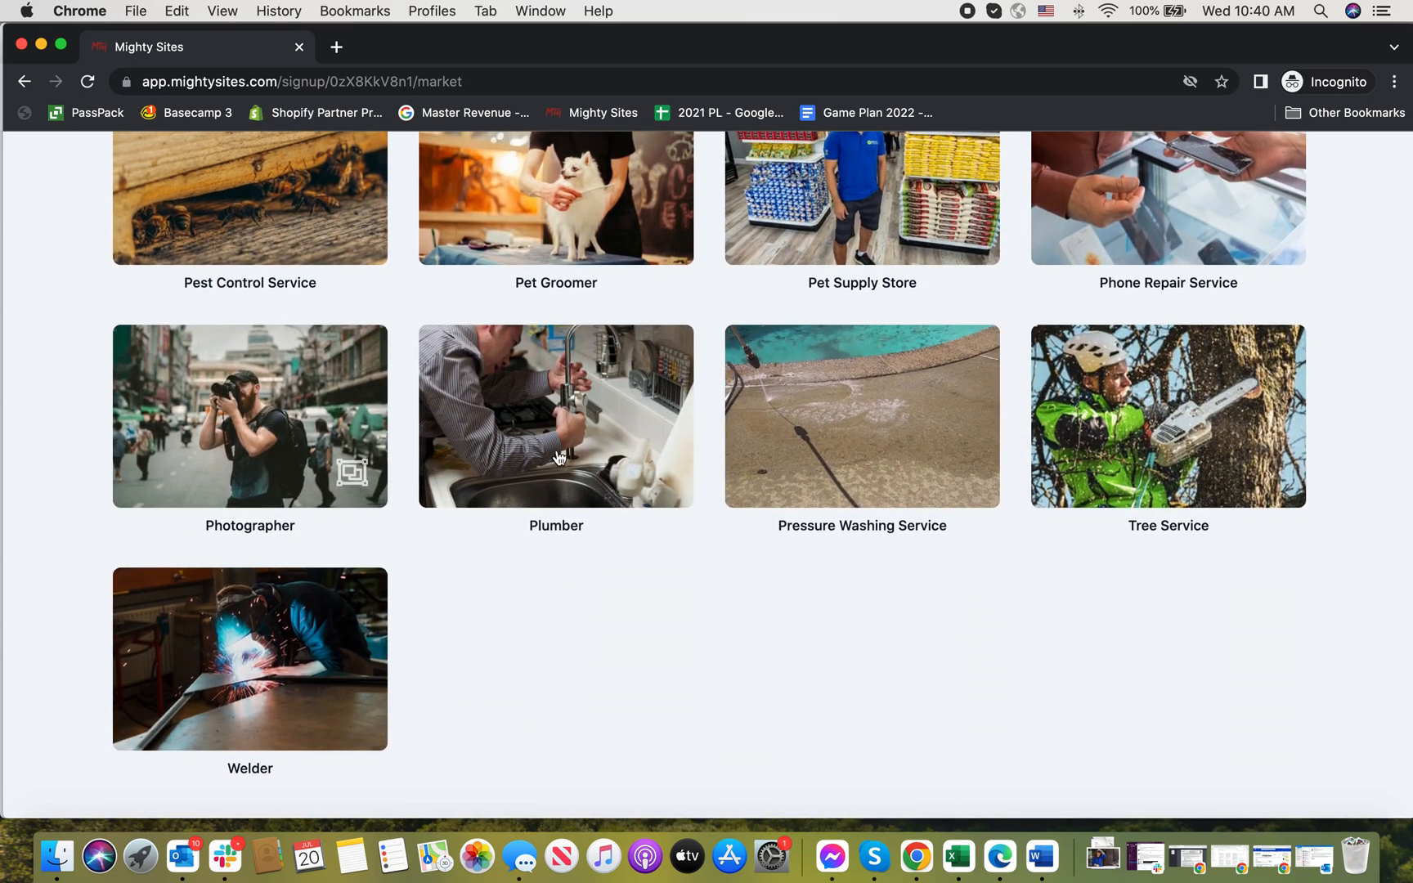
mouse_move(264, 682)
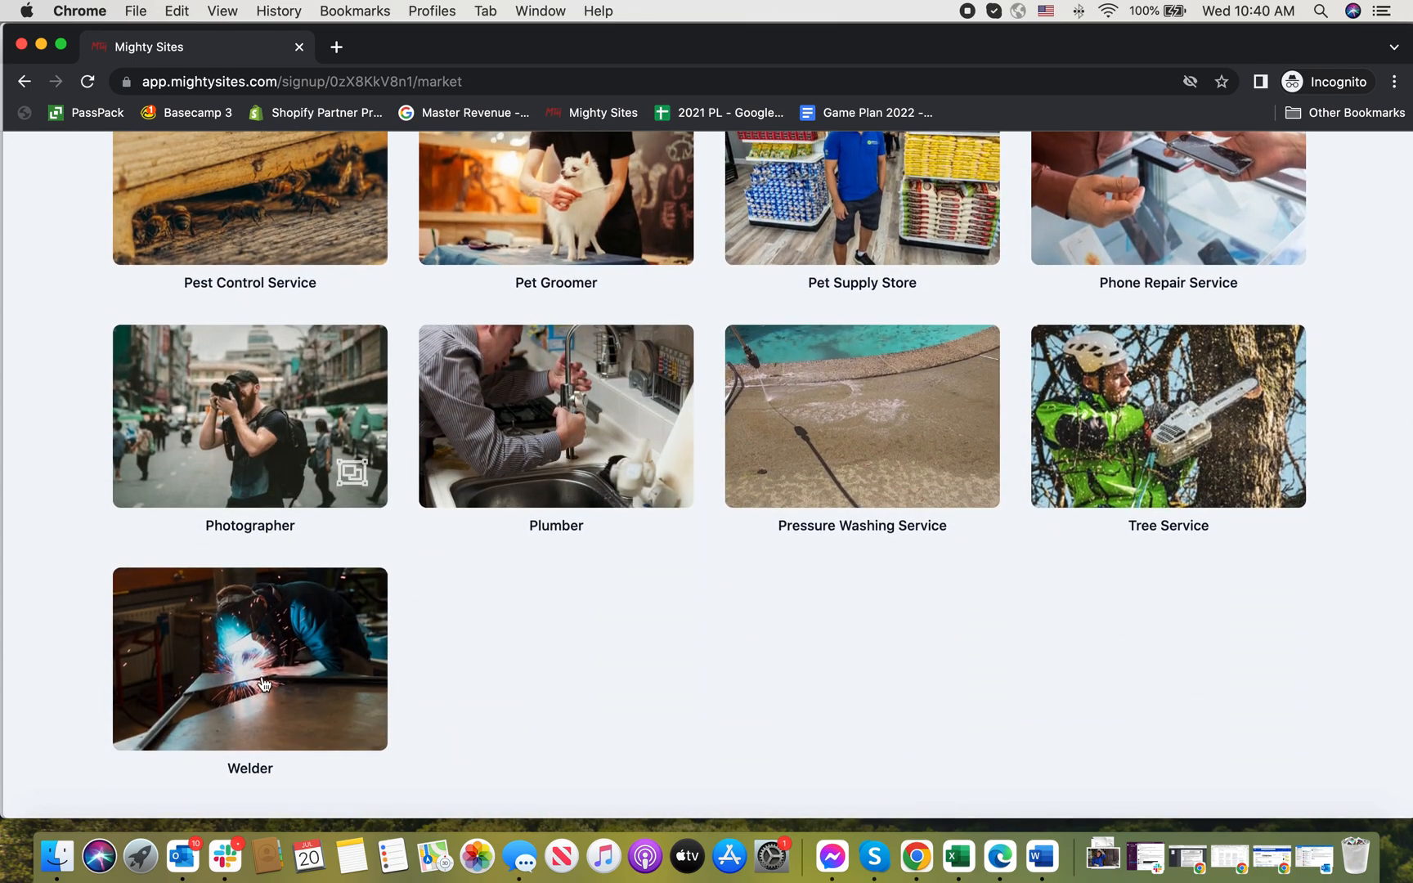
Pick the Welder category, review the generated site preview, and start activation
left_click(249, 659)
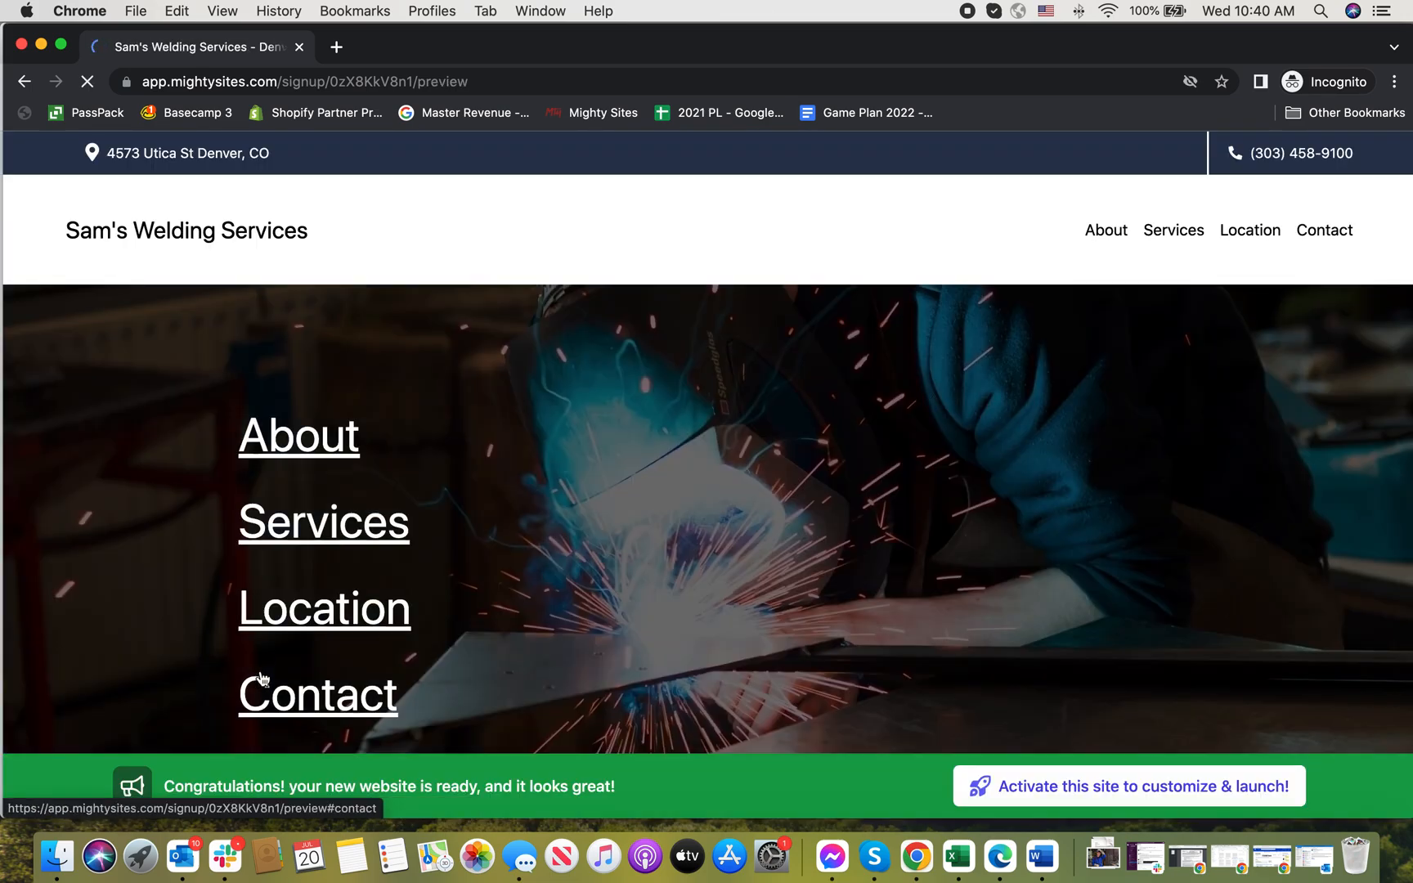
scroll("up", 3)
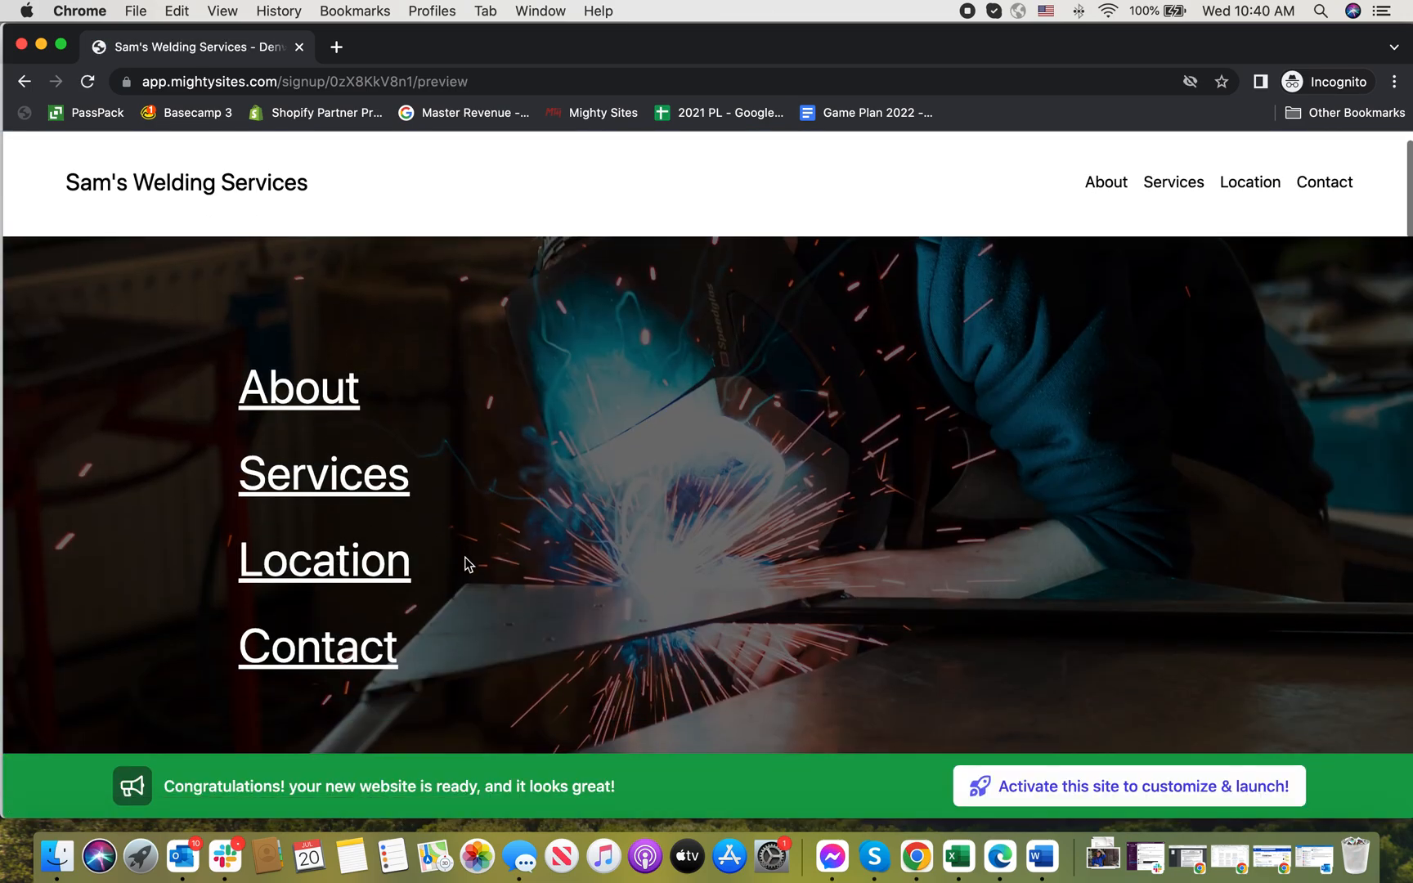
scroll("down", 3)
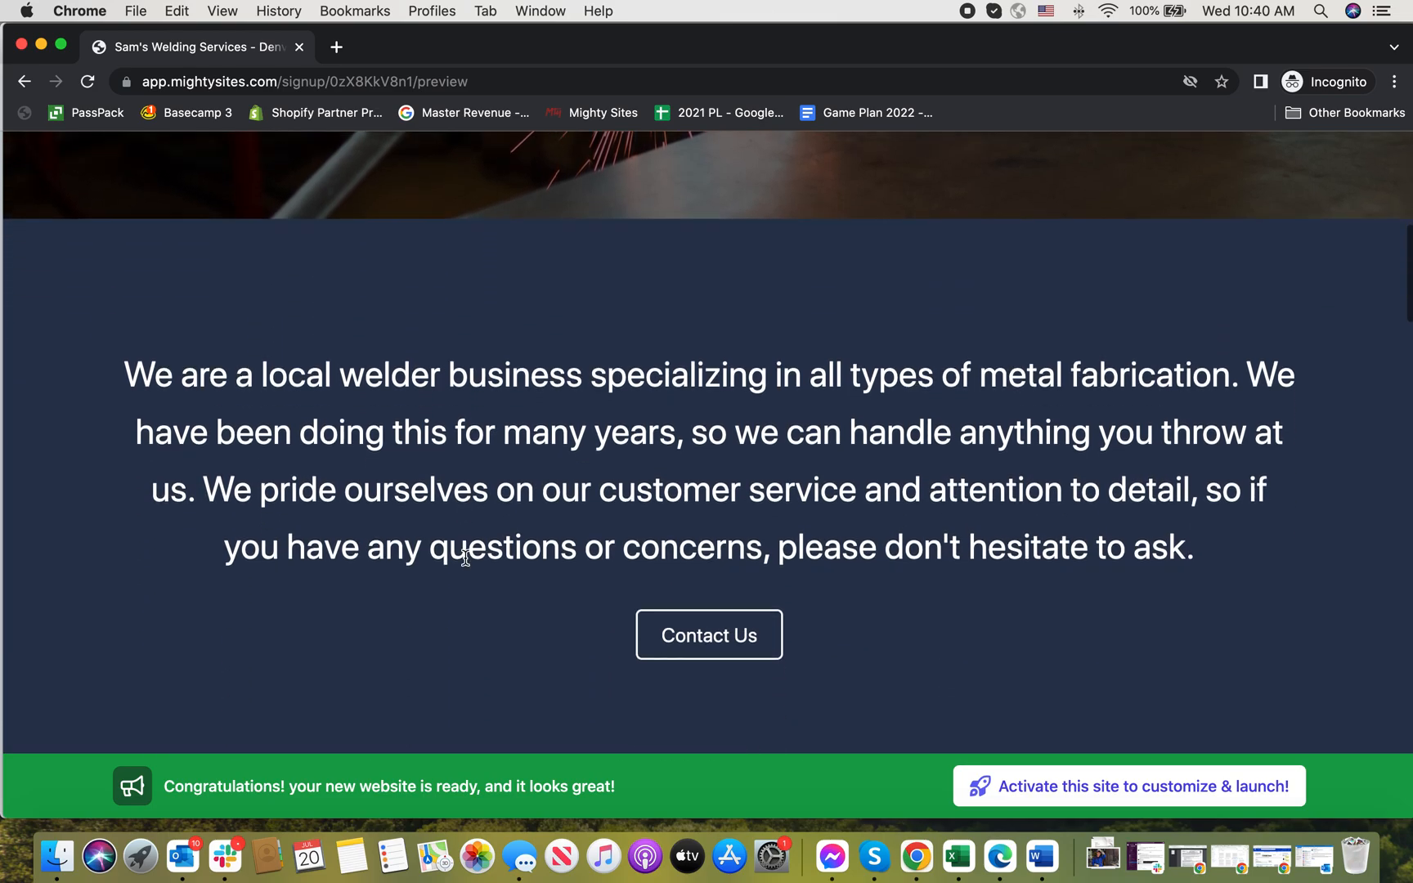
scroll("down", 3)
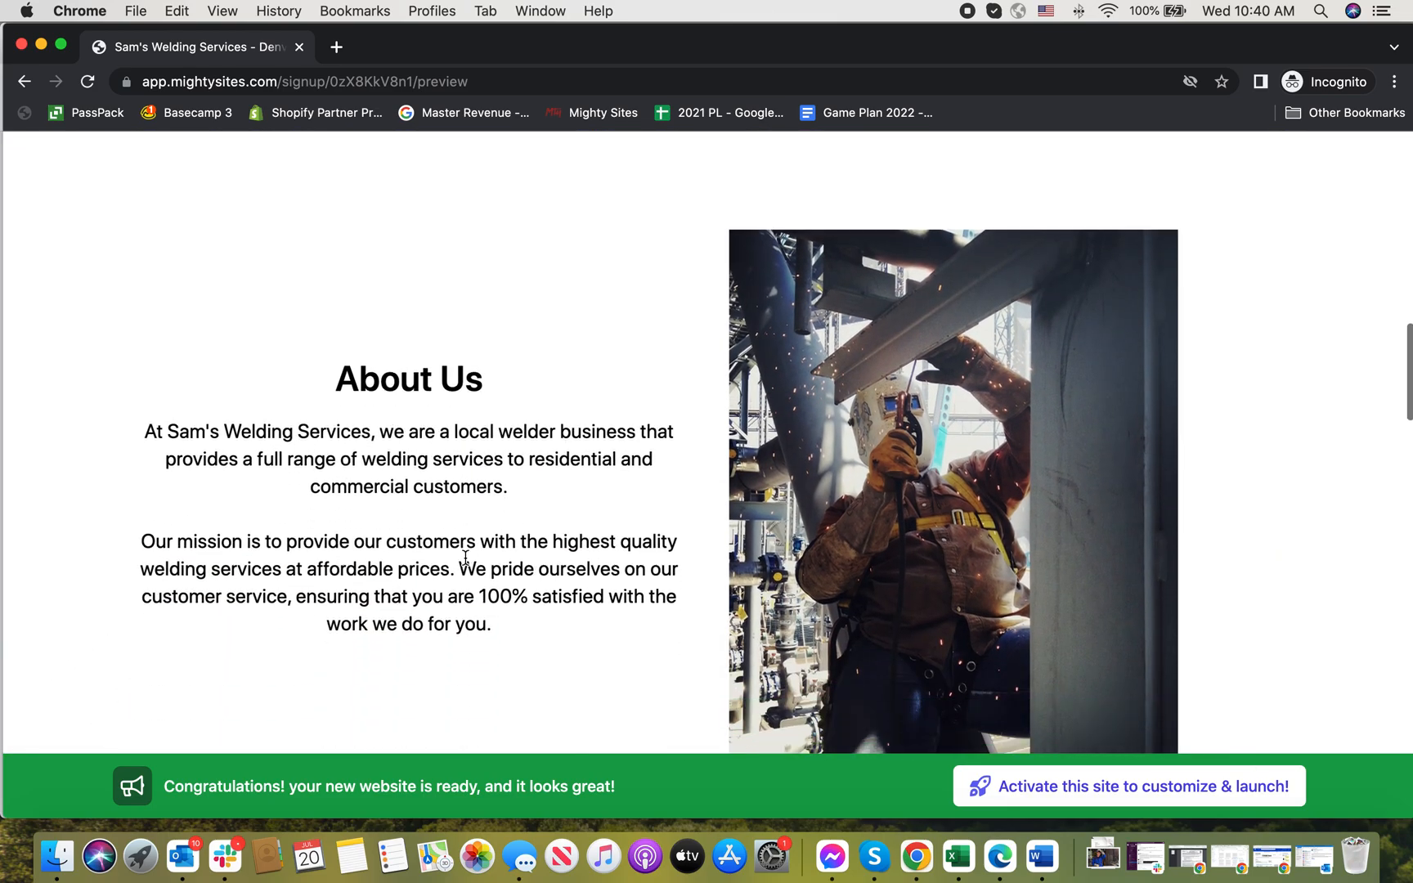
scroll("down", 3)
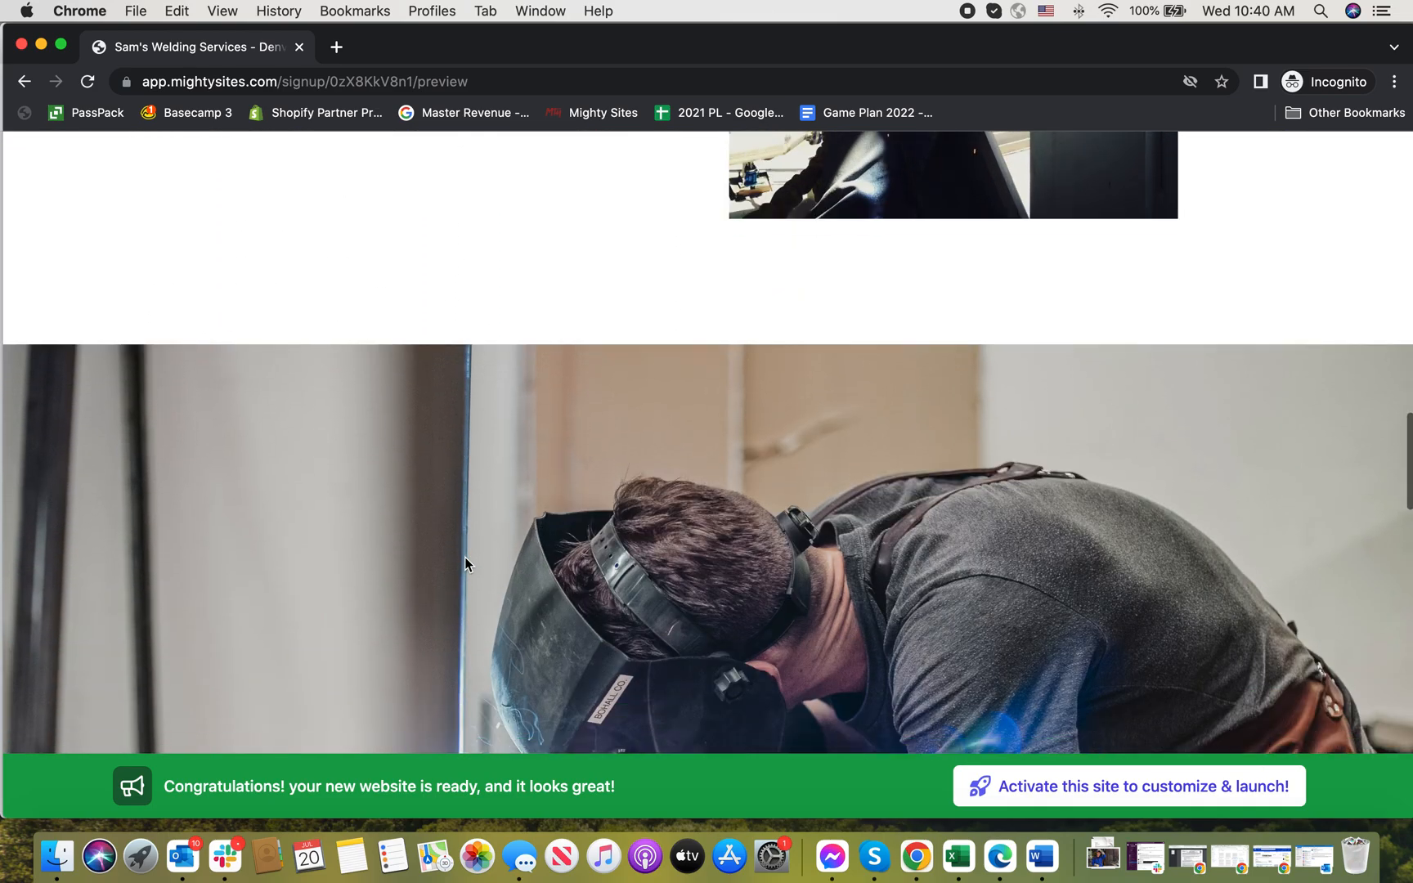
scroll("down", 3)
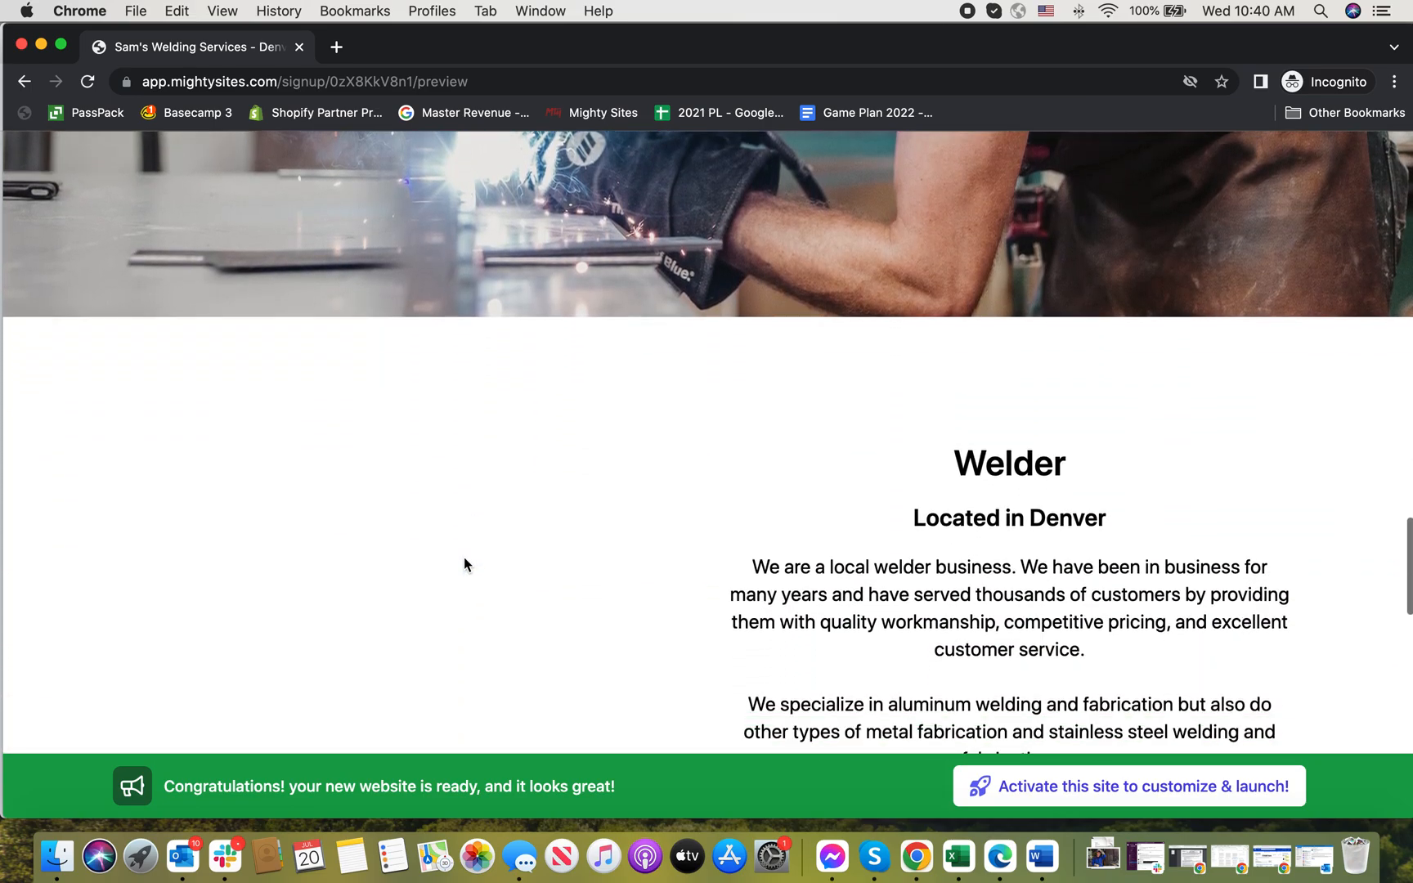
scroll("down", 3)
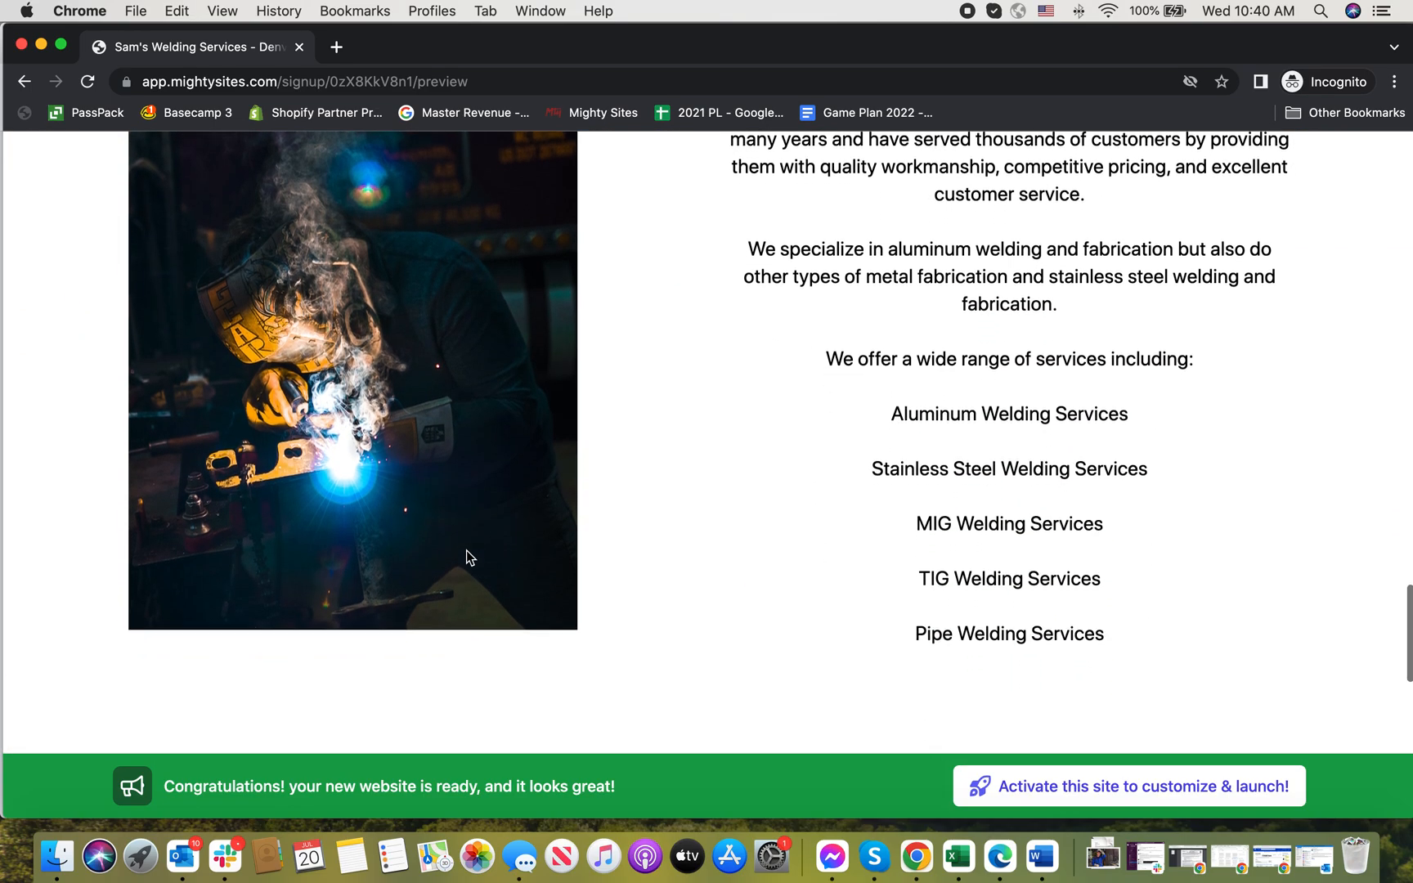
scroll("down", 3)
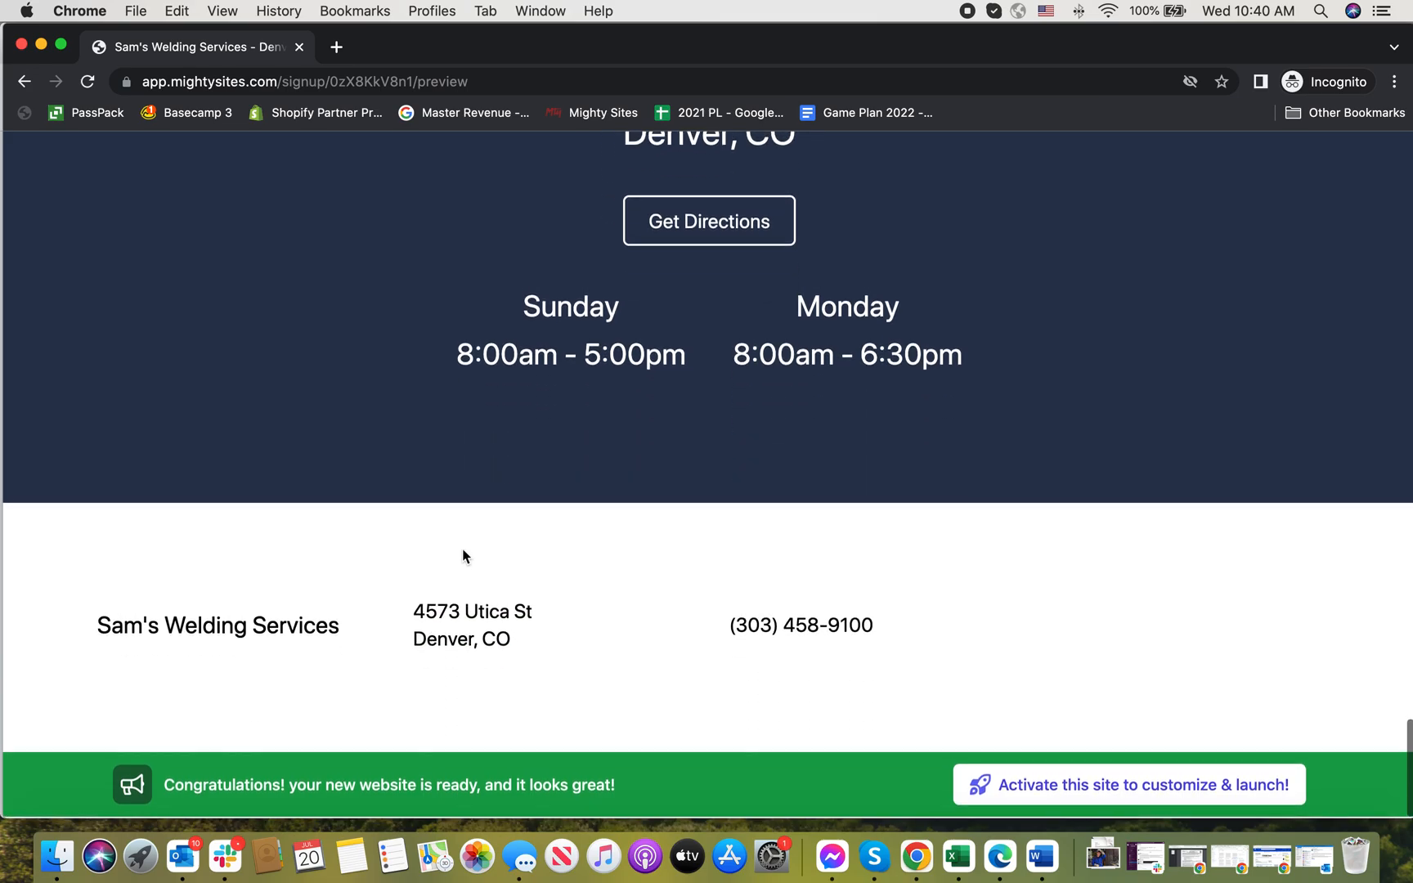
scroll("up", 3)
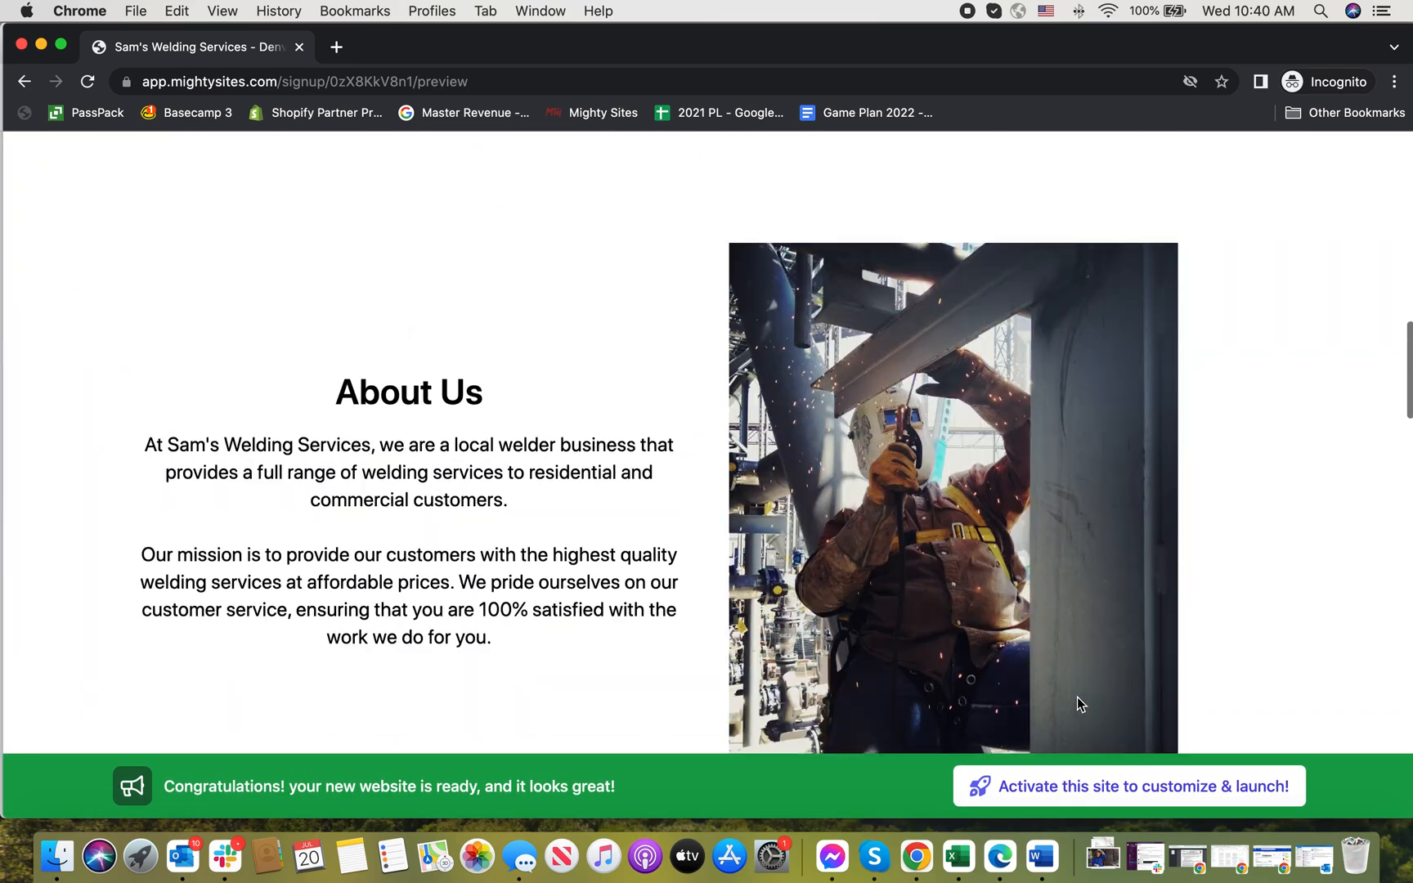
left_click(1128, 785)
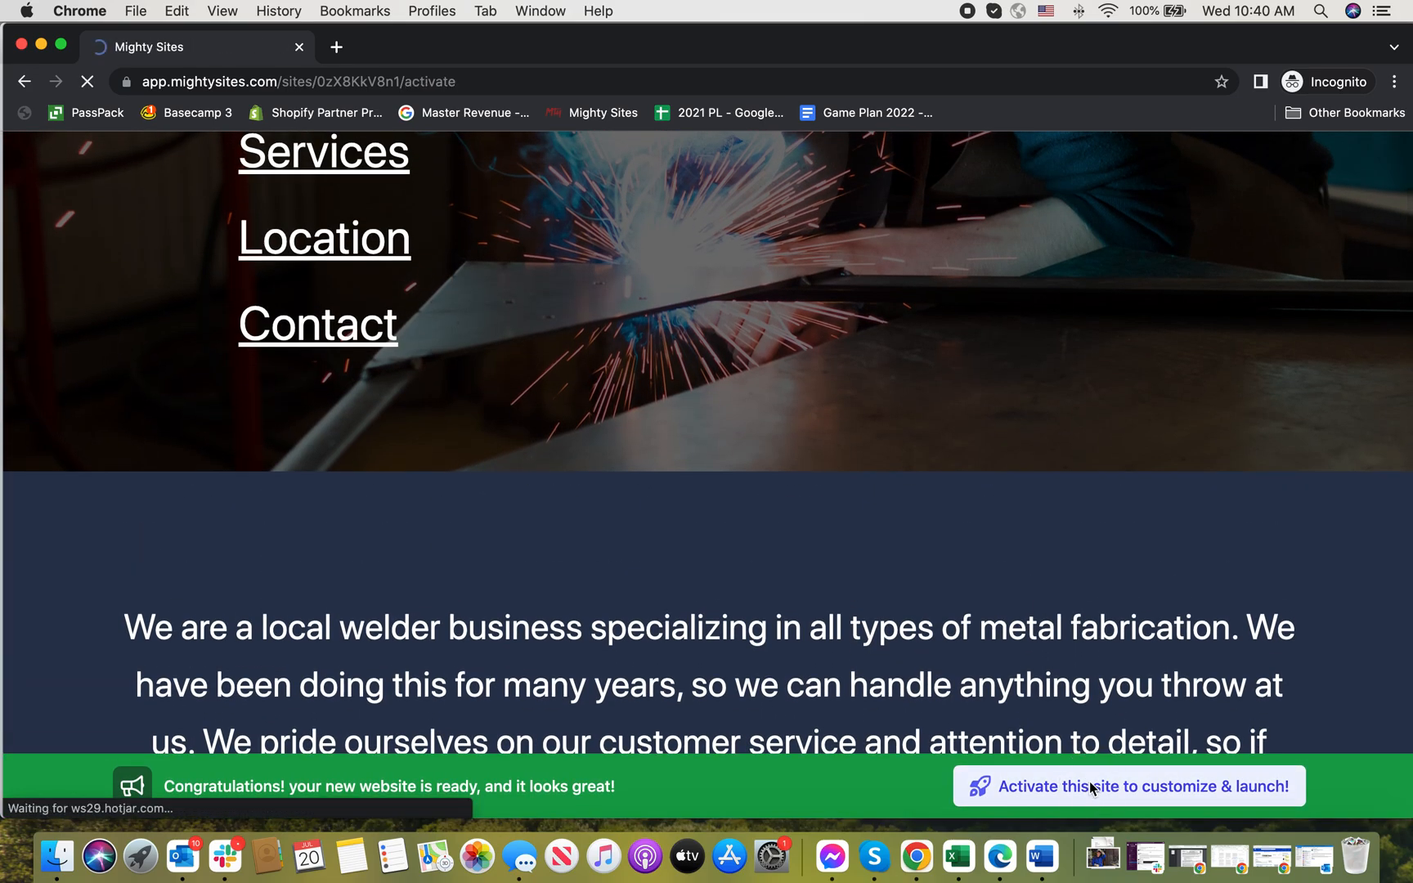
Log out of the activation dashboard and log back in with the saved account
left_click(1126, 785)
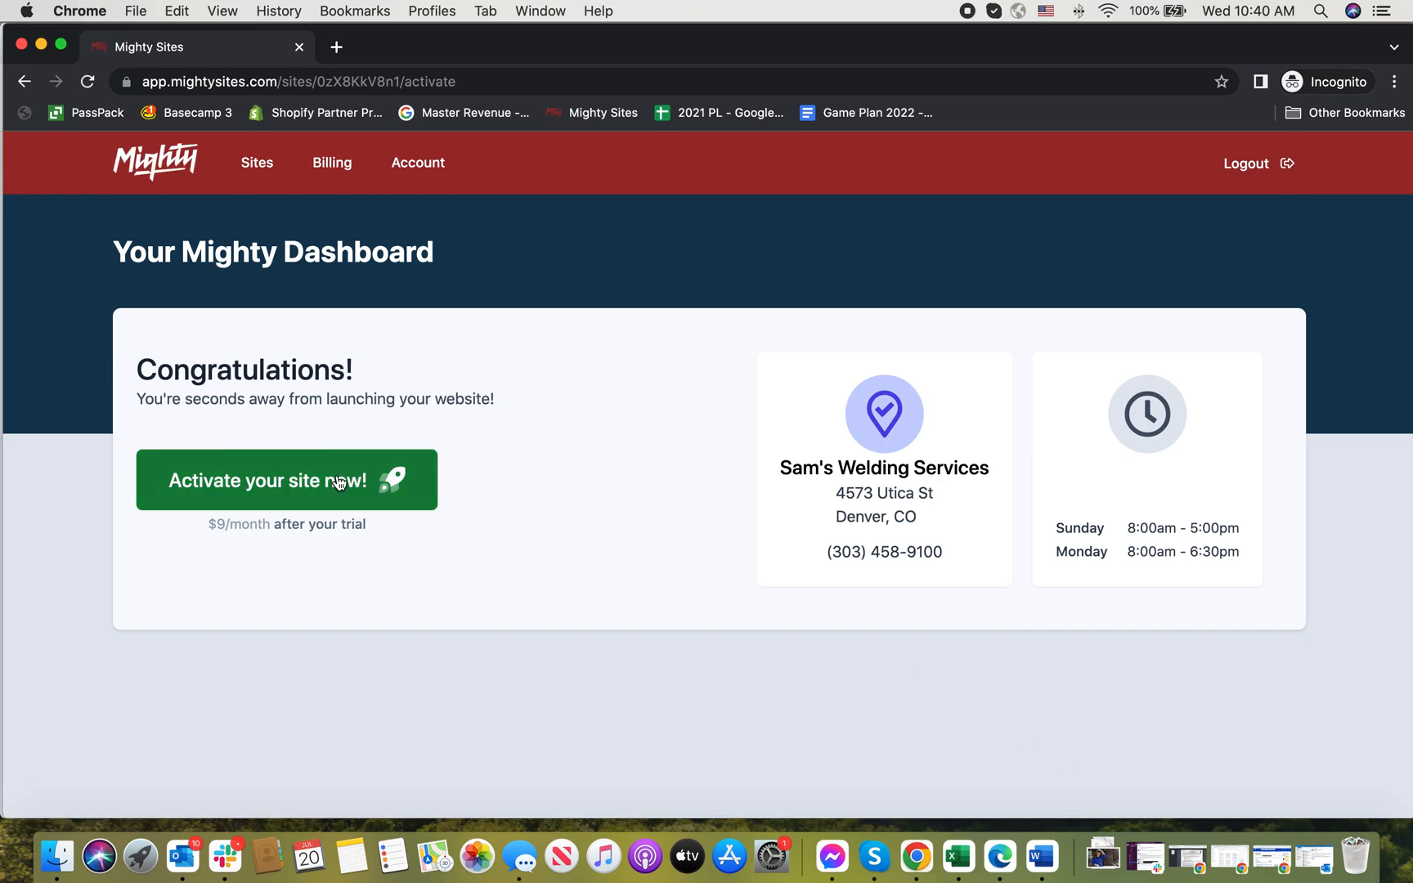
mouse_move(1120, 288)
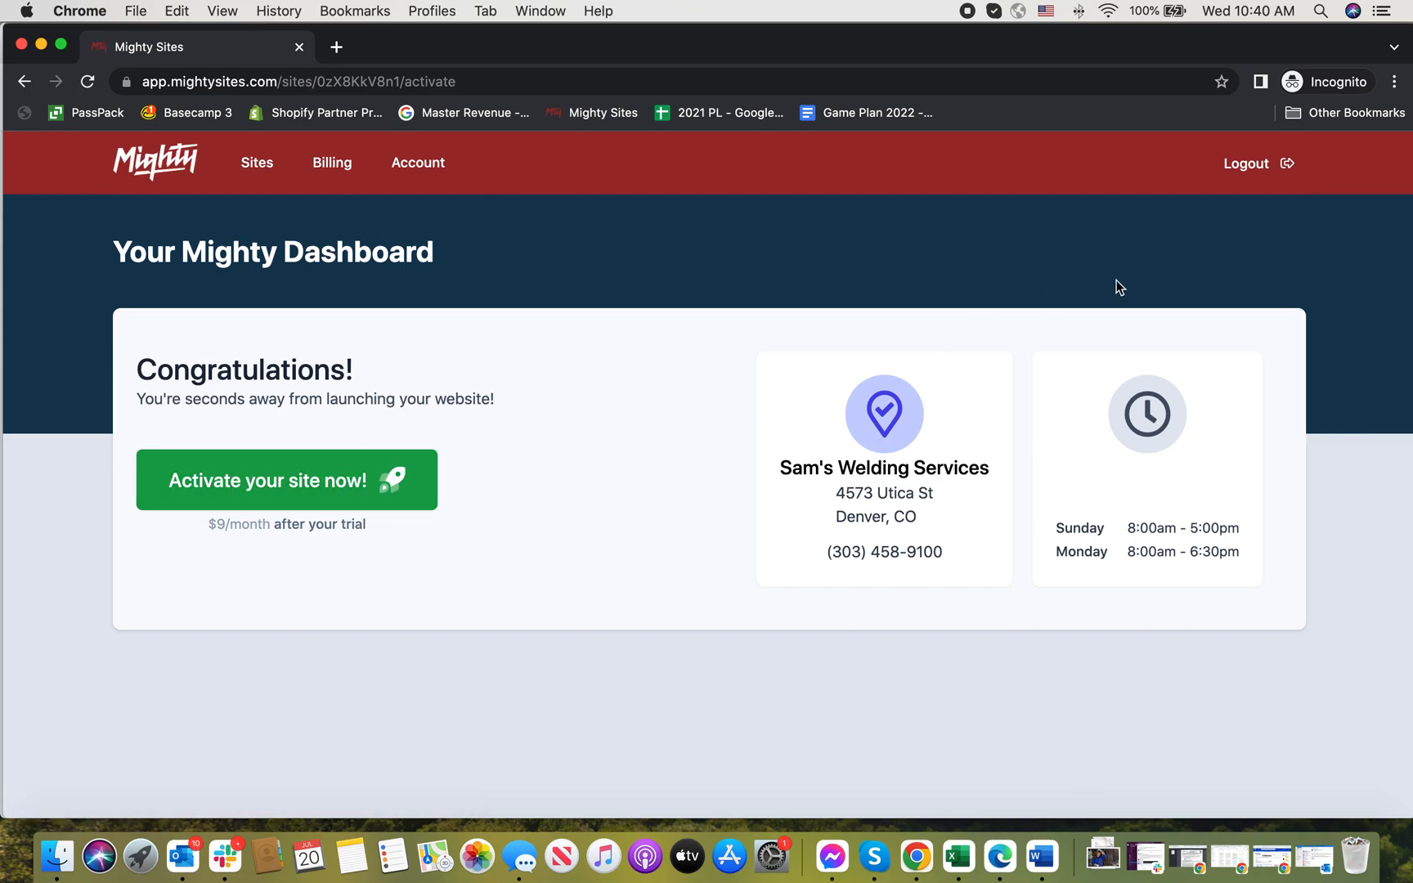
mouse_move(1257, 163)
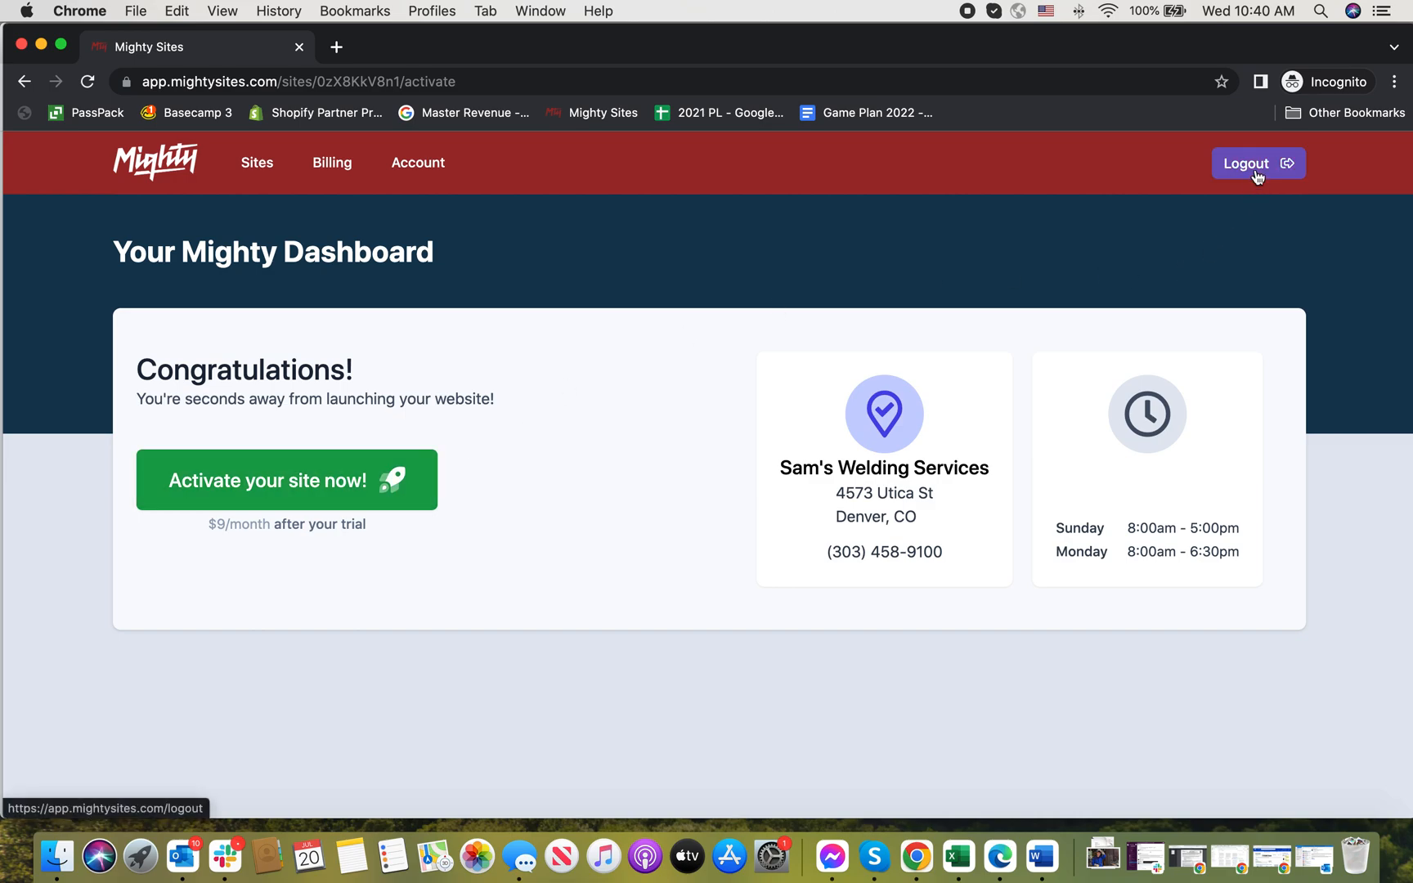
left_click(1256, 163)
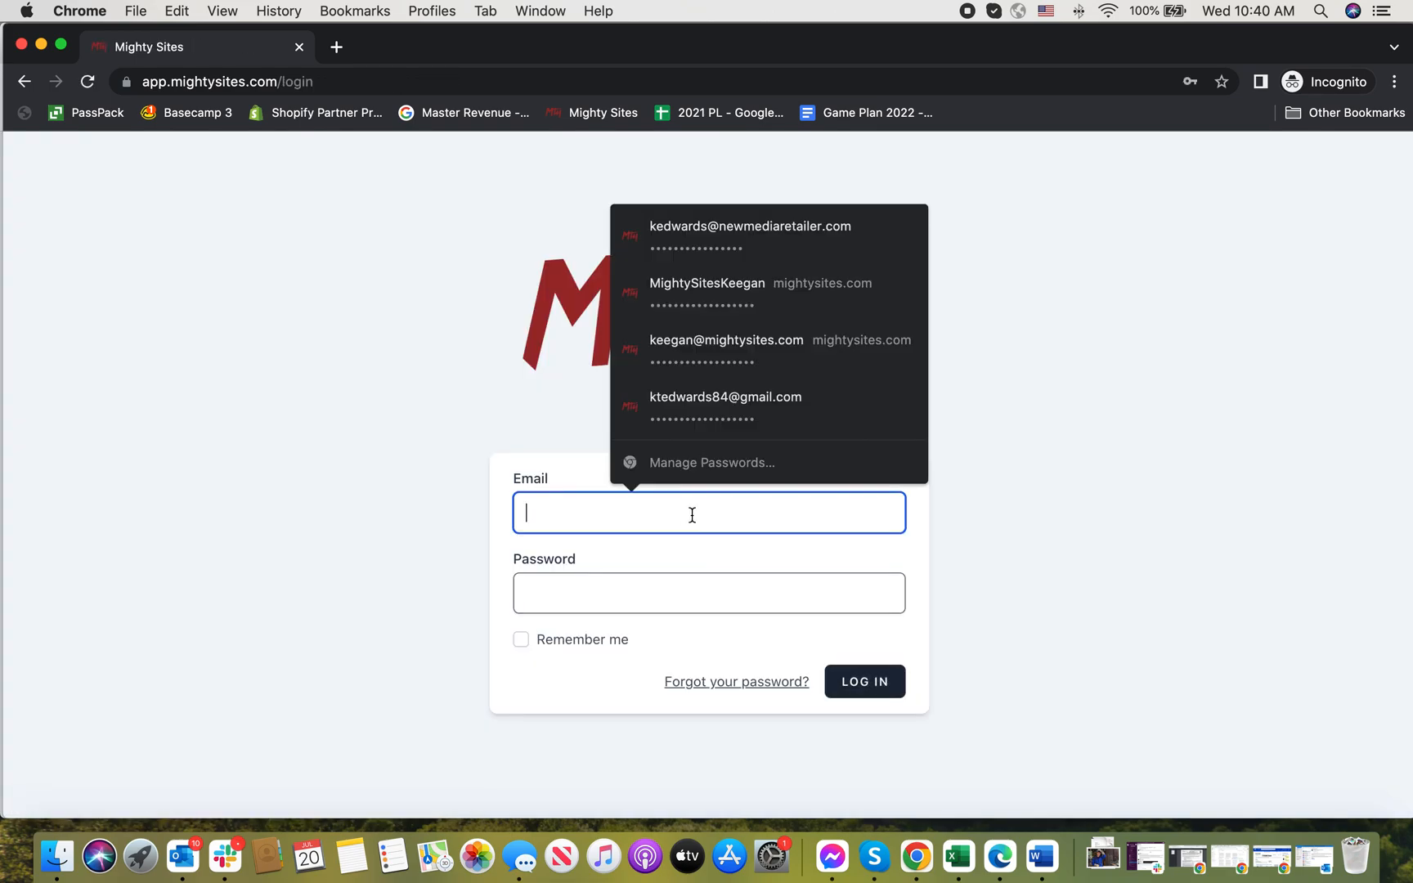
left_click(724, 401)
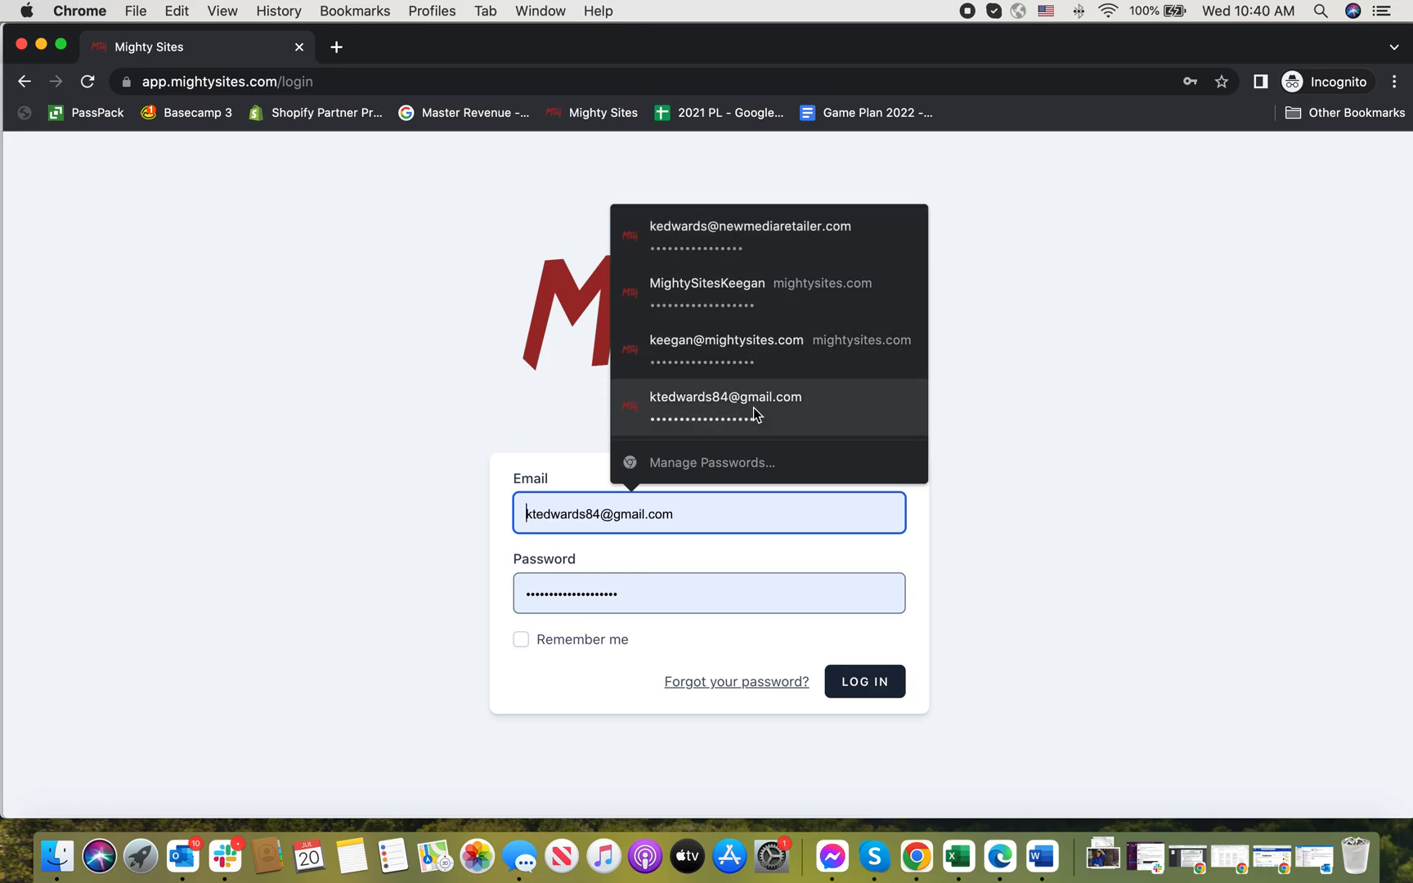
left_click(863, 680)
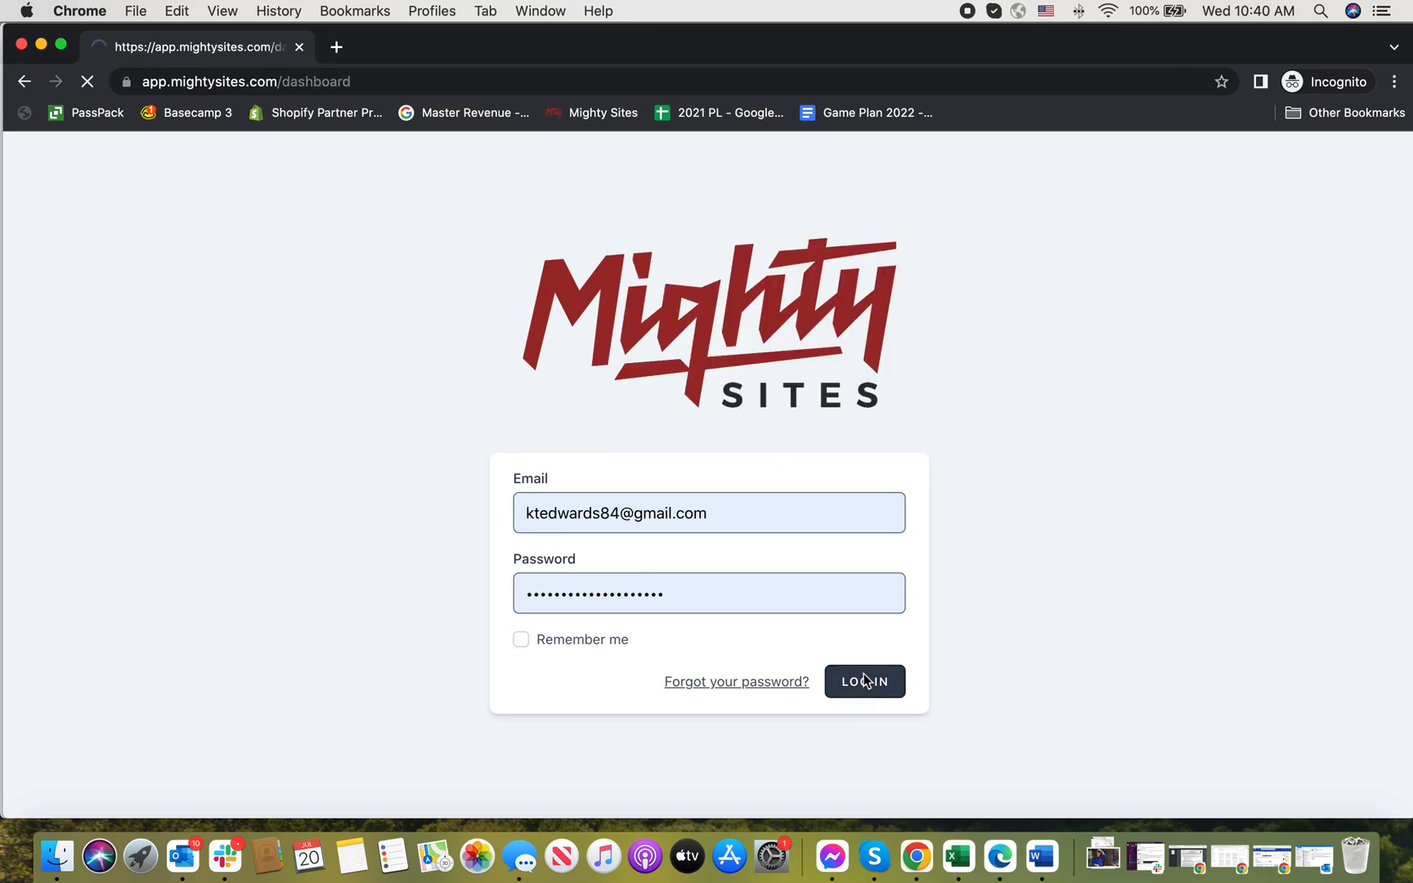
Open samsweldingservices via Manage Site and enter 'Update Your Mighty Site' editing mode
left_click(863, 681)
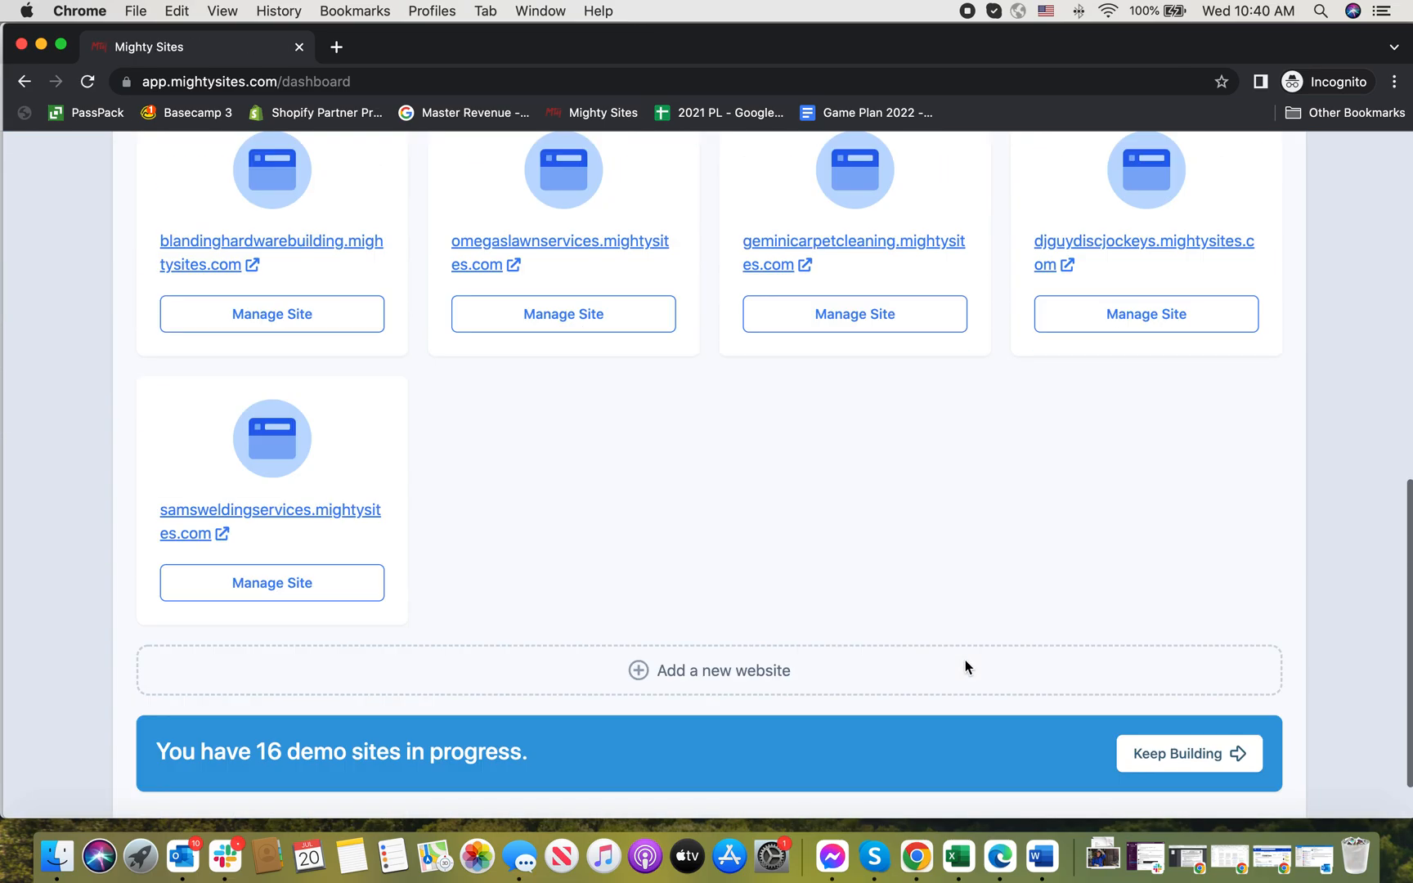
left_click(272, 582)
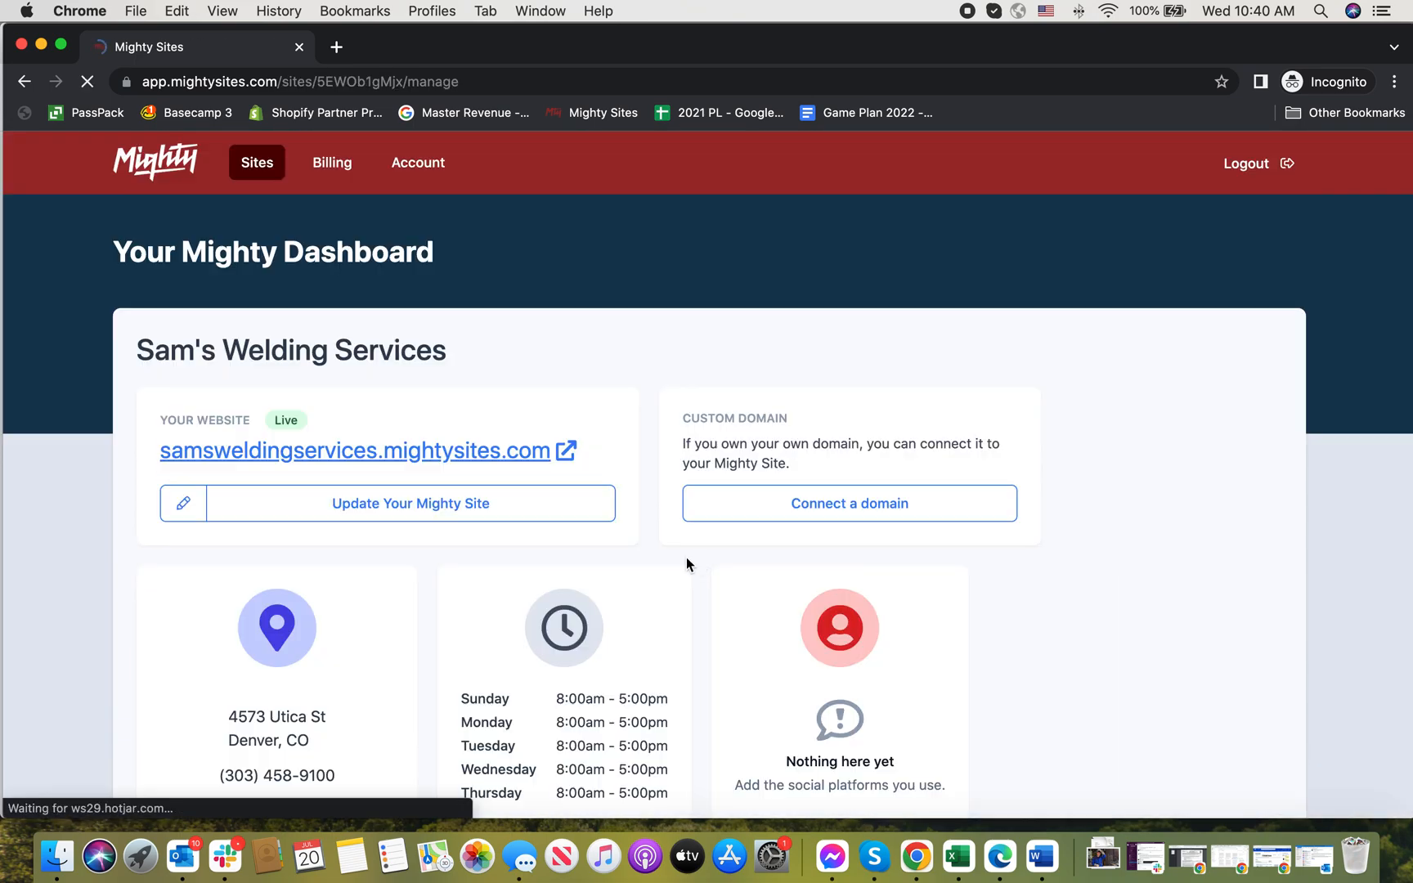
mouse_move(409, 503)
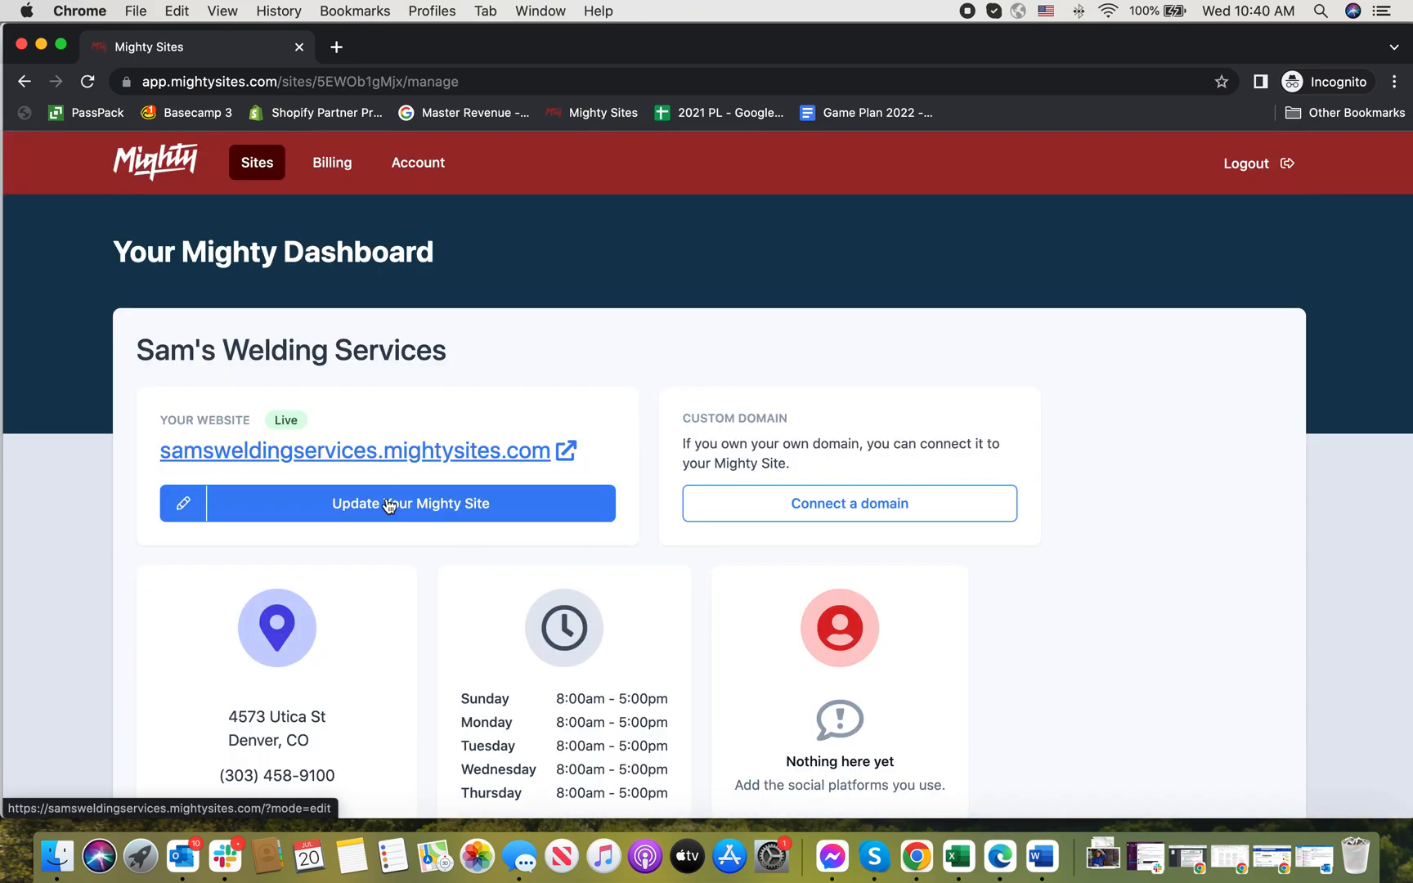
left_click(409, 503)
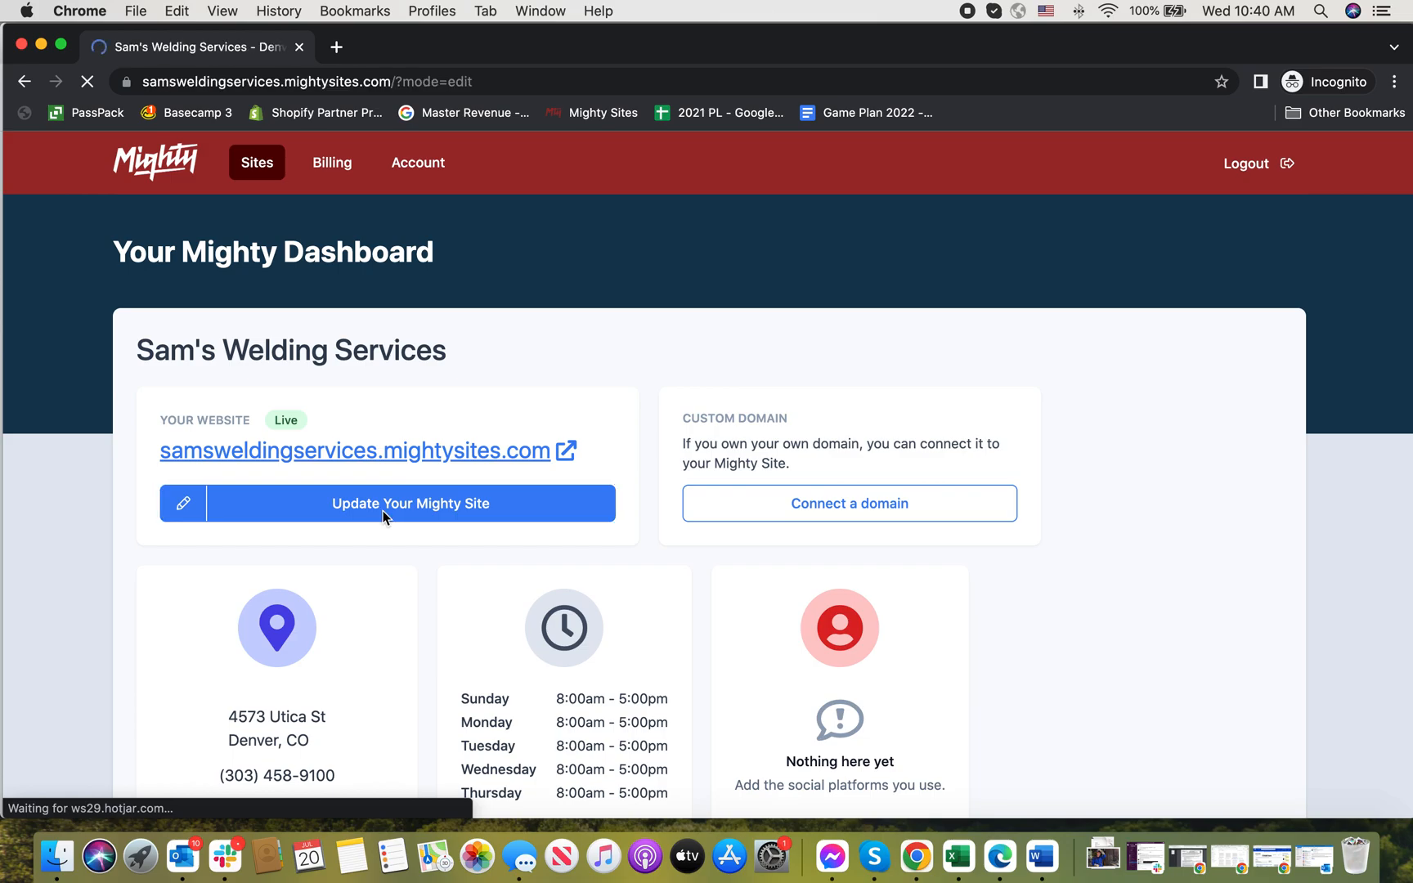
left_click(388, 503)
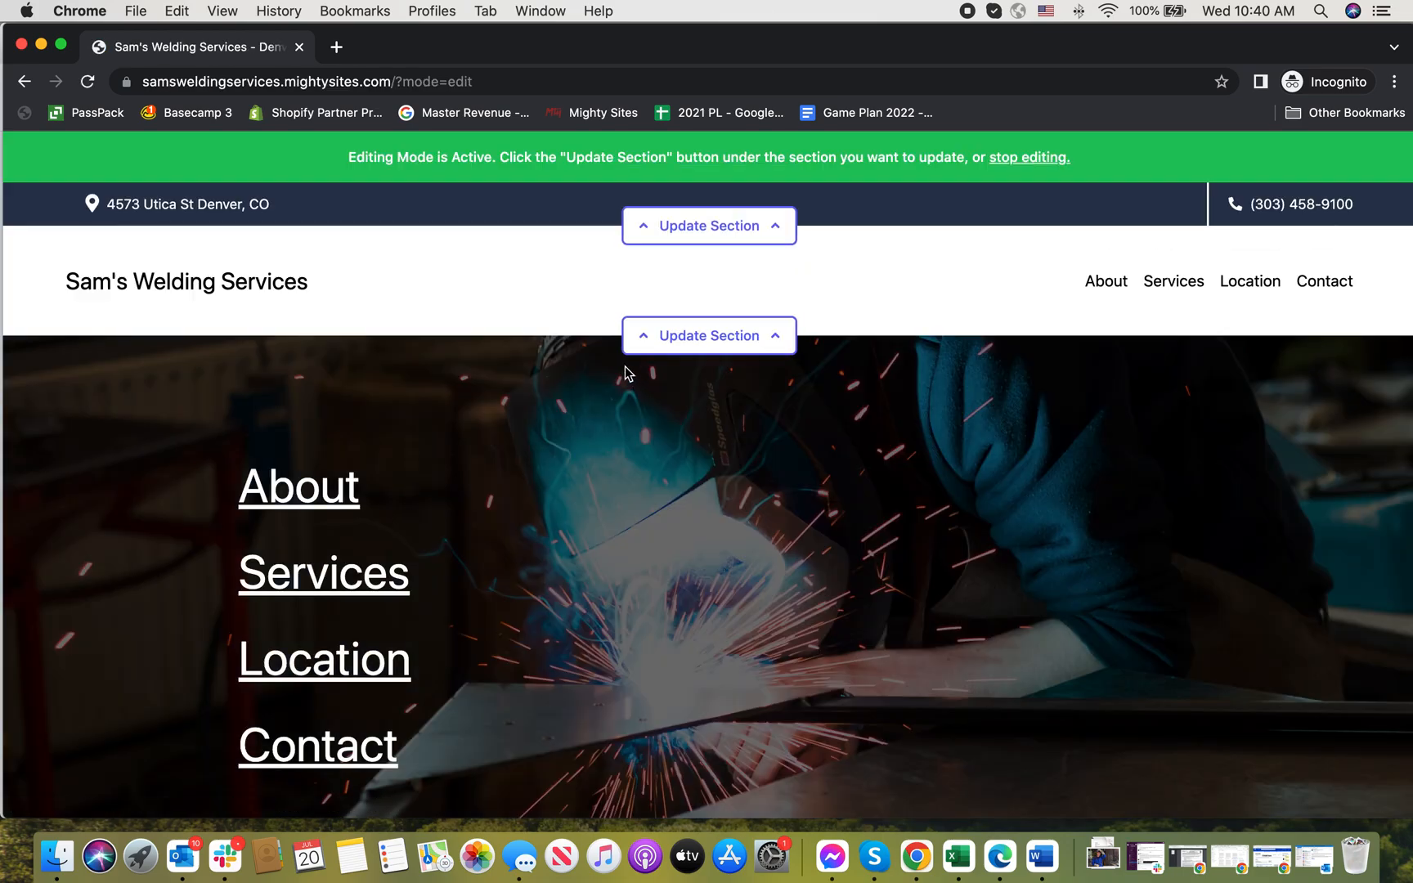
Append 'Free Pickup' to the Welder section's Copy box, save, and close
scroll("down", 3)
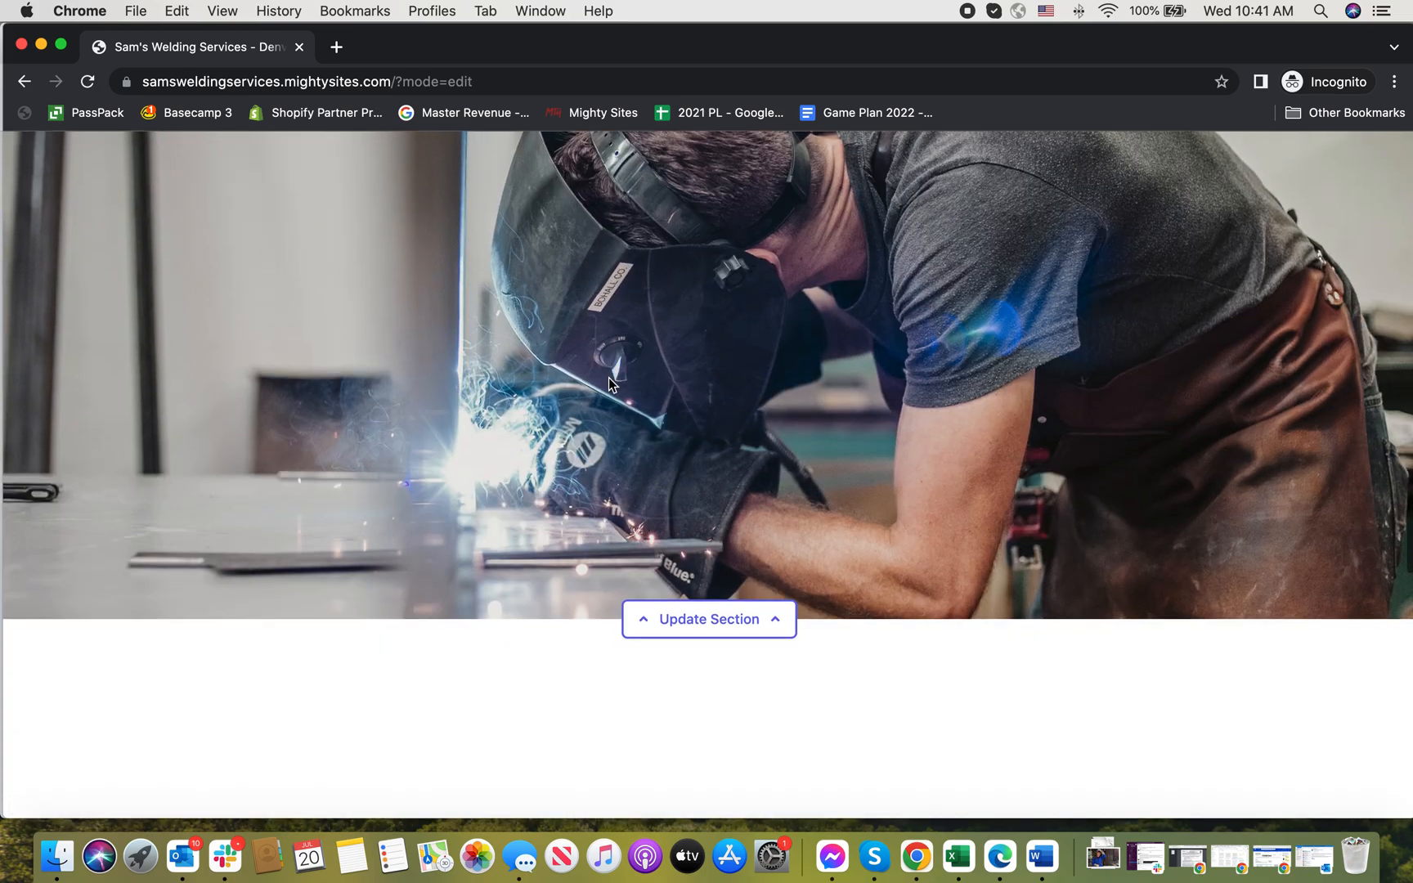
scroll("down", 3)
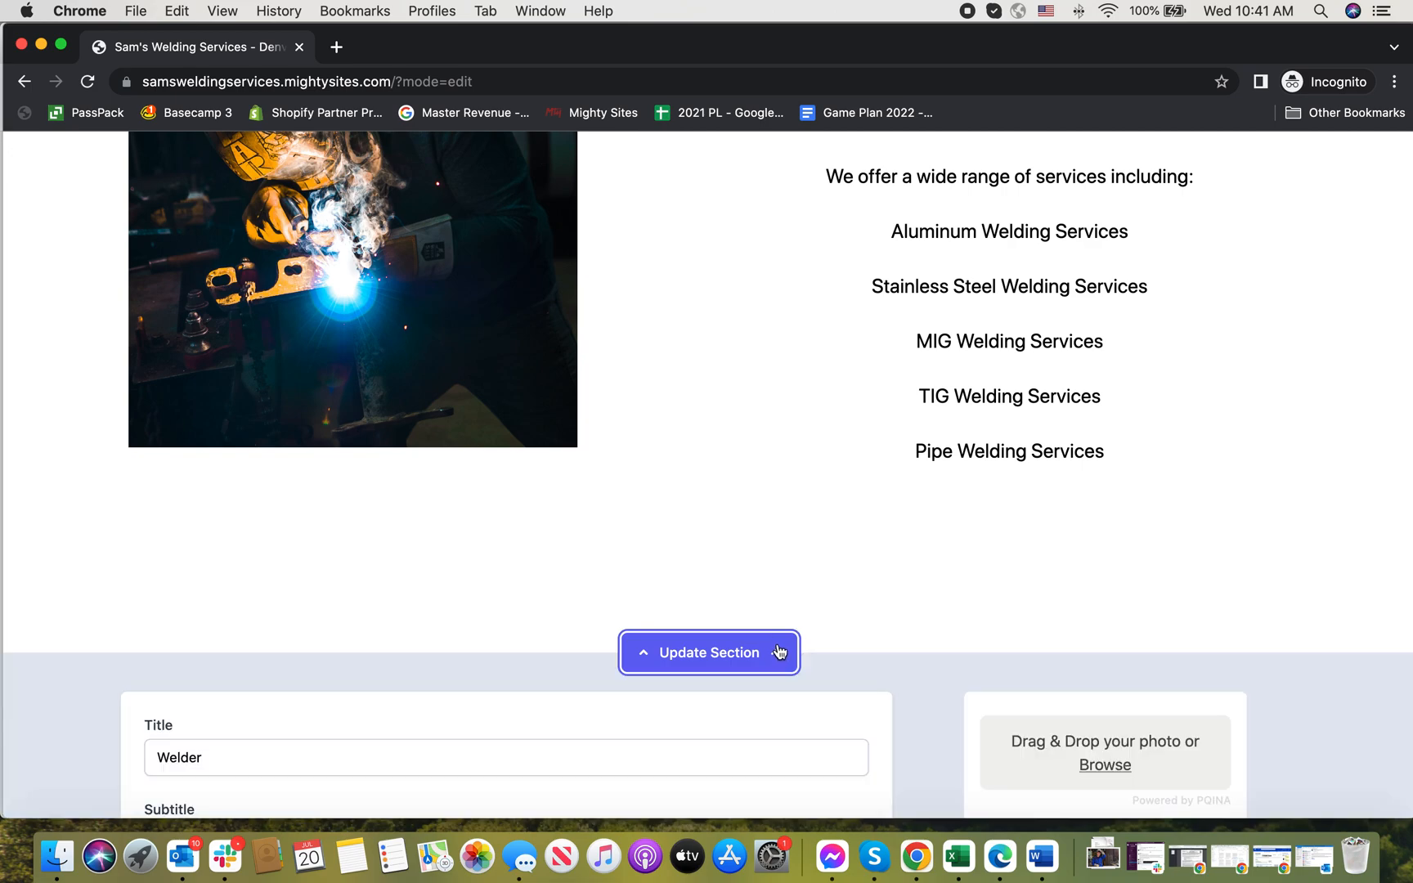
scroll("down", 3)
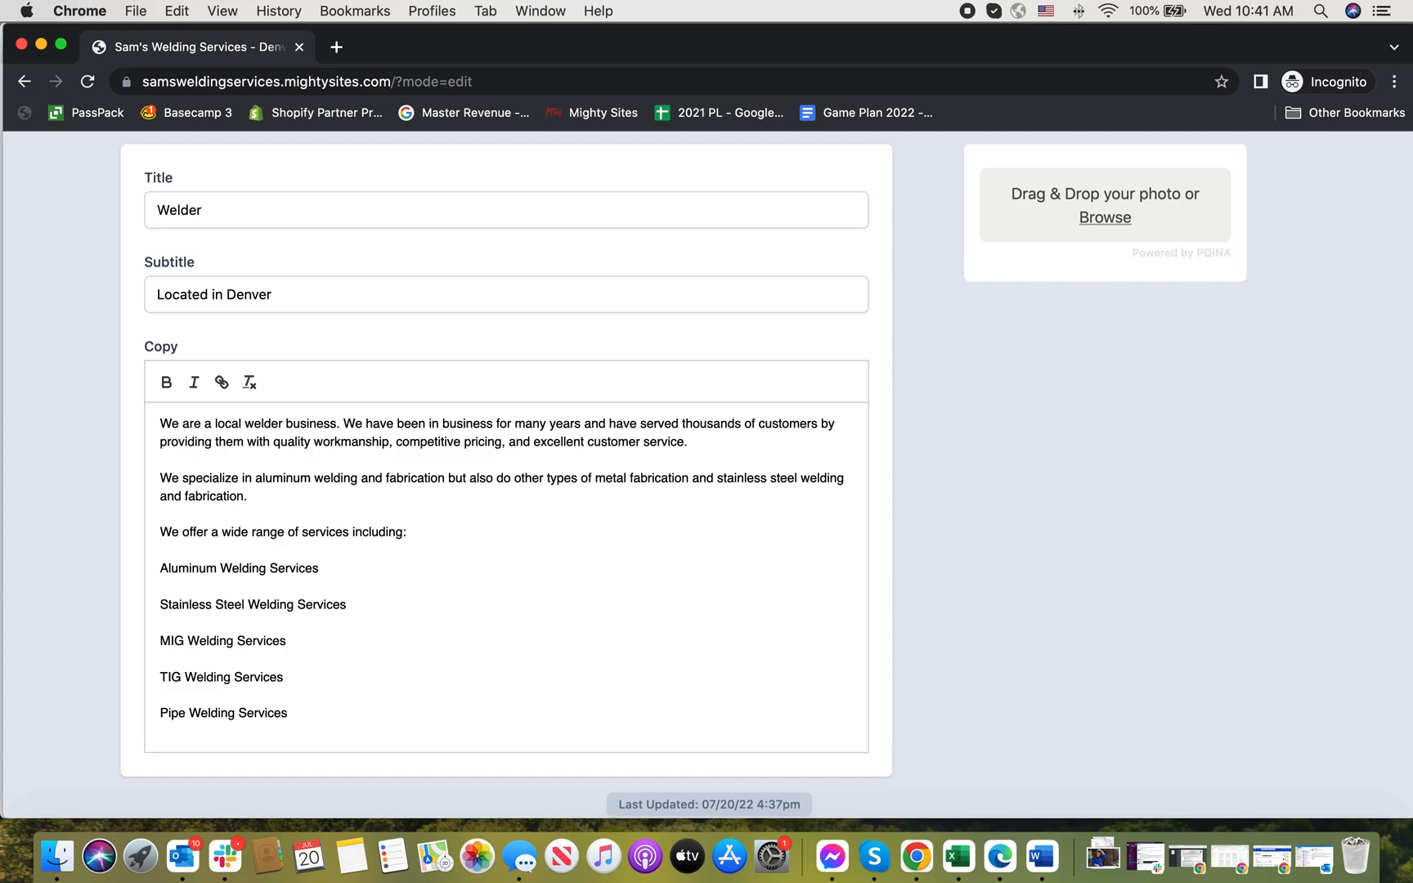
type("Fr")
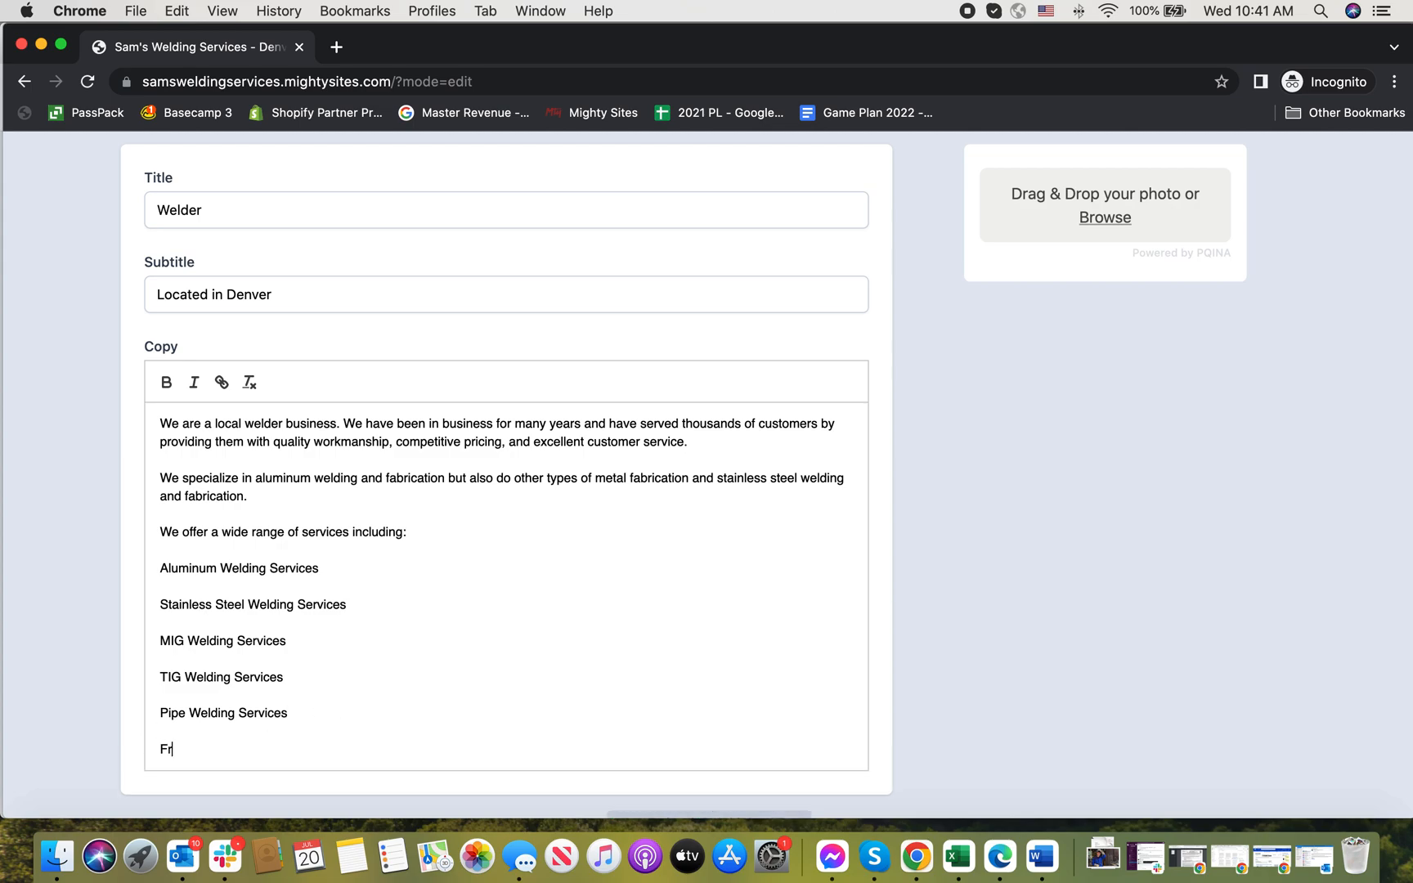
type("ee Pickup")
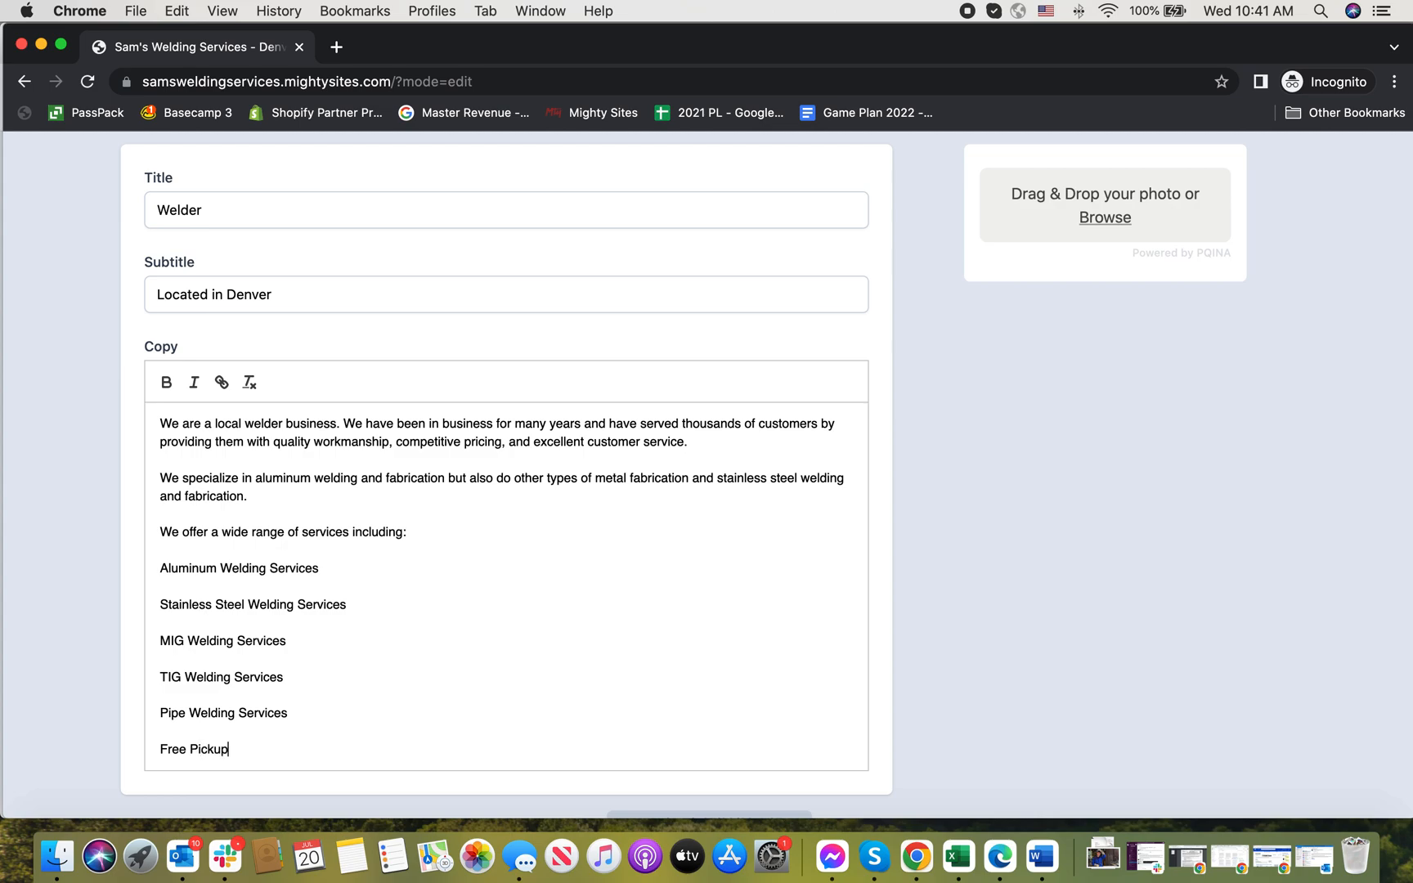
scroll("down", 3)
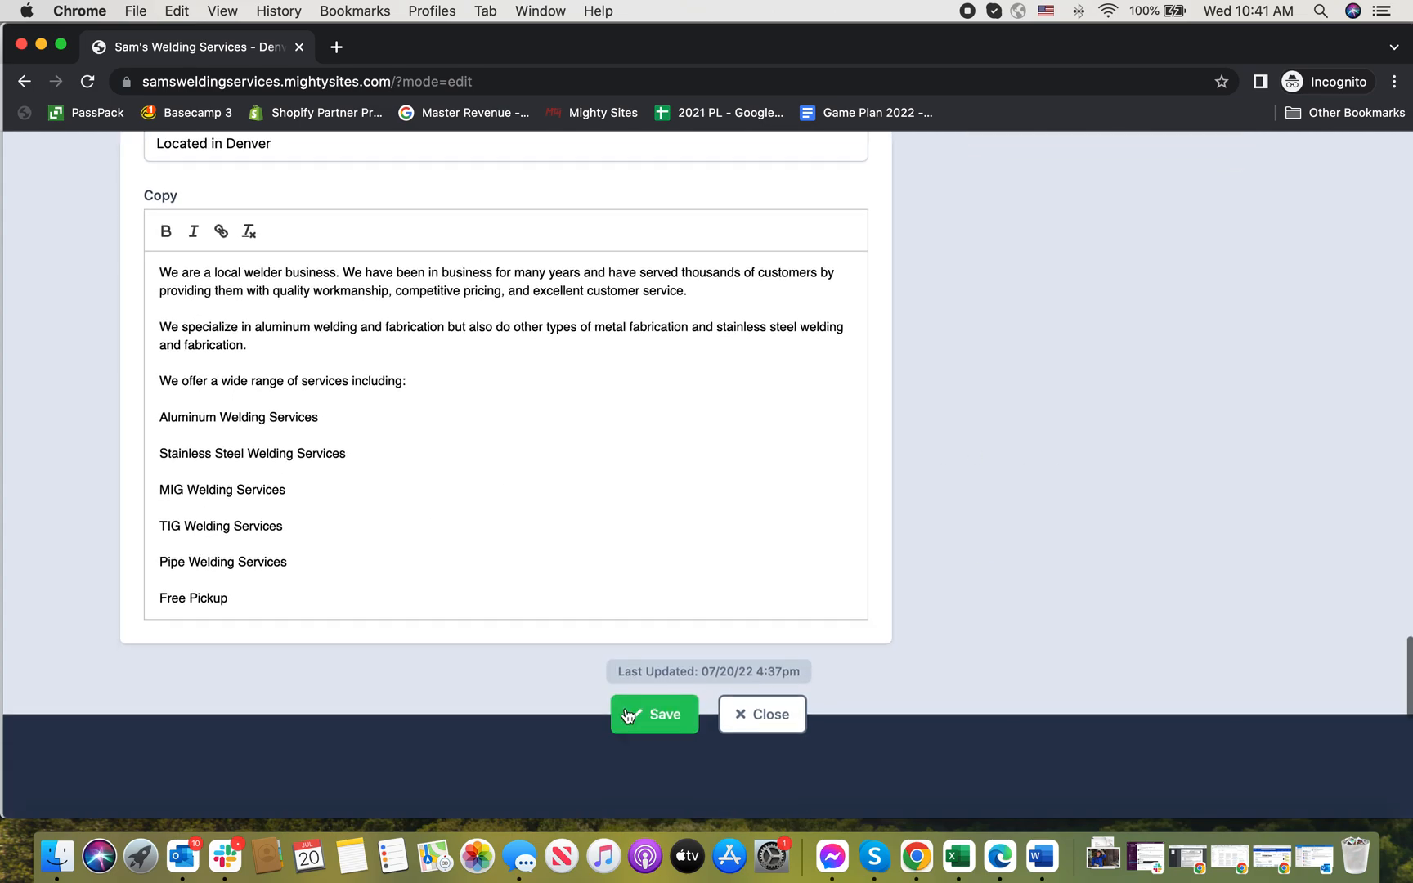
left_click(654, 715)
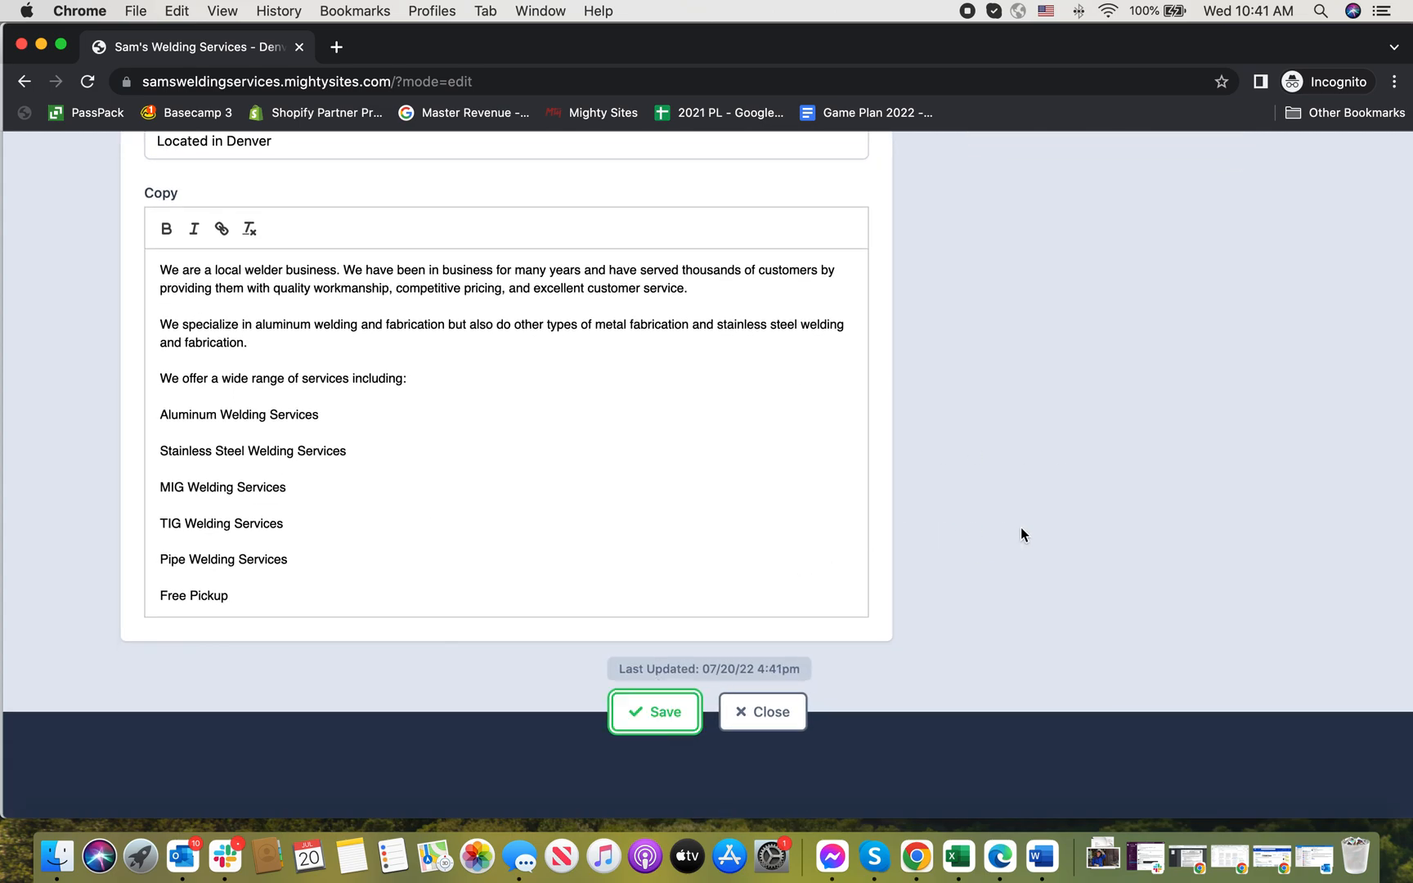
left_click(761, 712)
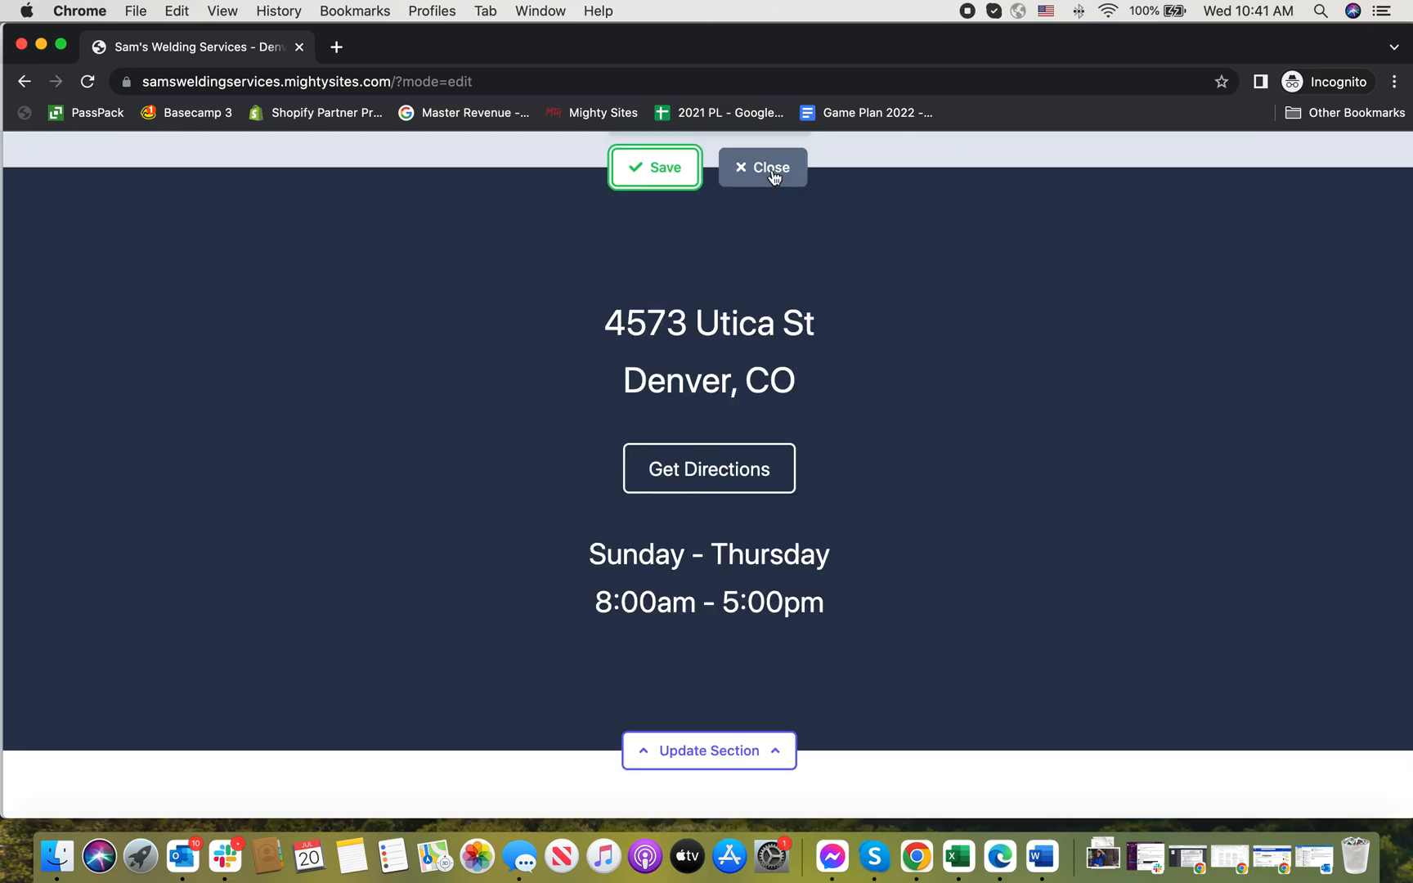
left_click(761, 167)
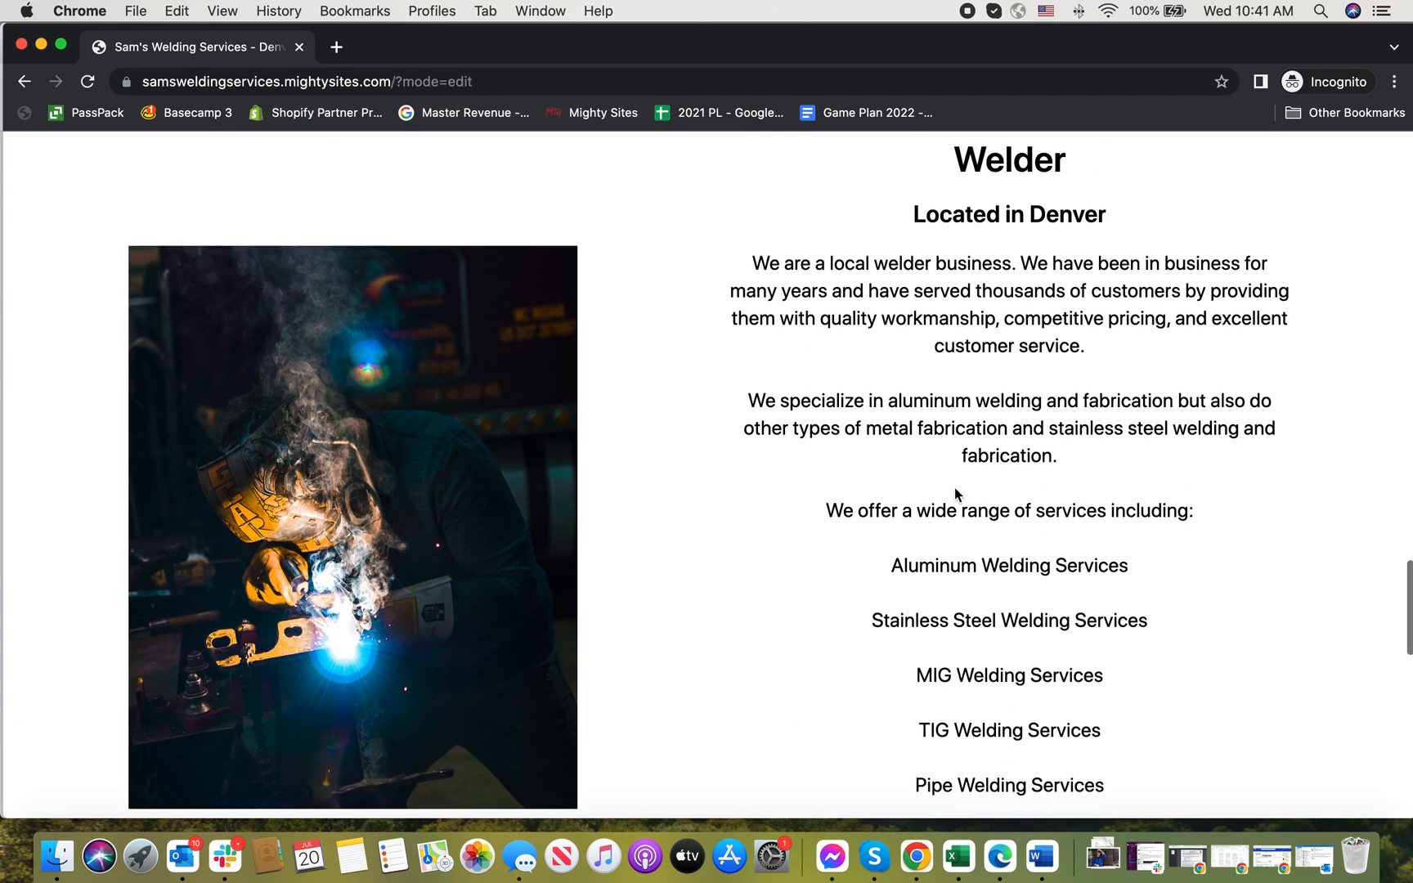
Set the intro section's Contact Us button link to Click to Call and save
scroll("down", 3)
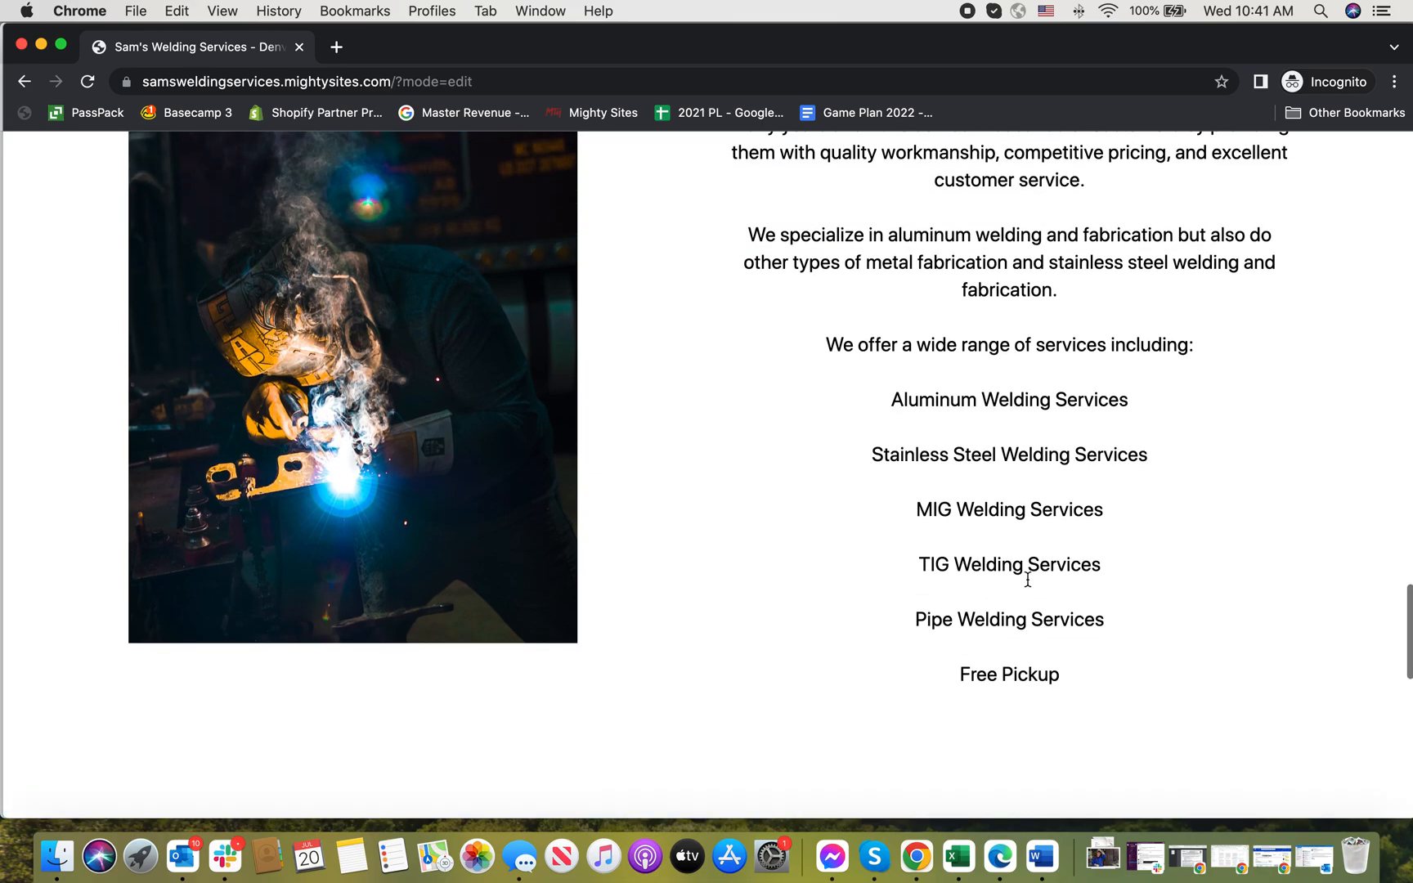
scroll("up", 3)
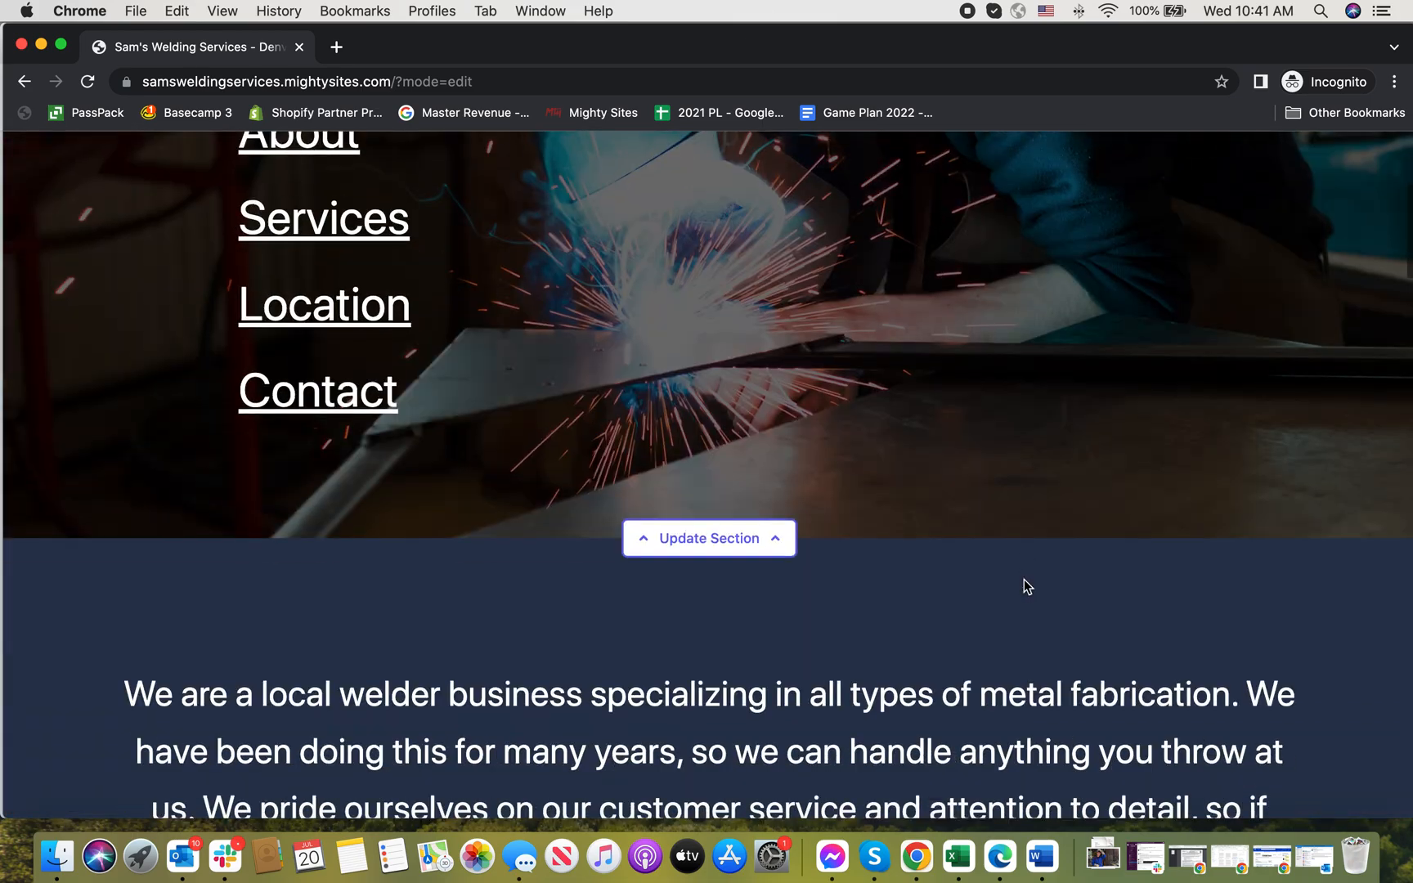
scroll("down", 3)
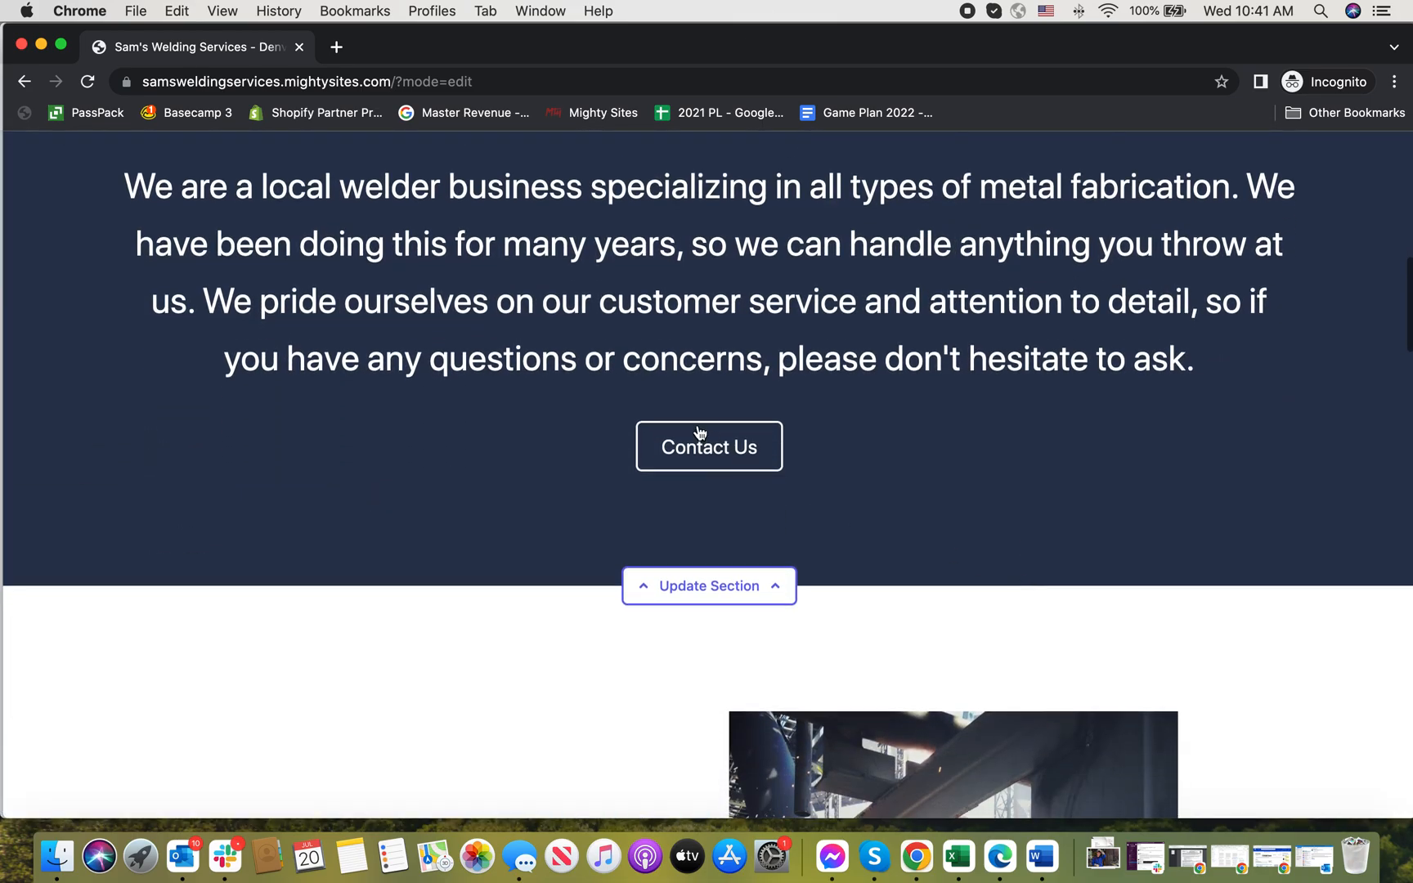
left_click(708, 585)
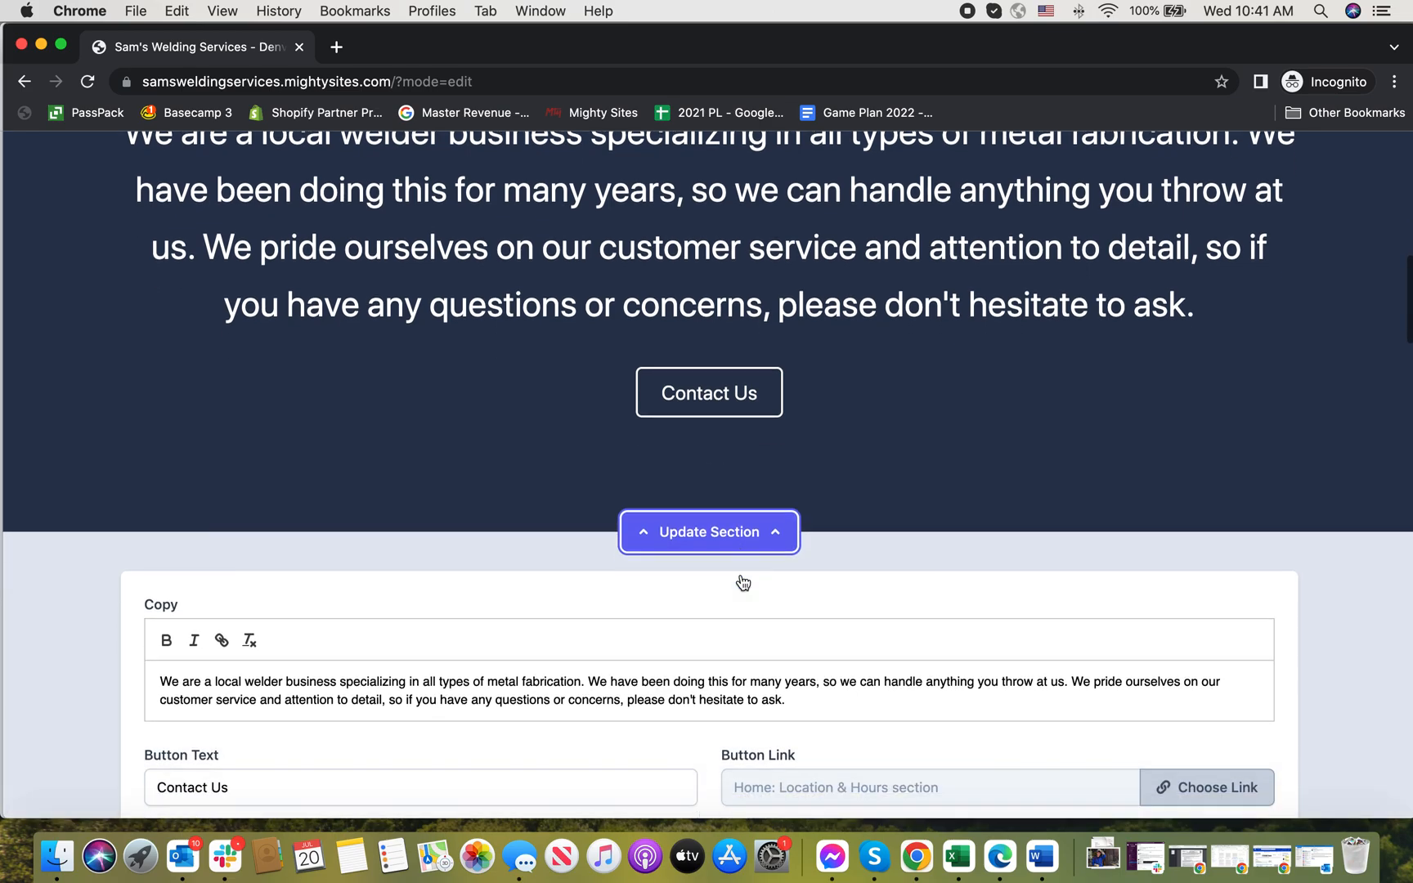
scroll("down", 3)
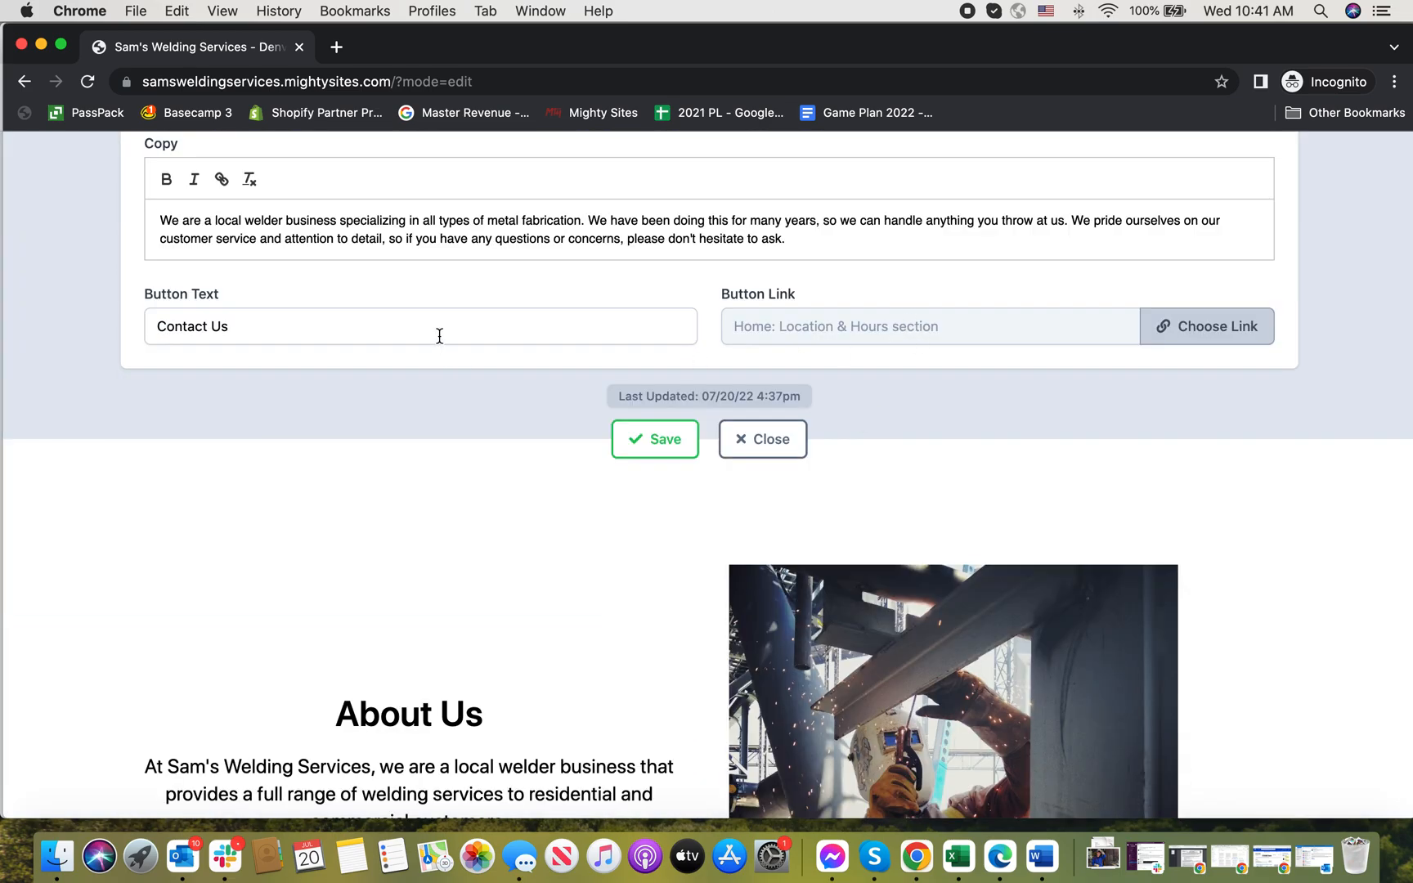
left_click(1205, 327)
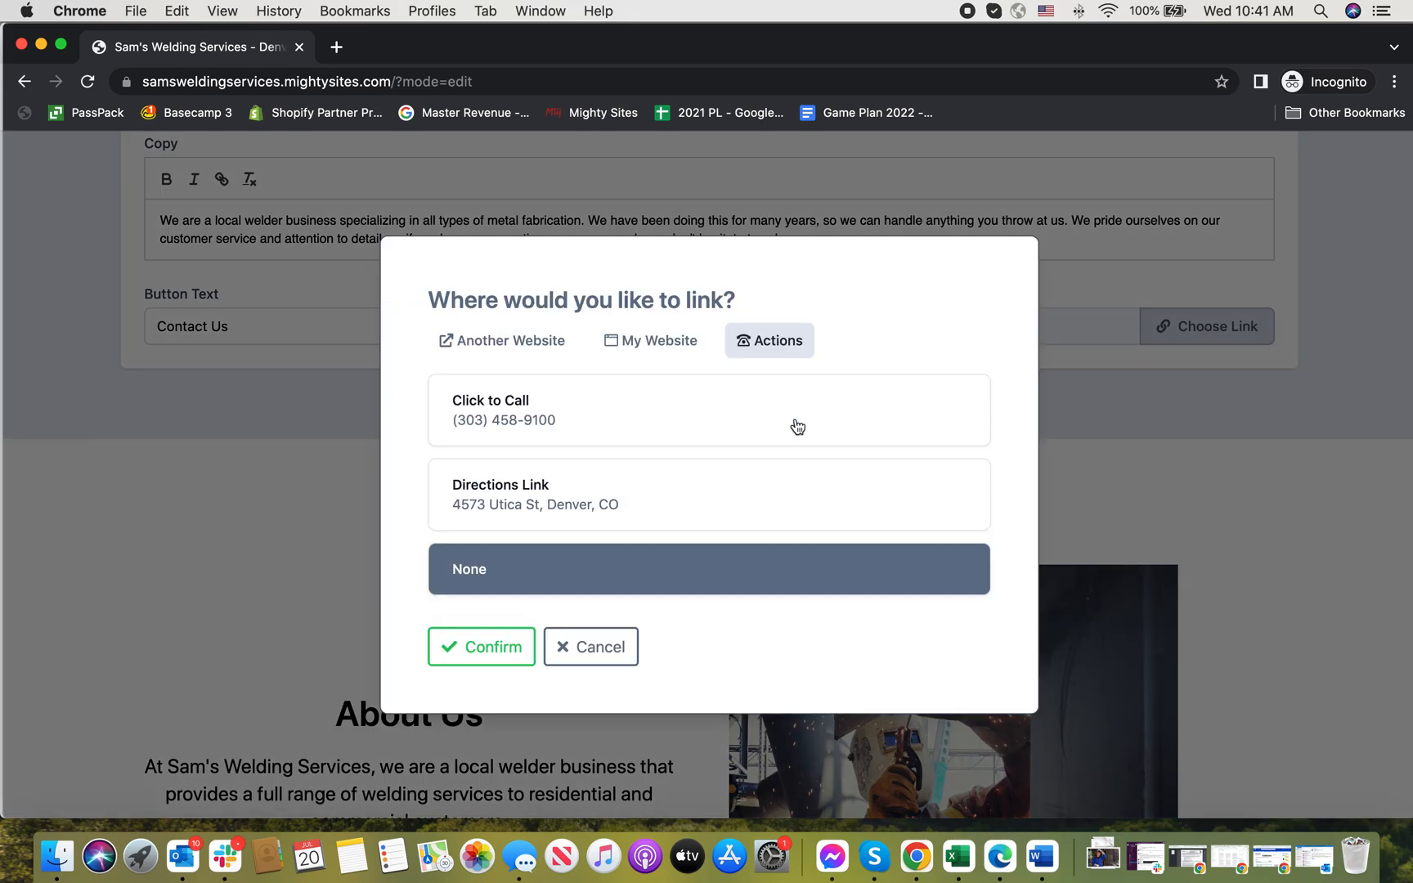
mouse_move(576, 421)
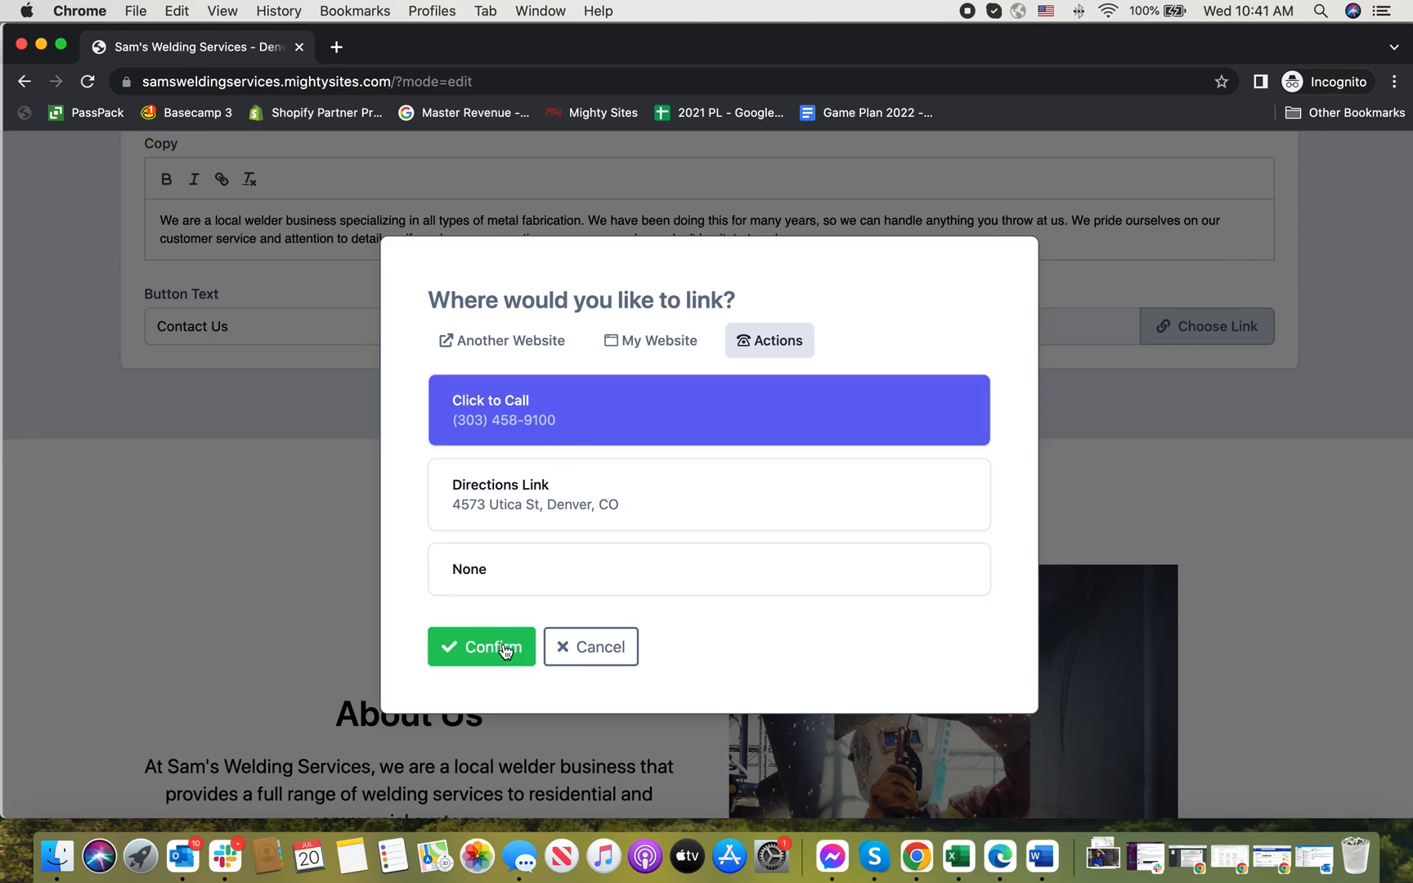
left_click(479, 645)
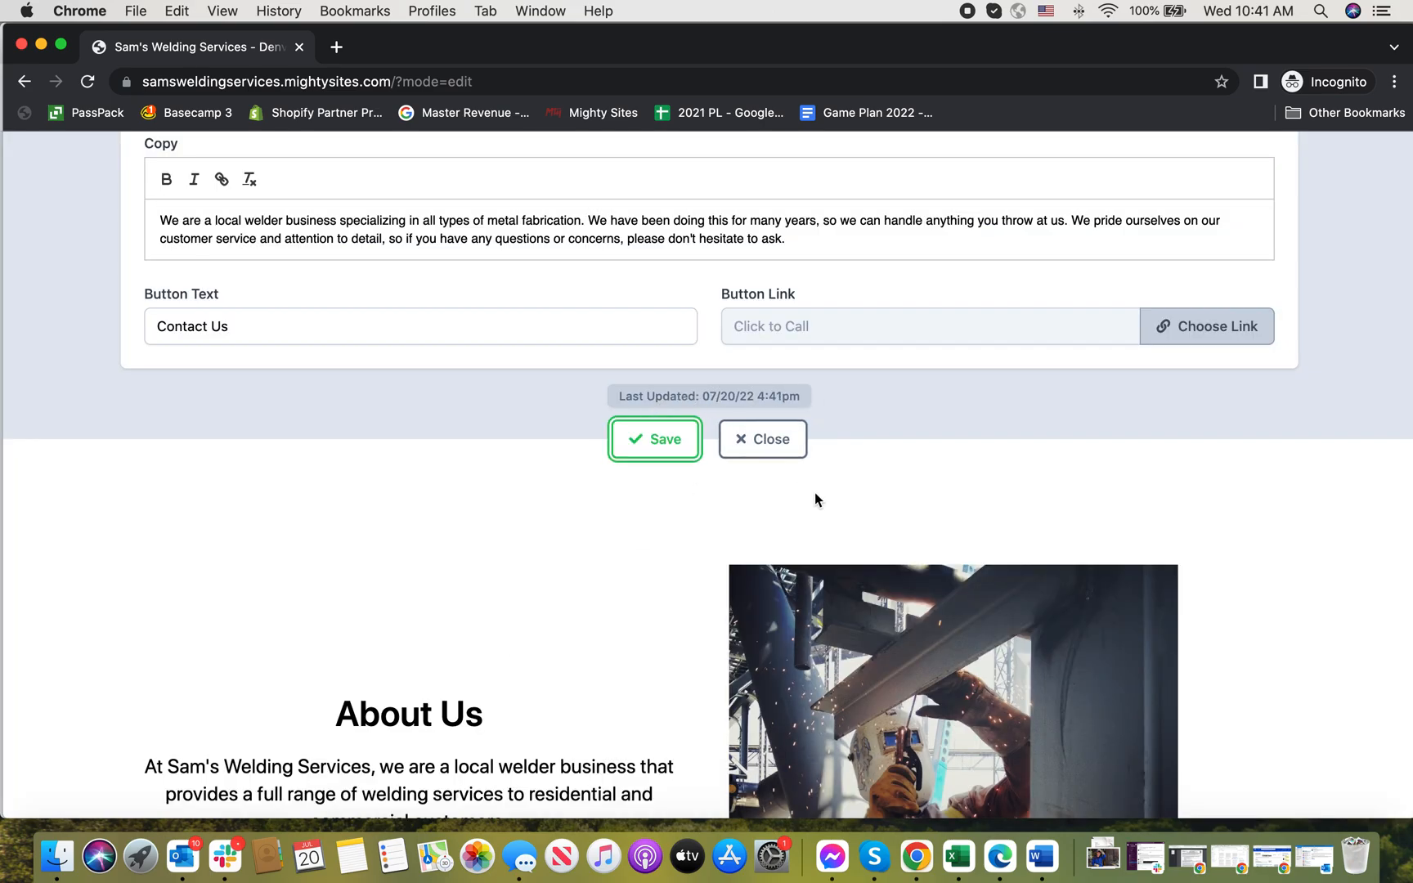
left_click(654, 439)
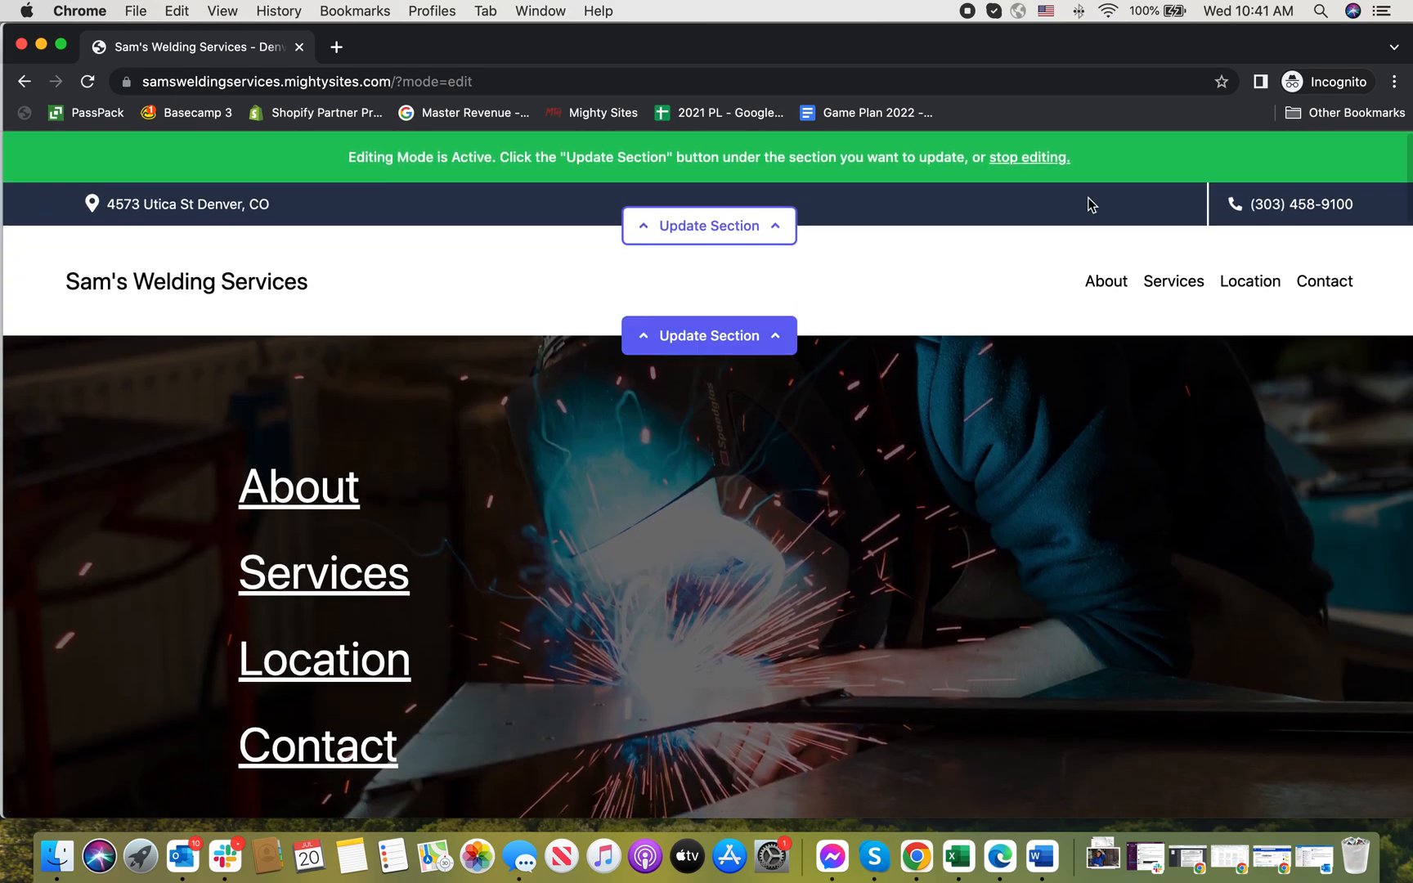
left_click(707, 226)
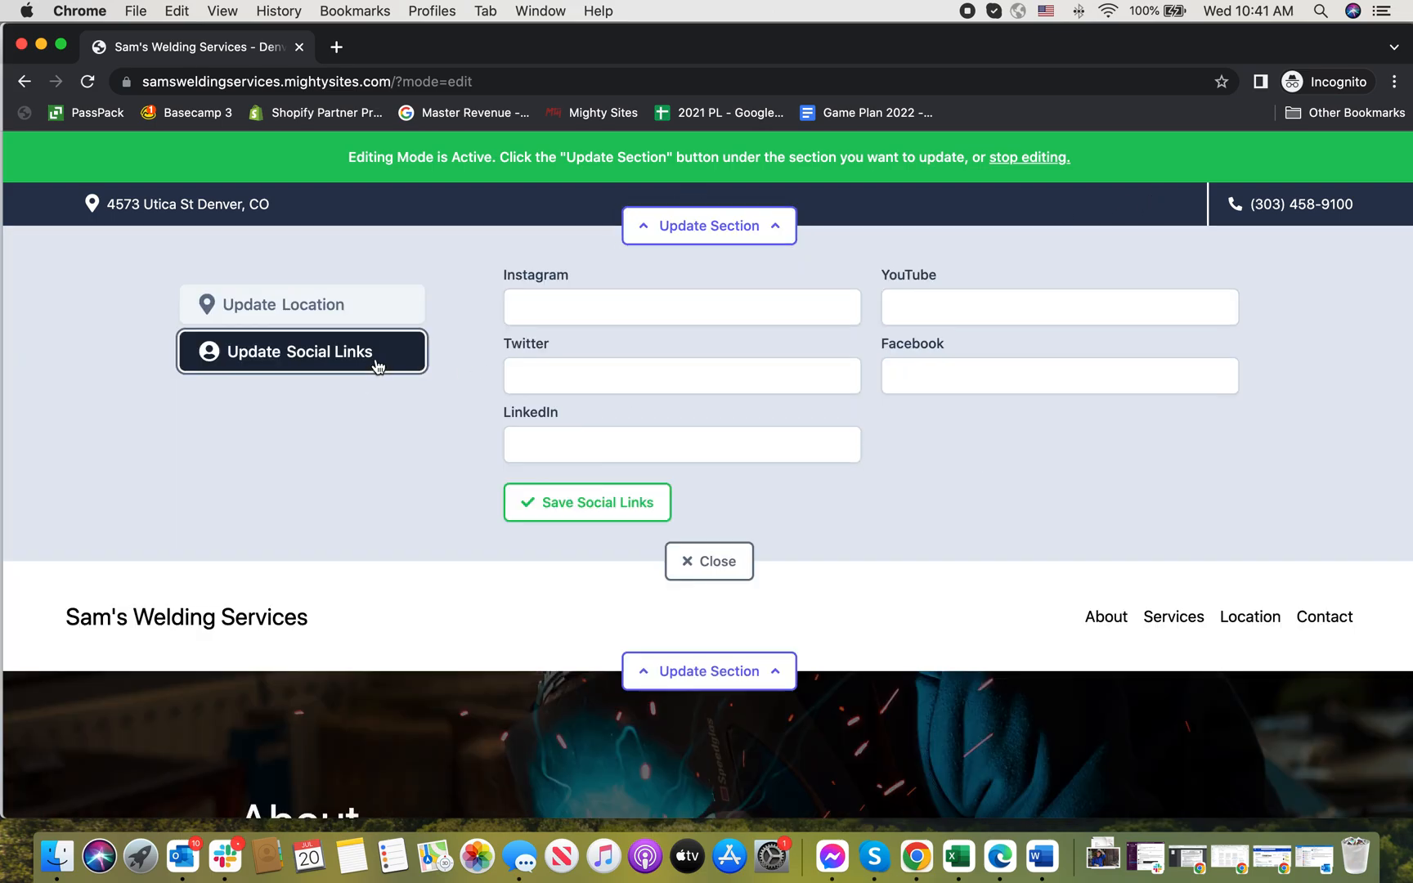
left_click(301, 303)
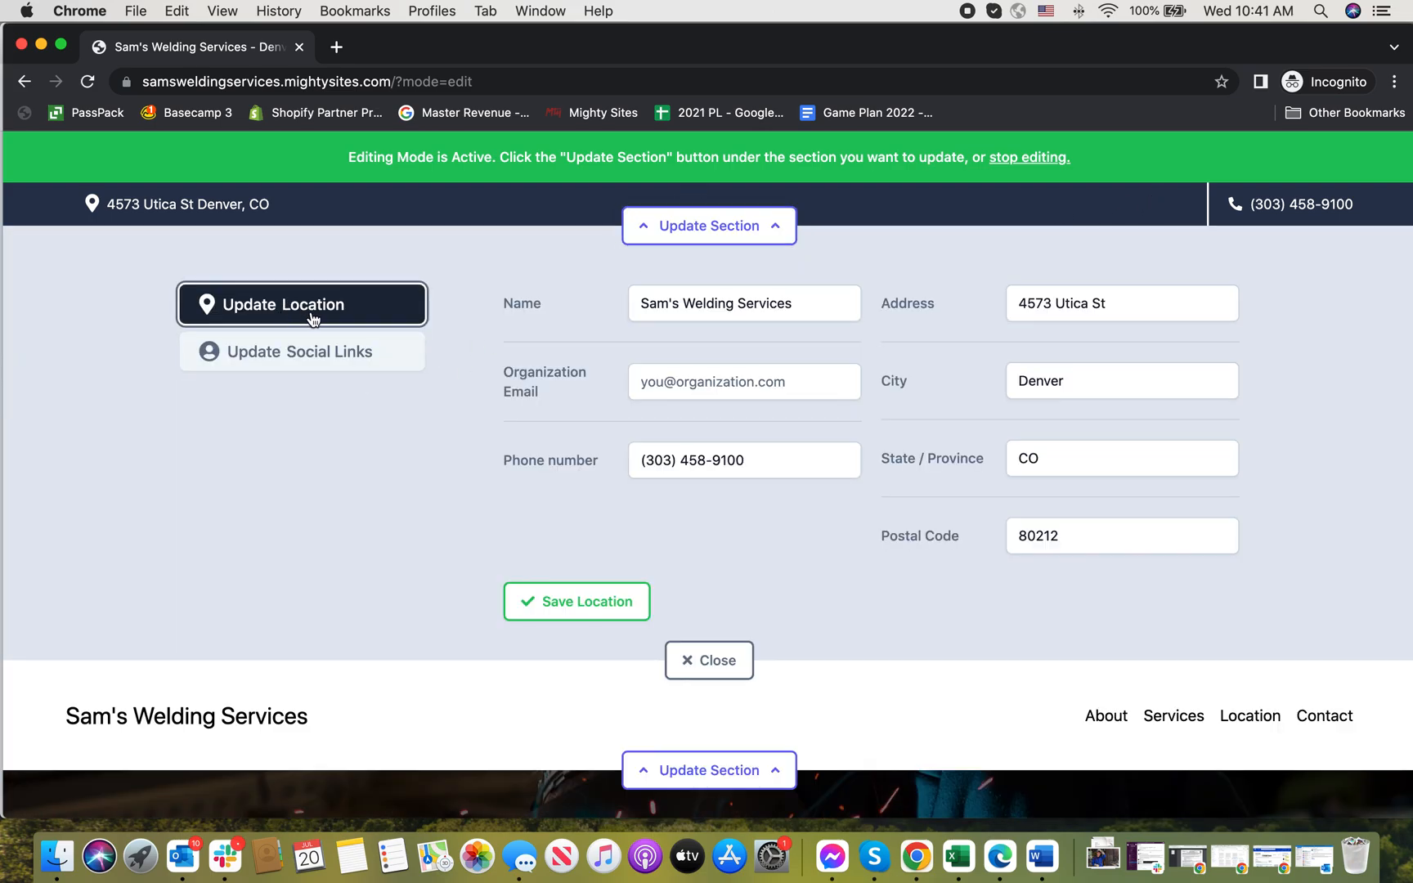
scroll("down", 3)
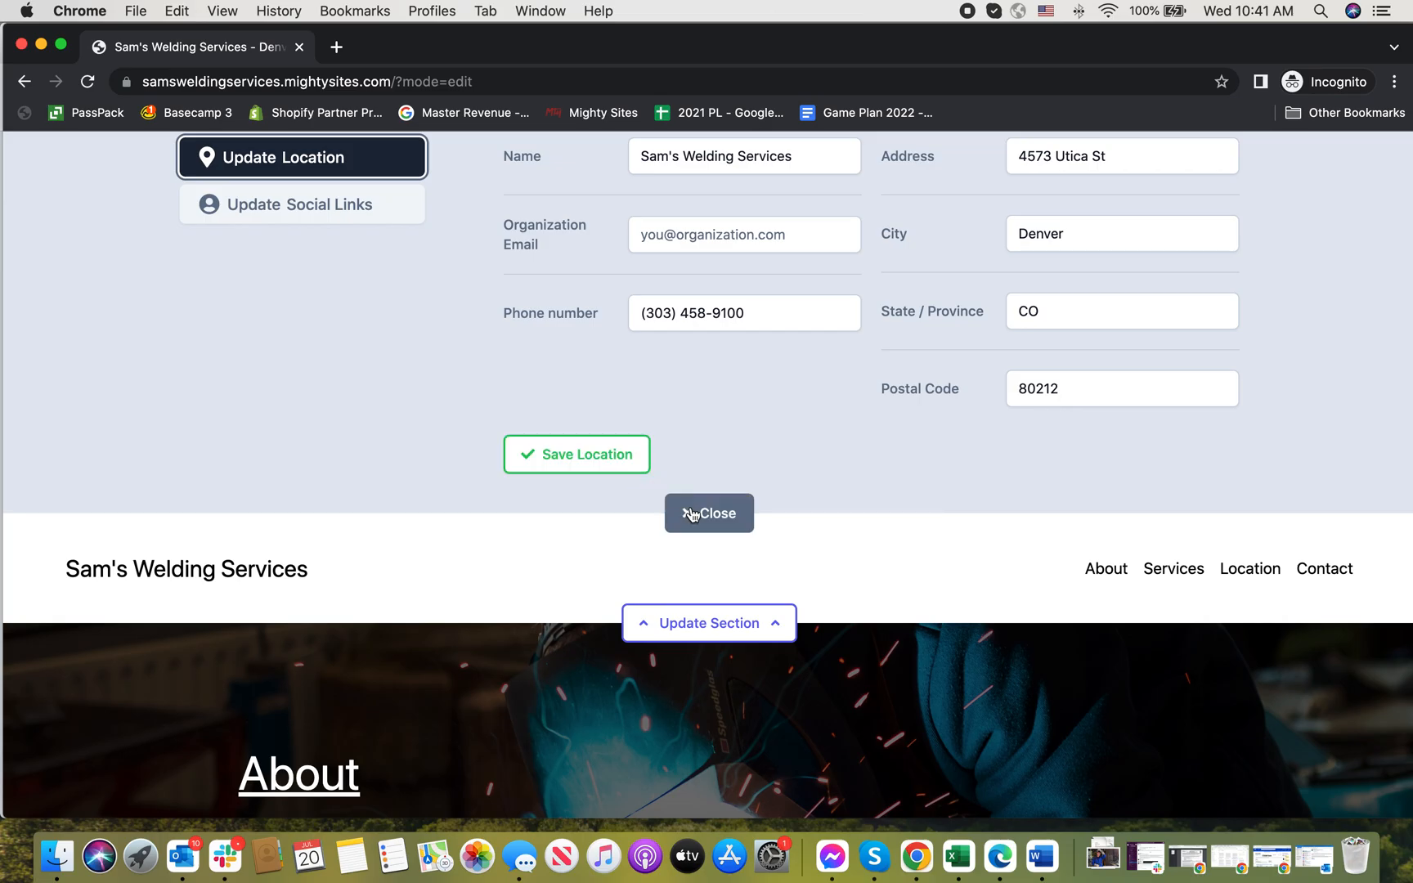
left_click(708, 513)
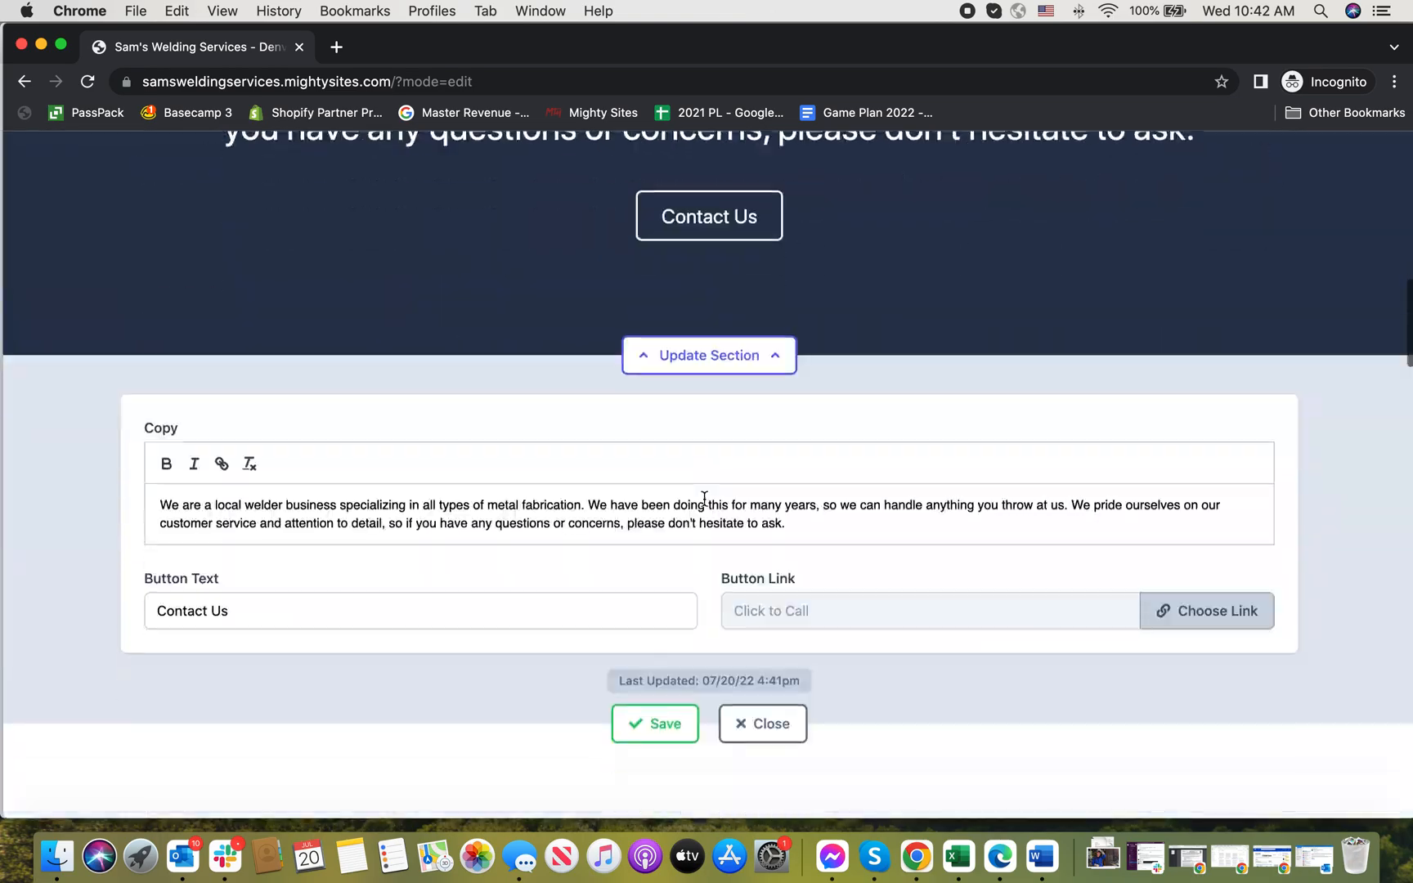
left_click(761, 724)
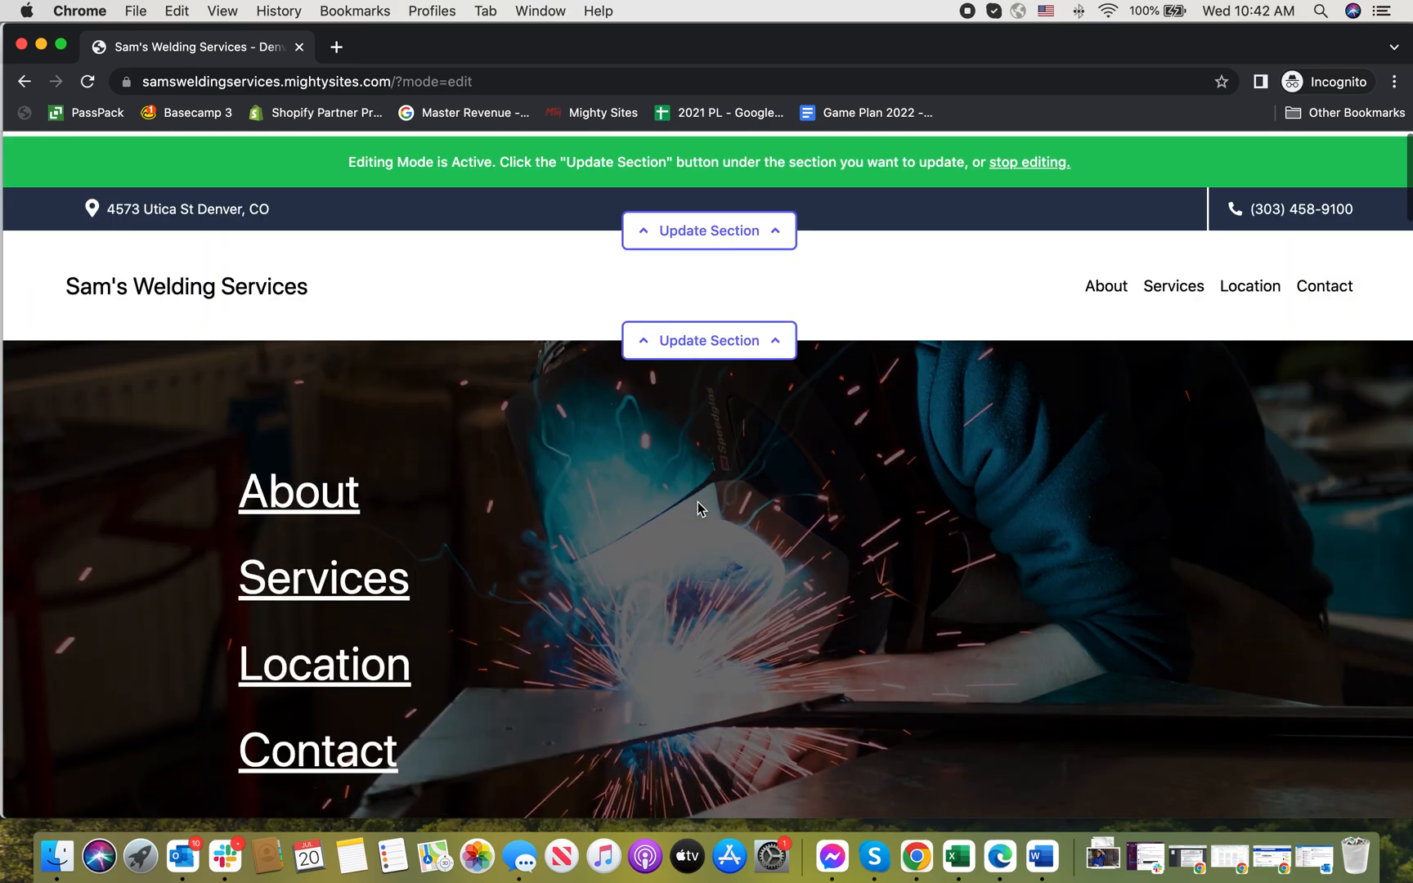
left_click(1028, 162)
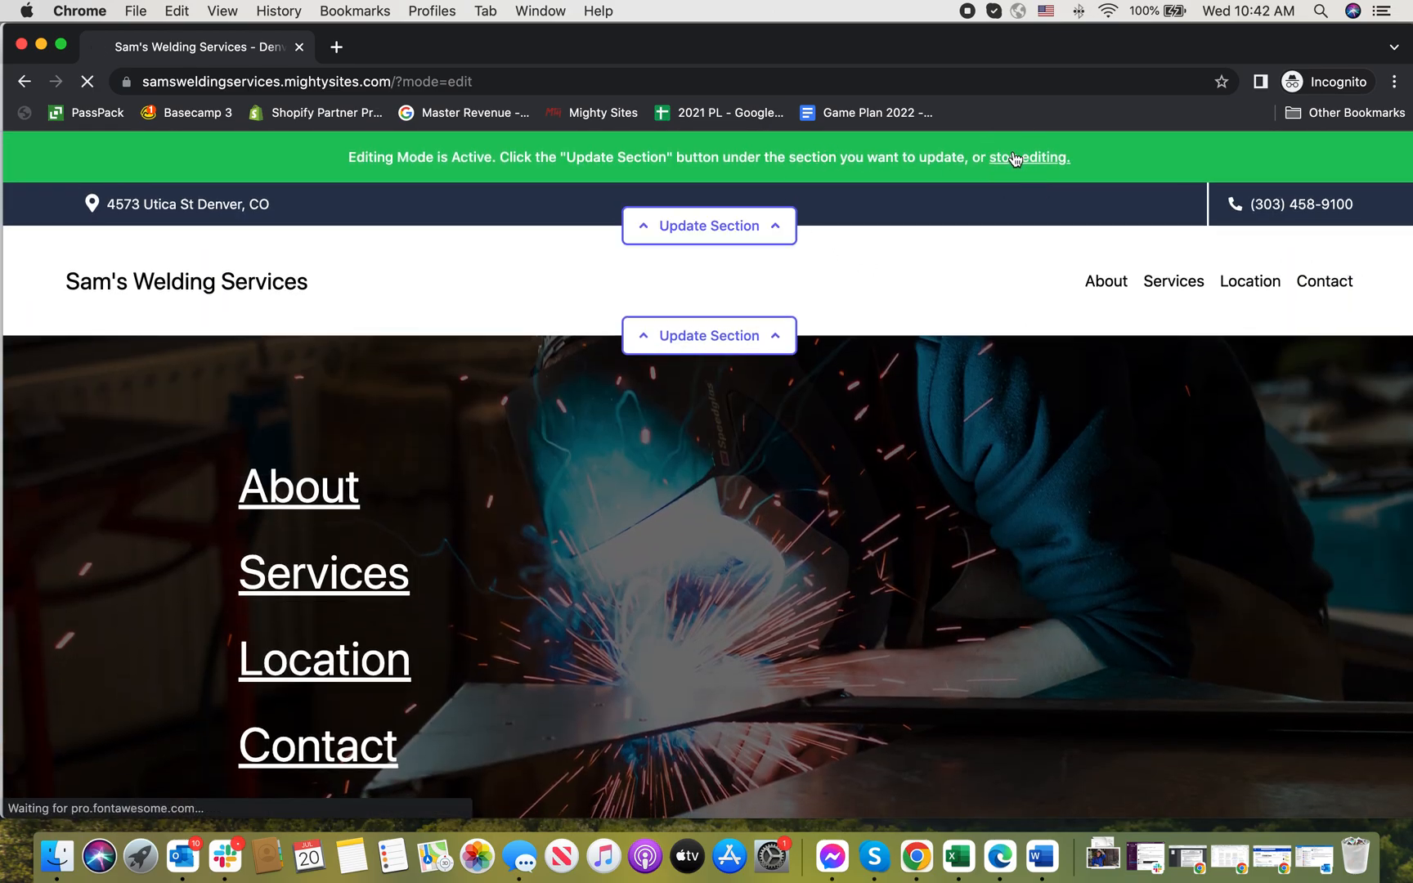
Exit editing mode and view the Sam's Welding Services dashboard with its custom domain option
left_click(1034, 157)
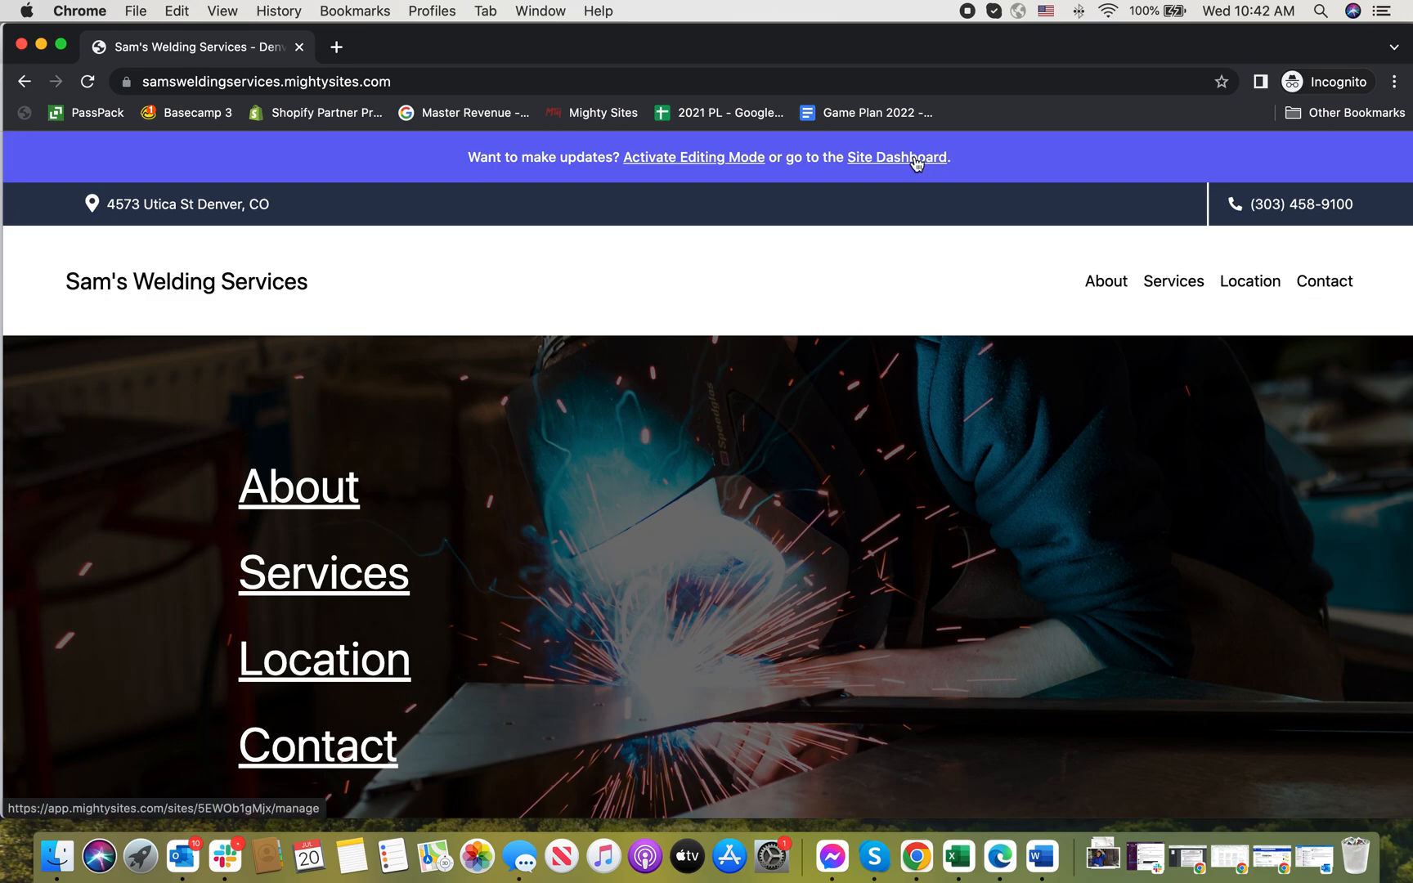
left_click(895, 157)
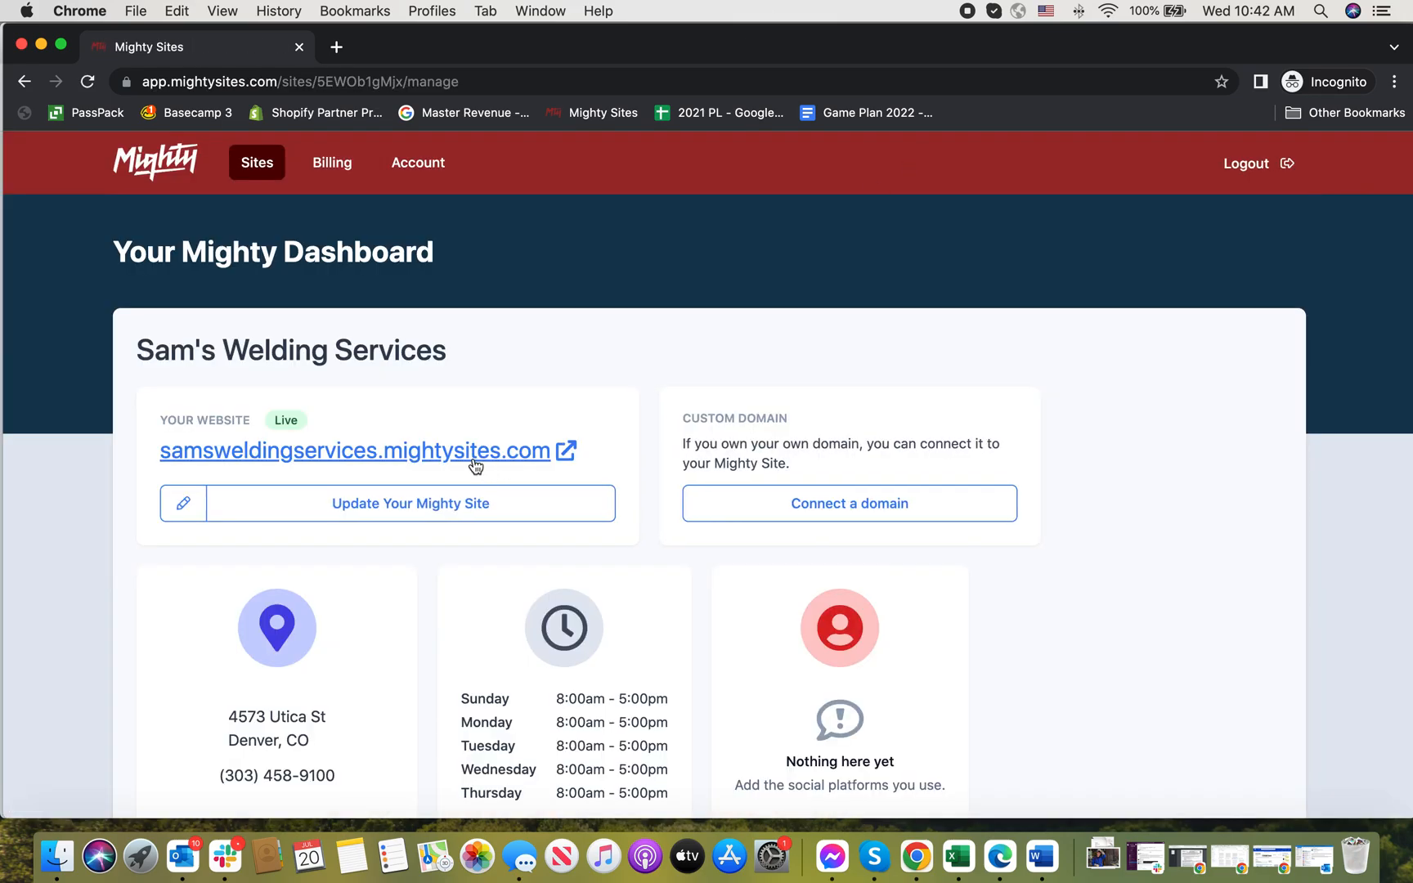
mouse_move(554, 461)
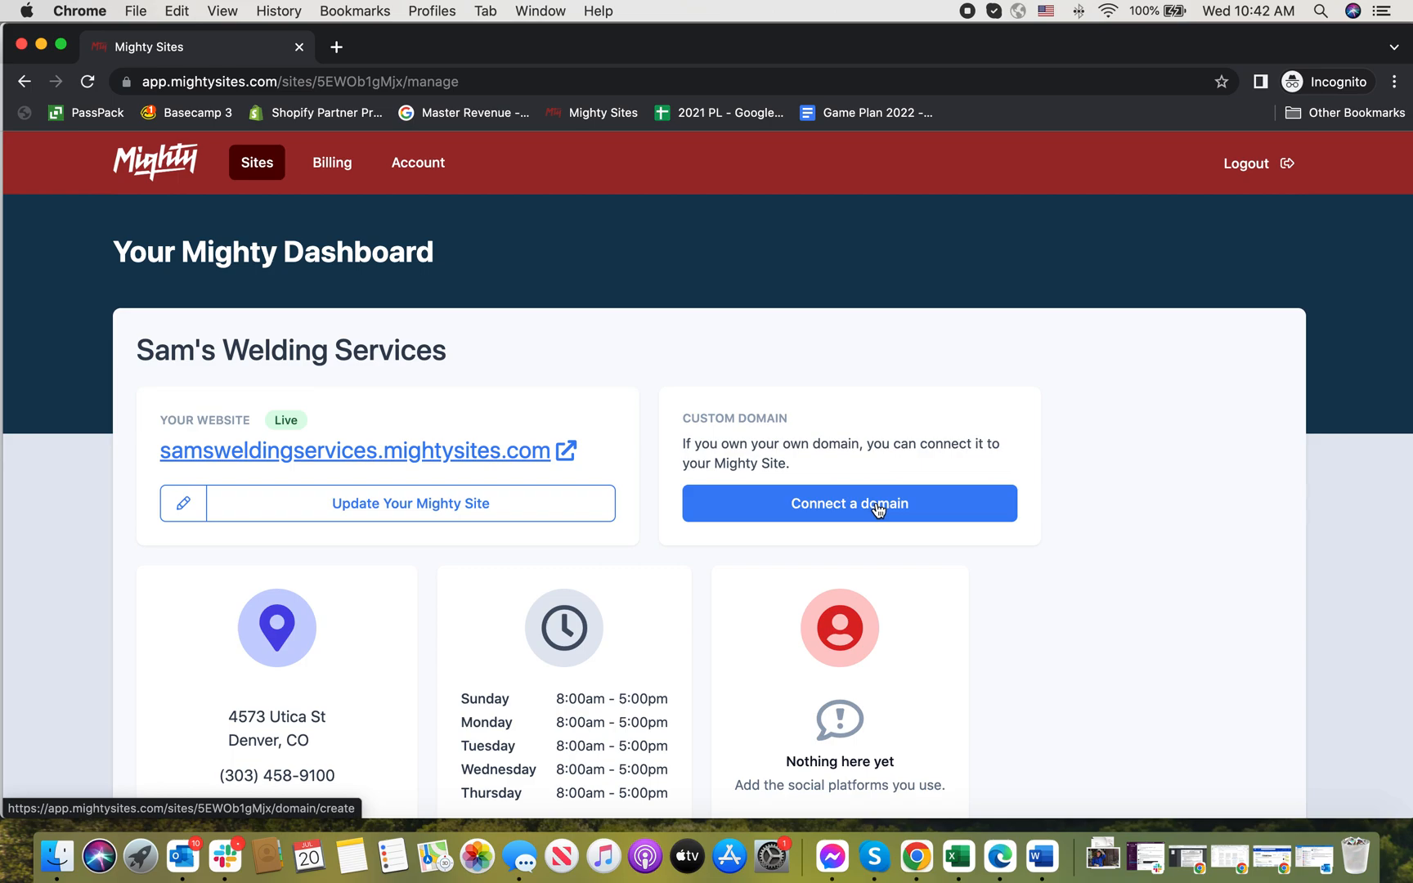
scroll("down", 3)
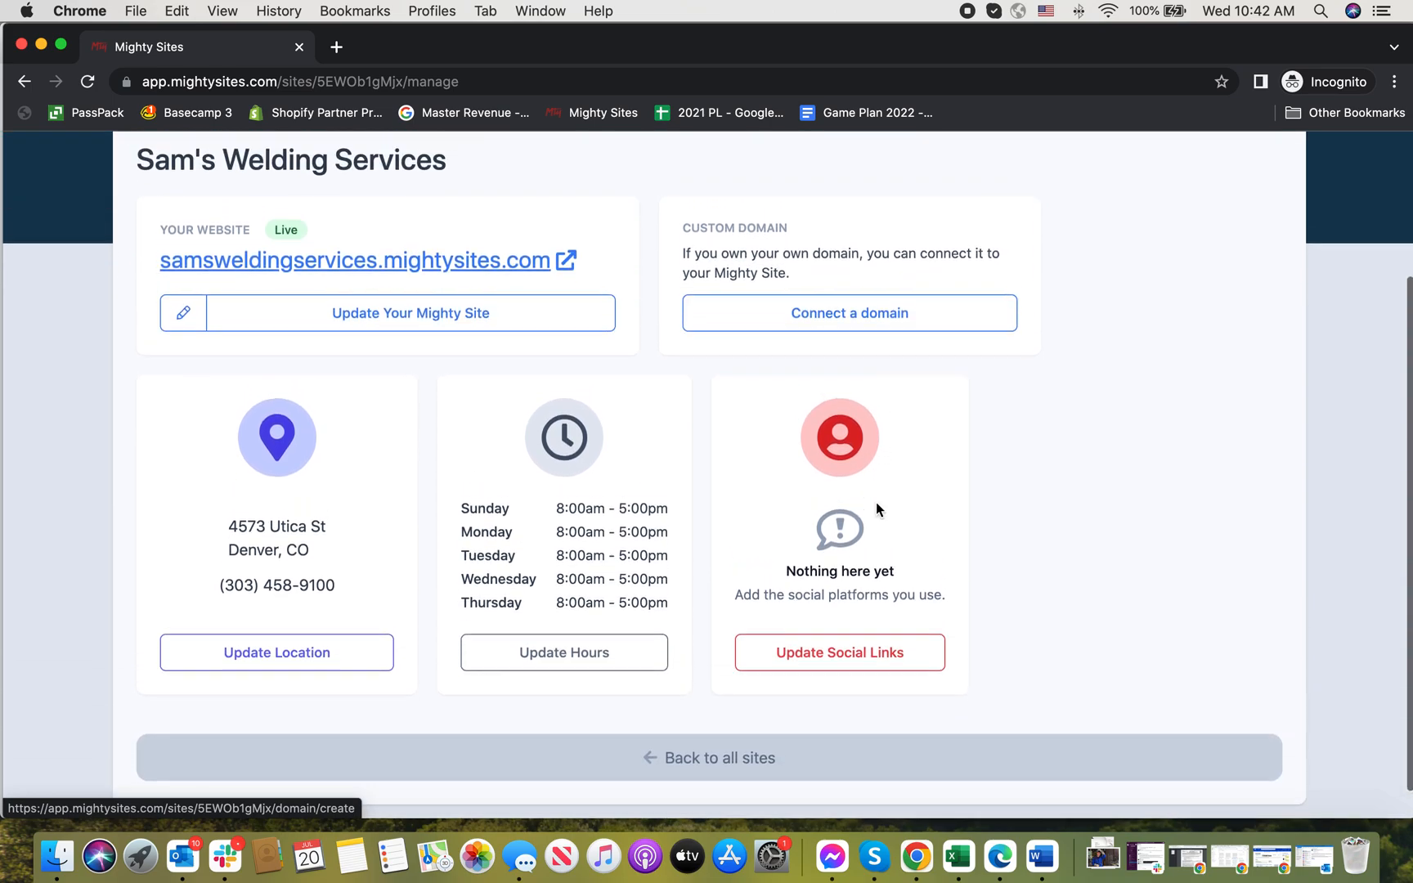
scroll("up", 3)
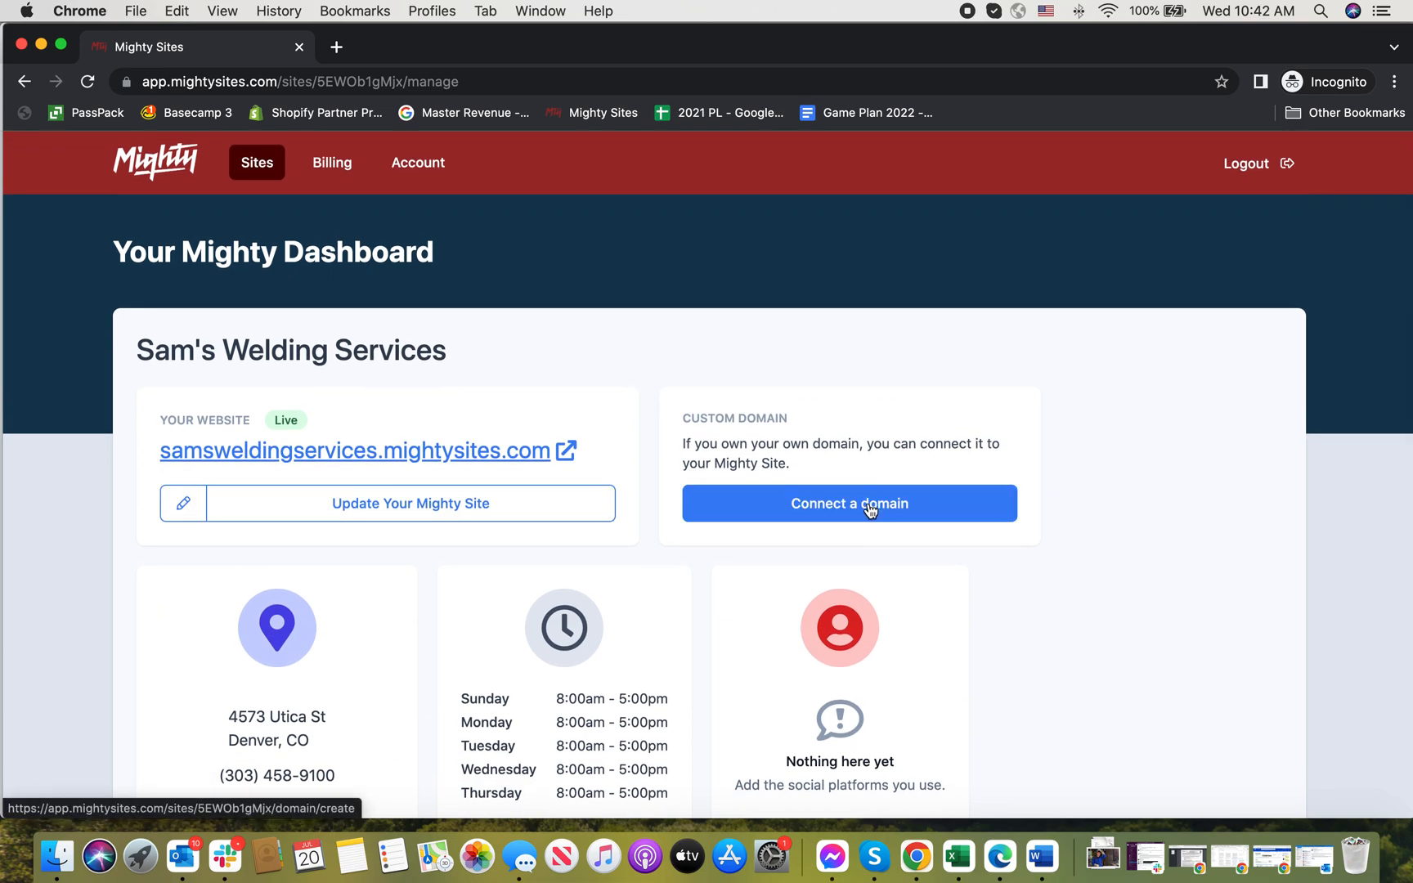
mouse_move(809, 481)
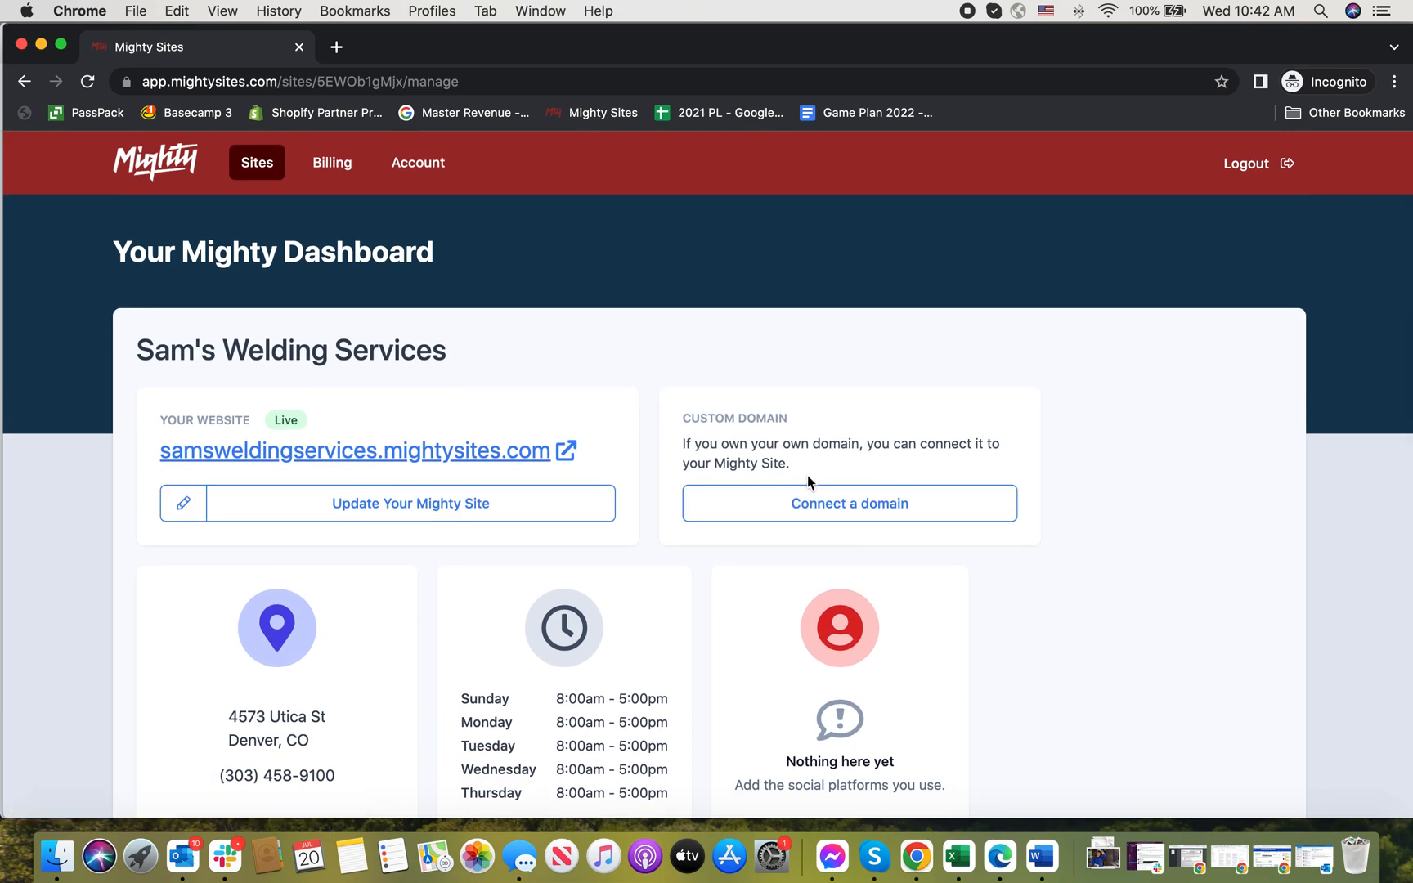